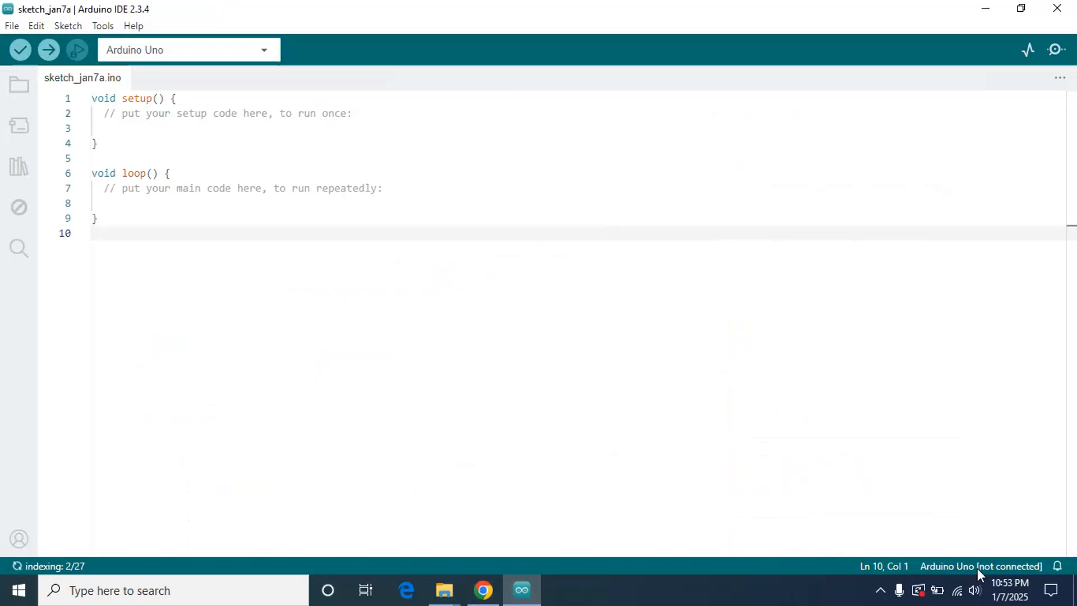
pyautogui.moveTo(192, 40)
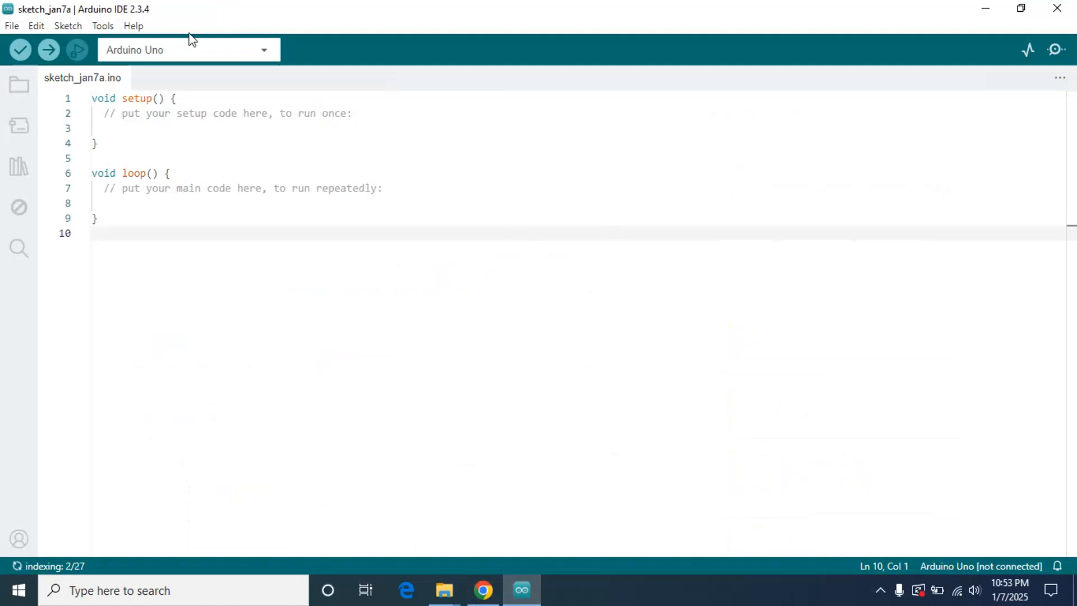
# Download the CH340 Windows 10 driver archive CH341SER.zip in Chrome and show it in its download folder.
pyautogui.click(103, 26)
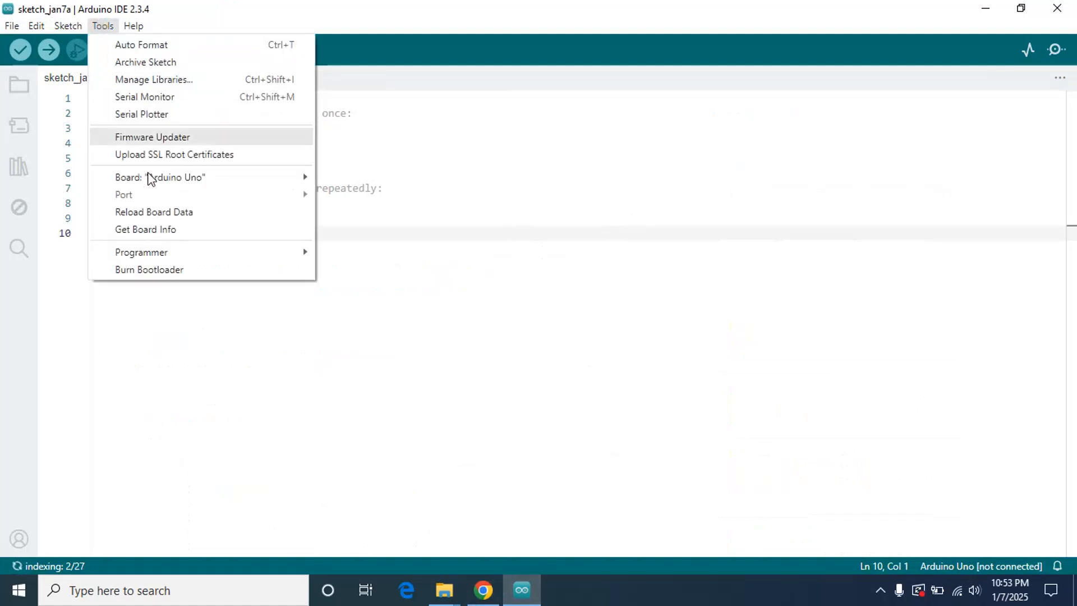
pyautogui.moveTo(275, 192)
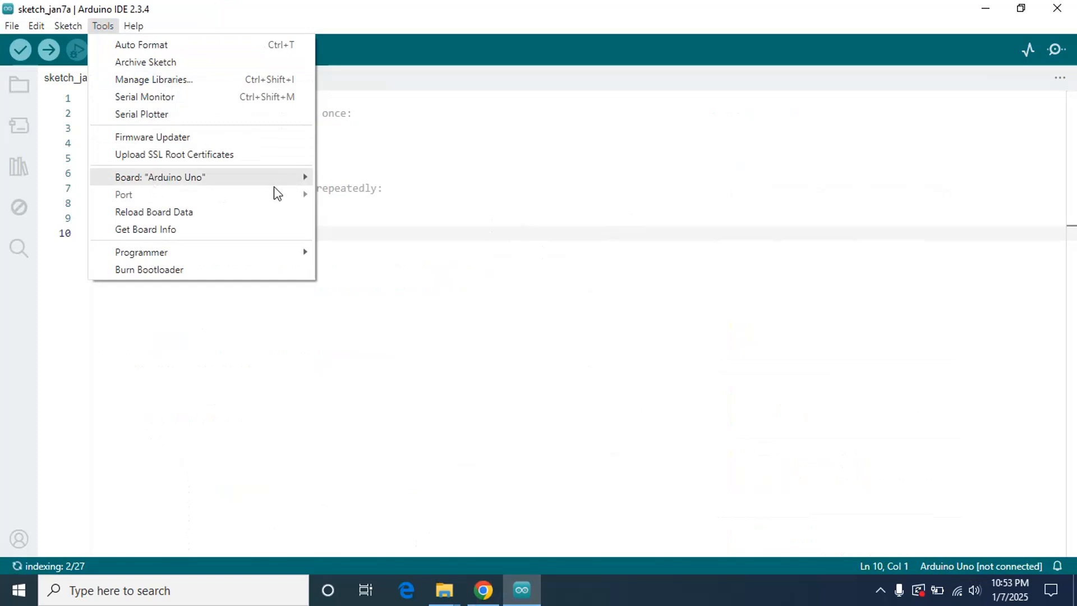
pyautogui.moveTo(329, 191)
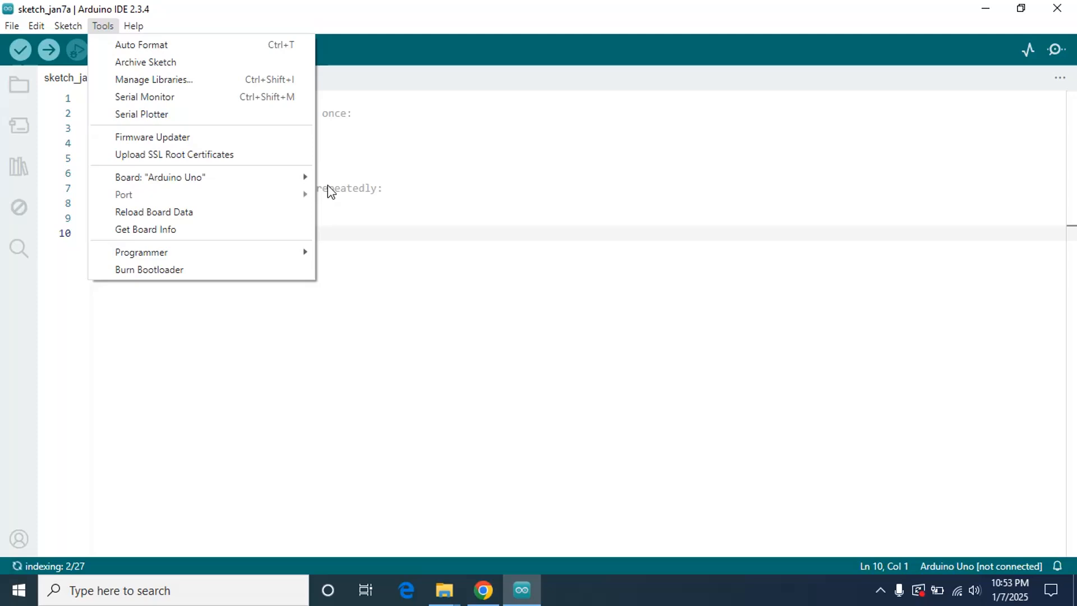
pyautogui.moveTo(294, 252)
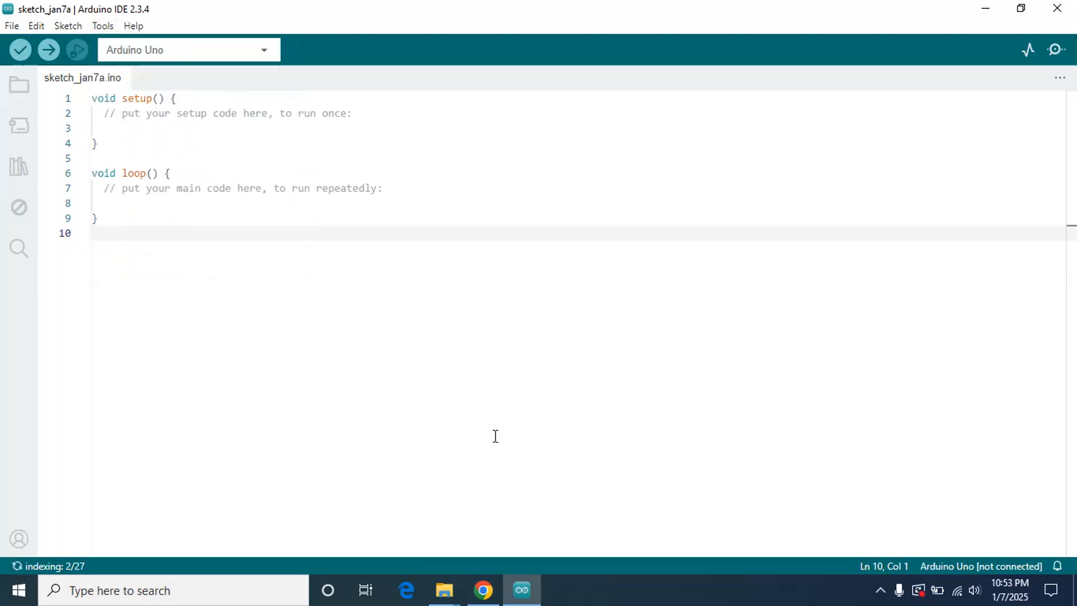
pyautogui.click(482, 590)
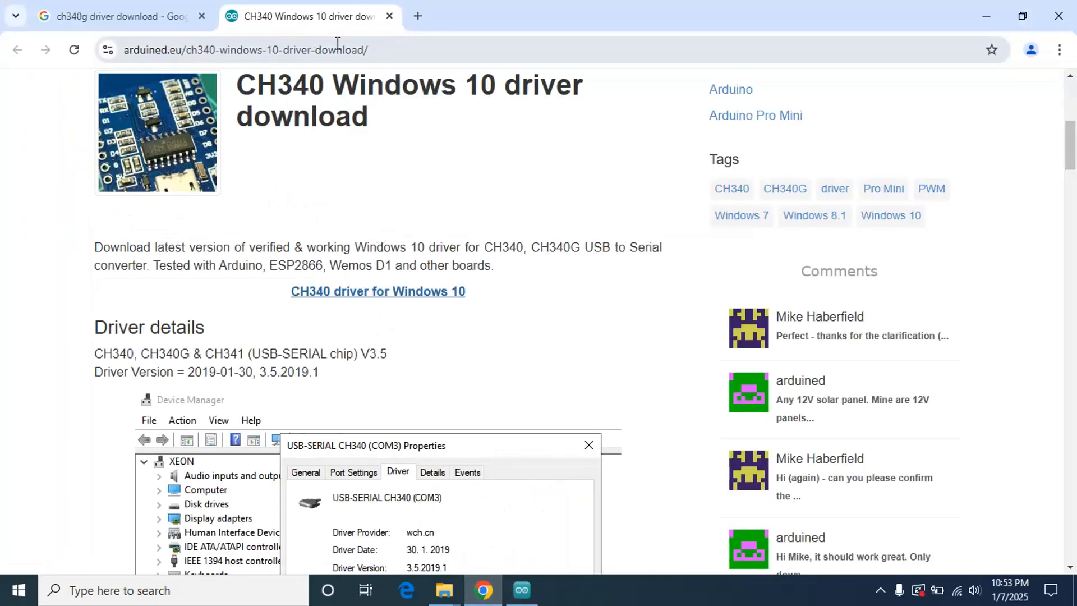
pyautogui.moveTo(427, 297)
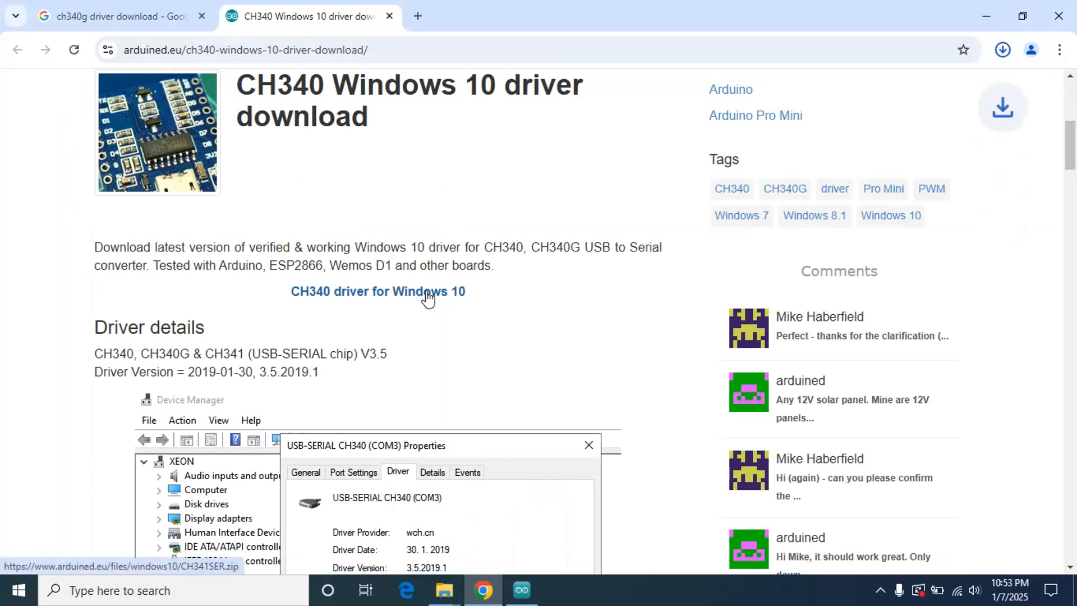
pyautogui.click(1002, 49)
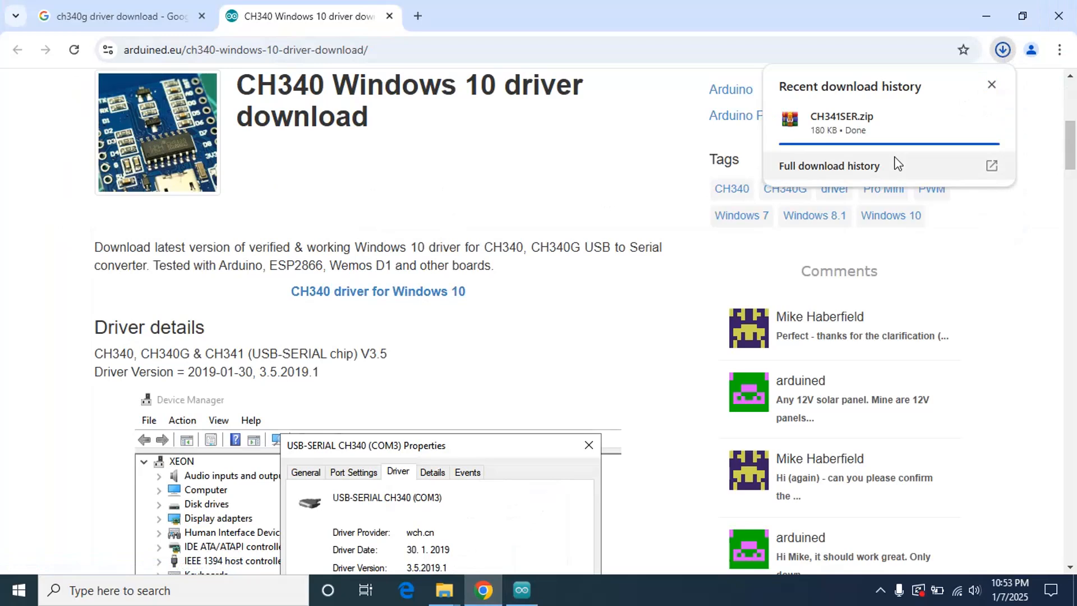
pyautogui.moveTo(954, 124)
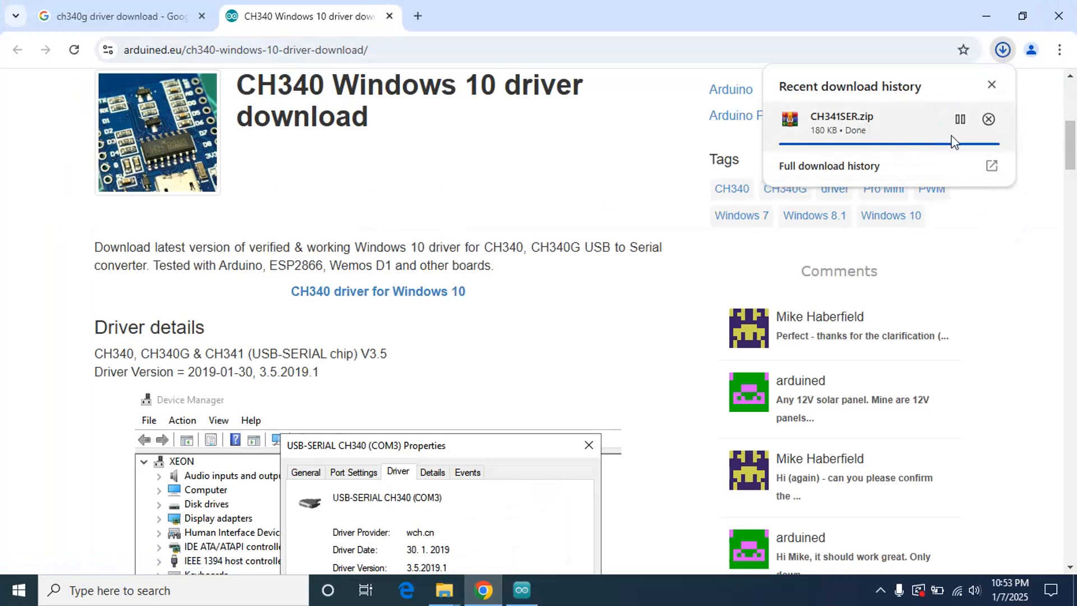
pyautogui.moveTo(969, 143)
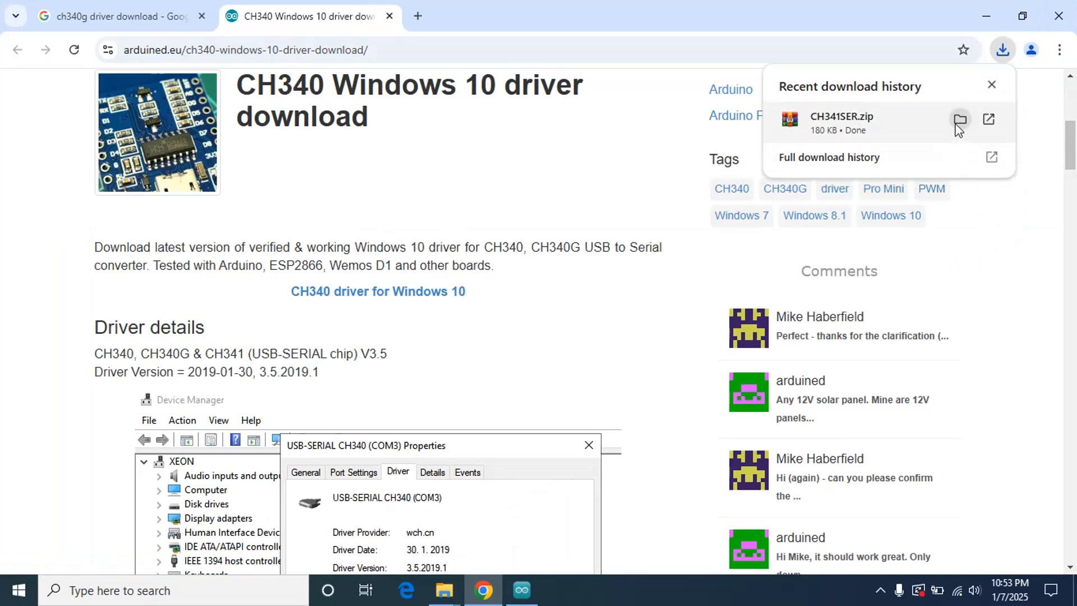
pyautogui.click(961, 121)
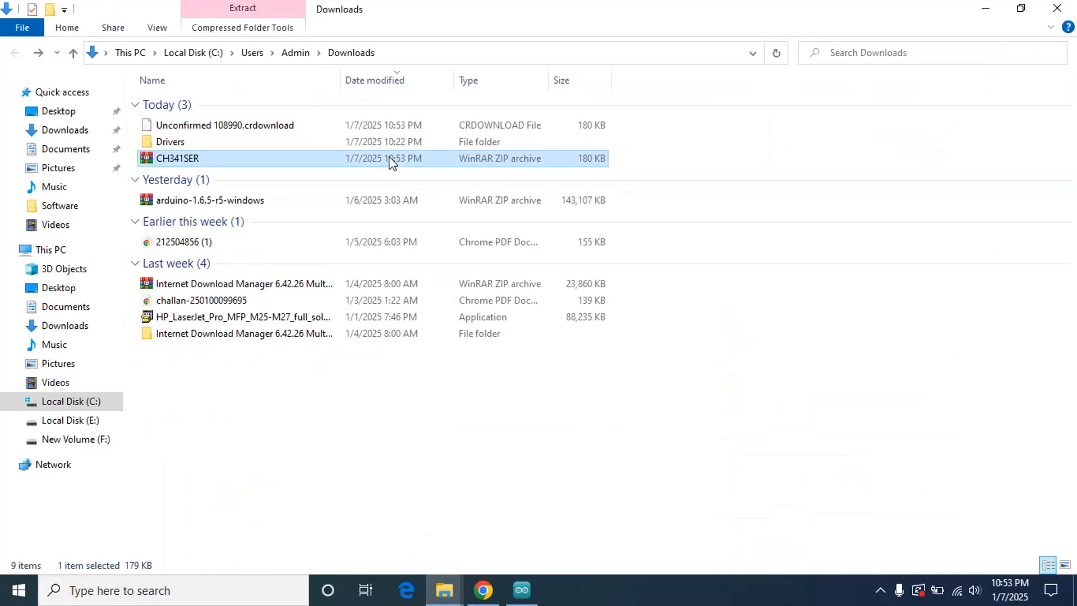
# Extract CH341SER.zip into a CH341SER folder and select the SETUP installer inside it.
pyautogui.rightClick(177, 159)
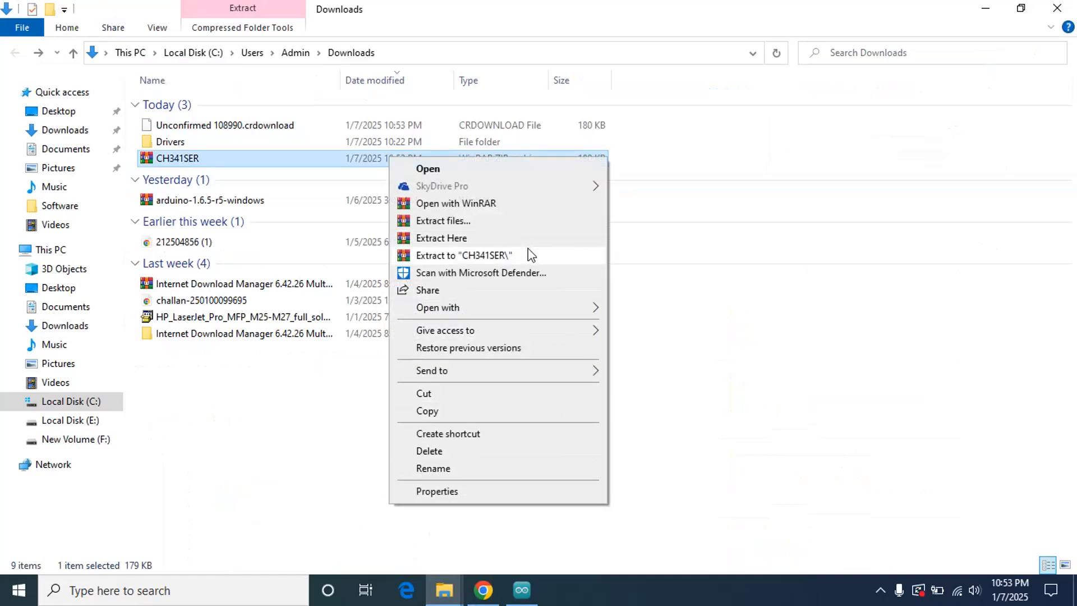
pyautogui.click(464, 254)
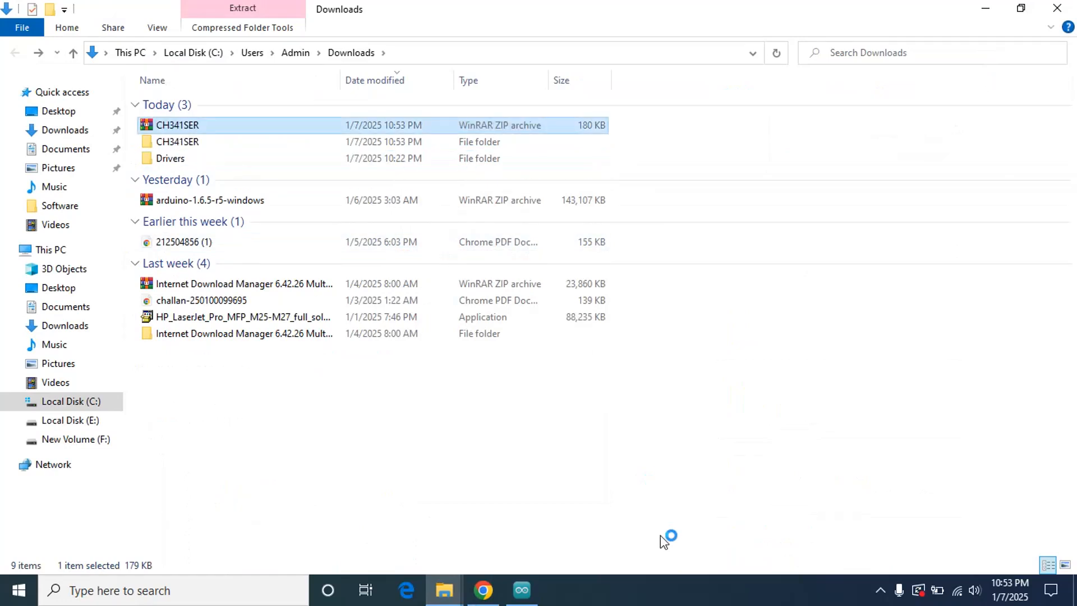
pyautogui.doubleClick(177, 141)
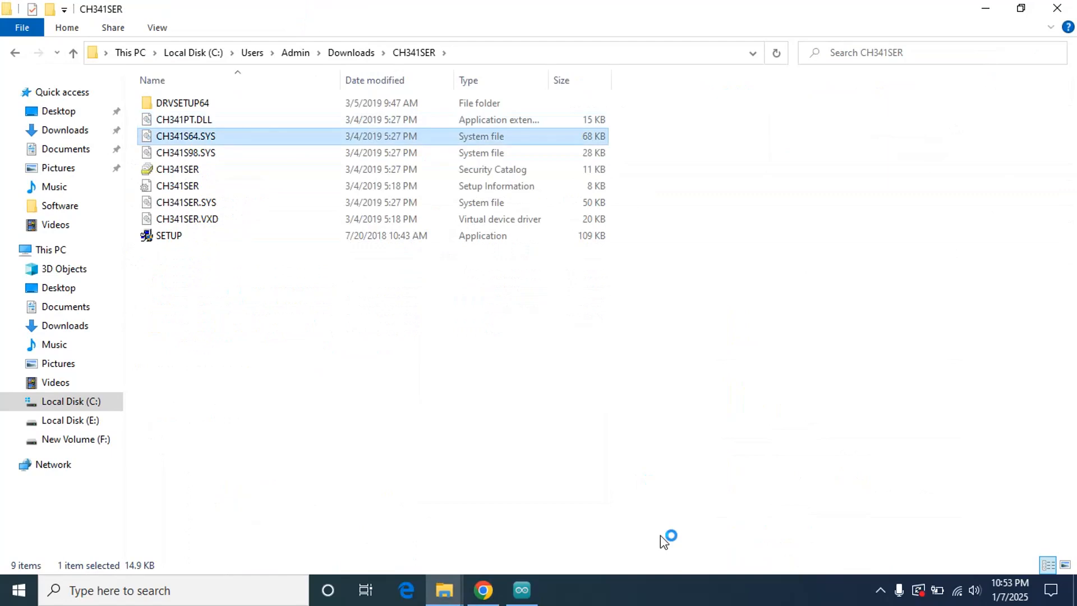
pyautogui.click(168, 235)
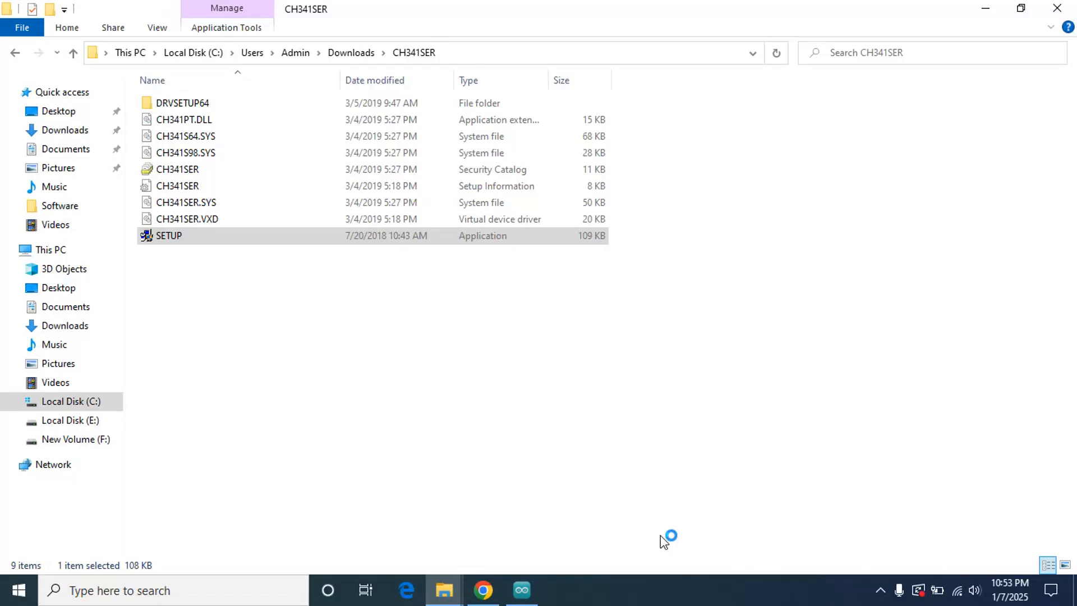
# Run SETUP and install the USB-SERIAL CH340 driver from CH341SER.INF, then head to the Start menu.
pyautogui.doubleClick(168, 236)
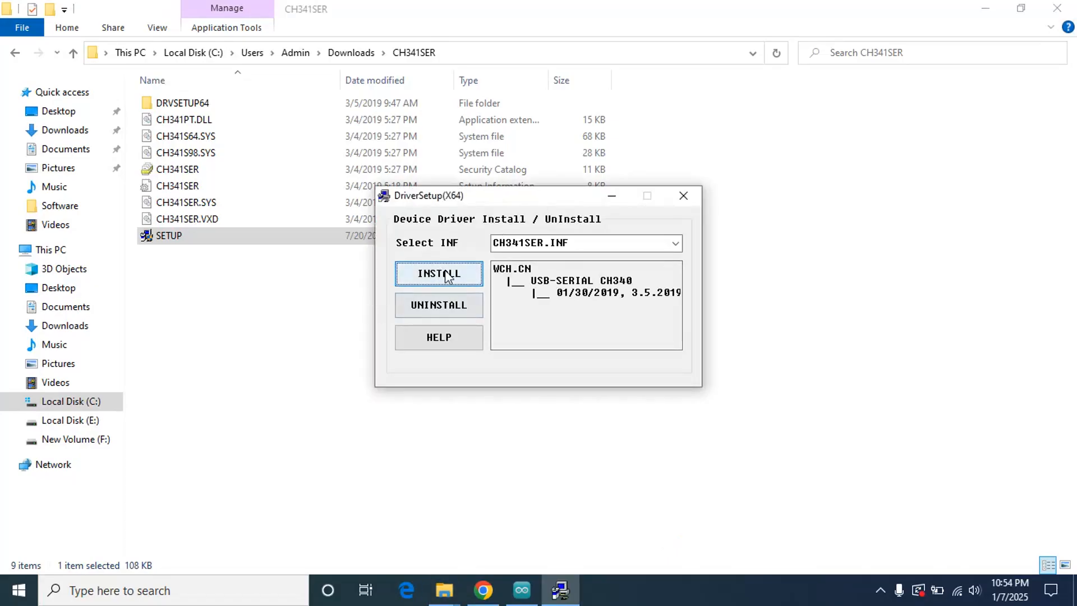
pyautogui.moveTo(439, 305)
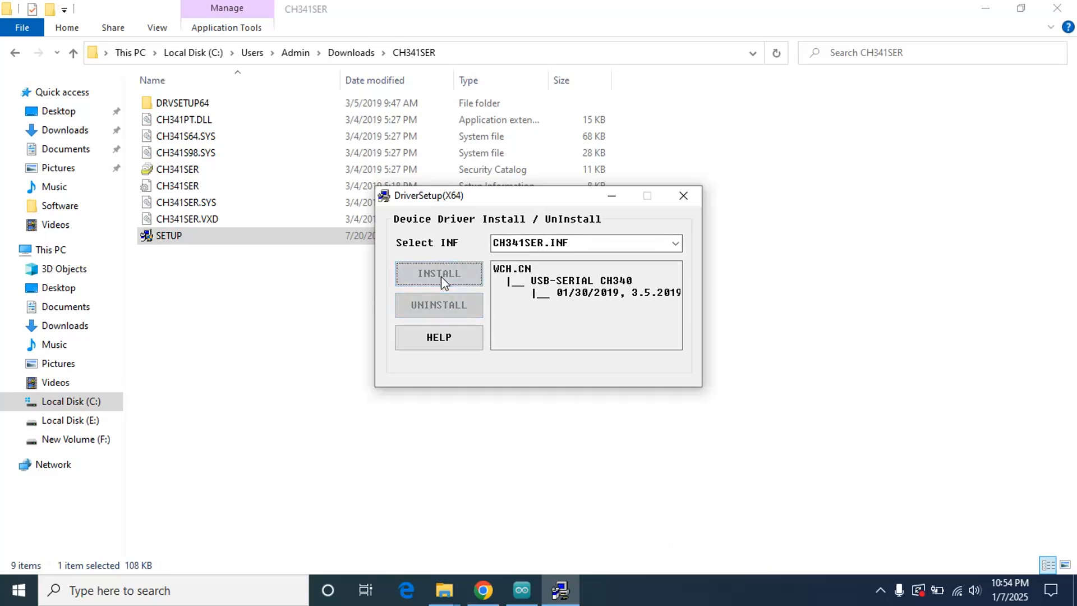
pyautogui.moveTo(684, 195)
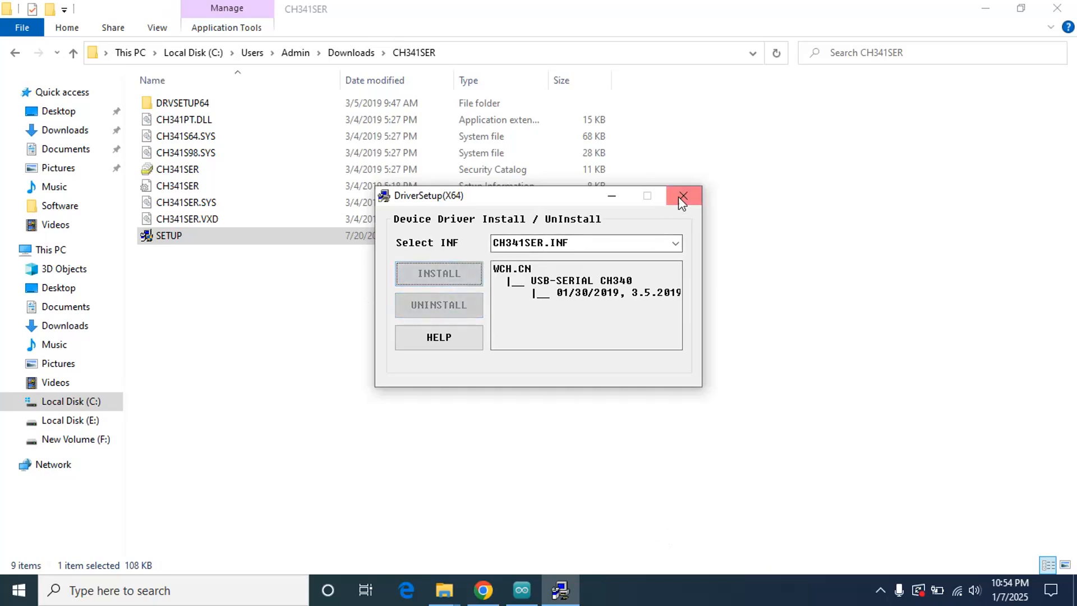
pyautogui.moveTo(601, 305)
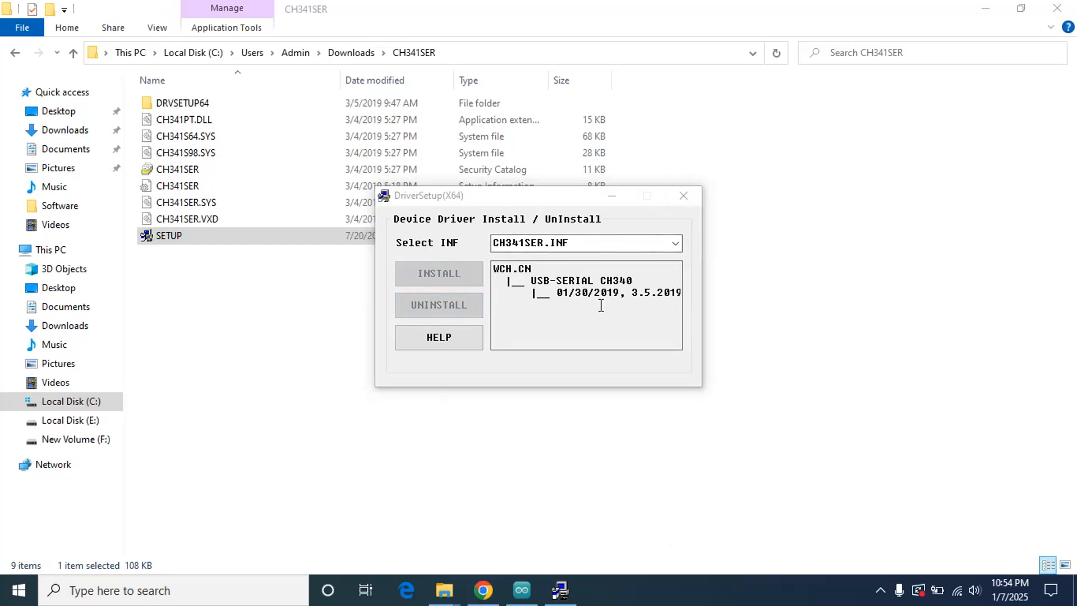
pyautogui.click(19, 591)
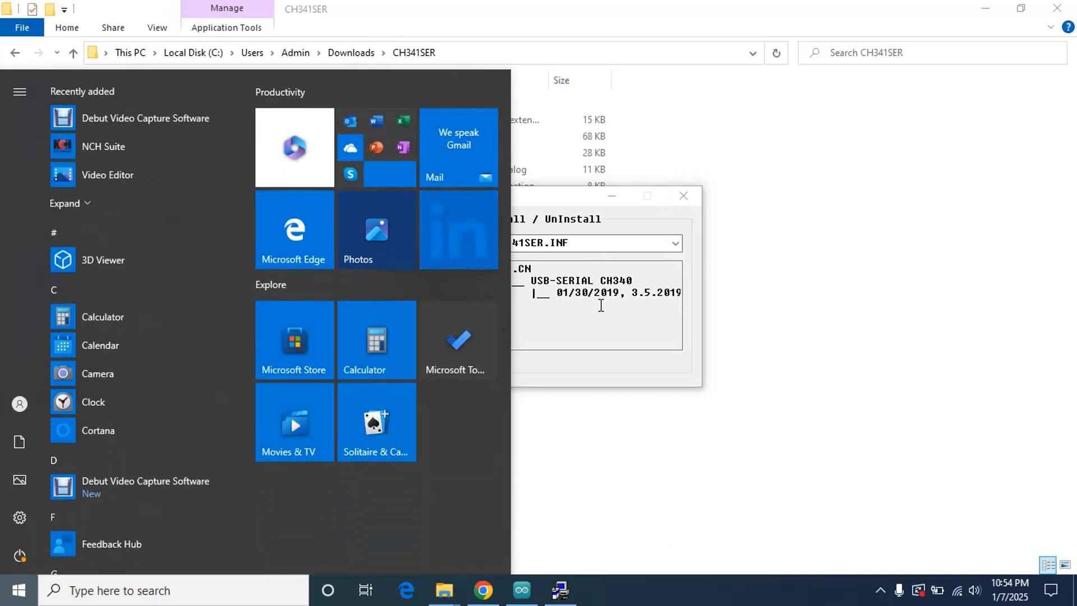
# Find Device Manager via taskbar search 'dev' and inspect the warning-flagged USB Serial device under Other devices.
pyautogui.write('dev')
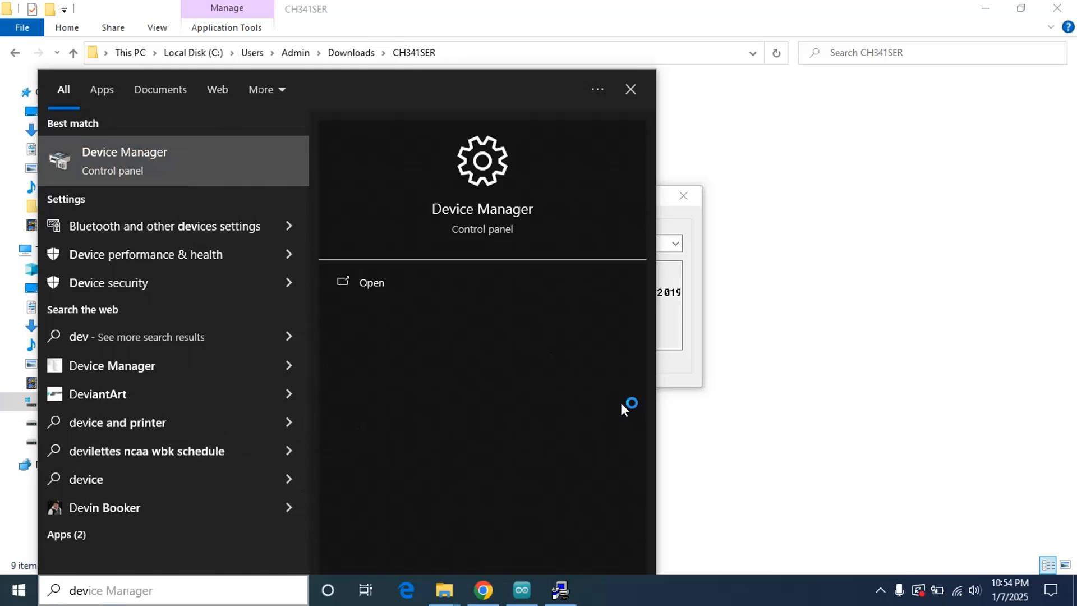
pyautogui.click(372, 283)
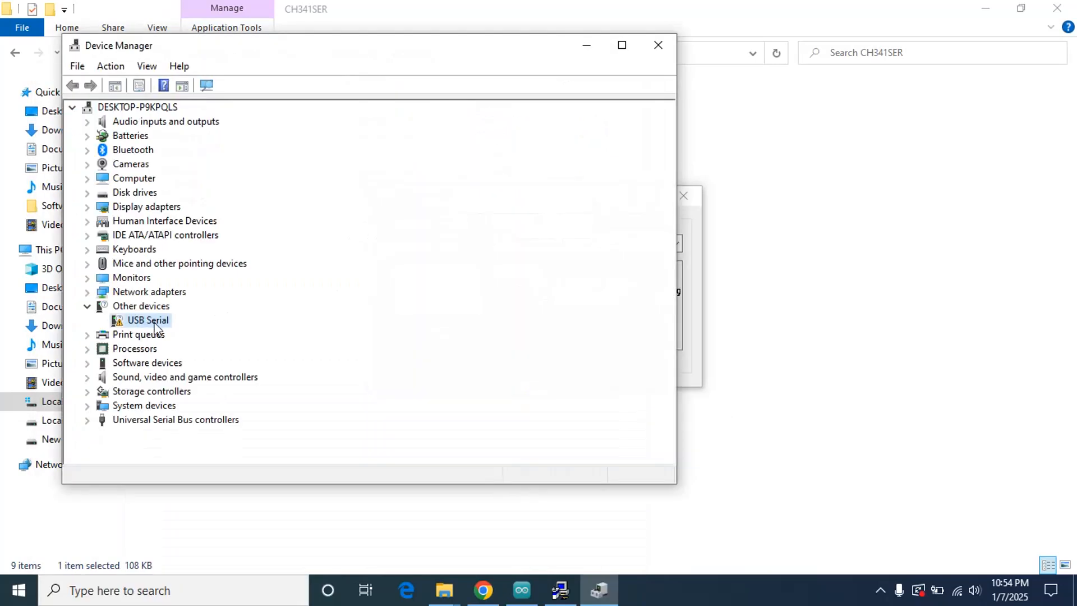
pyautogui.moveTo(117, 311)
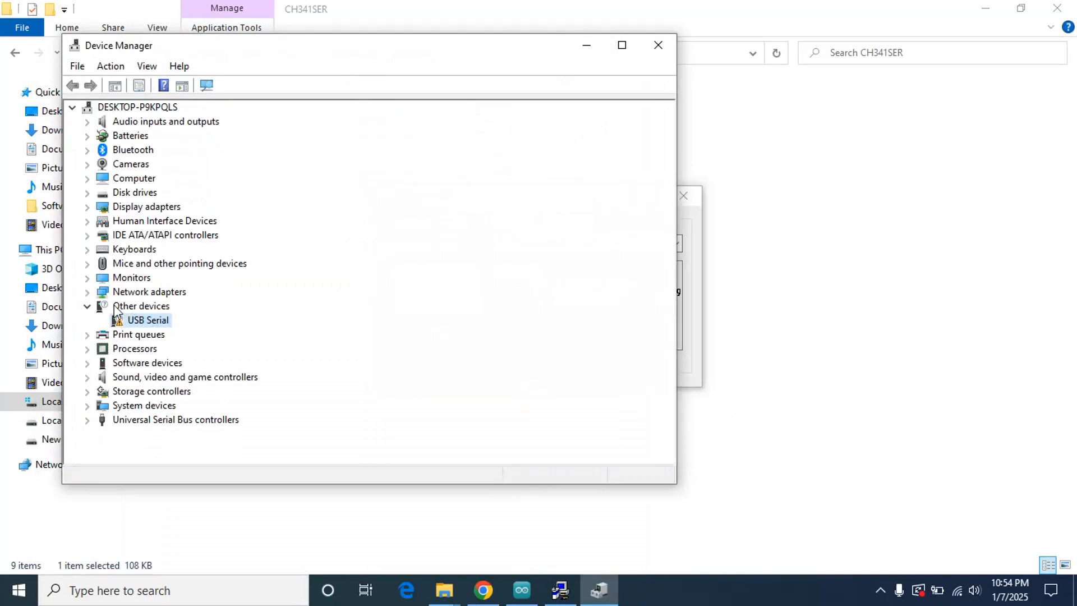
pyautogui.click(142, 305)
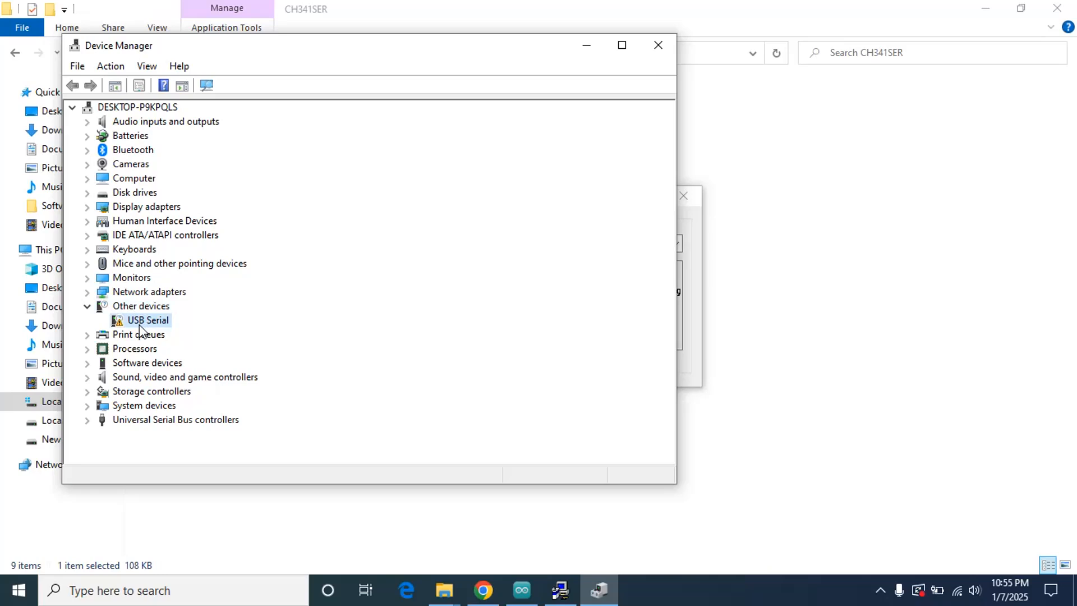
pyautogui.rightClick(146, 319)
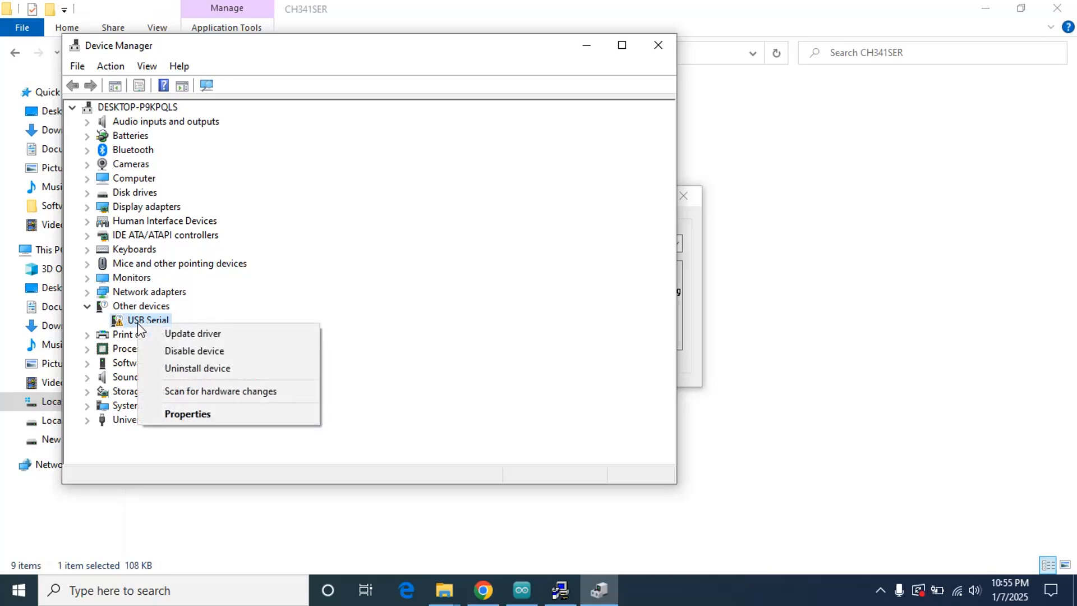
pyautogui.click(193, 334)
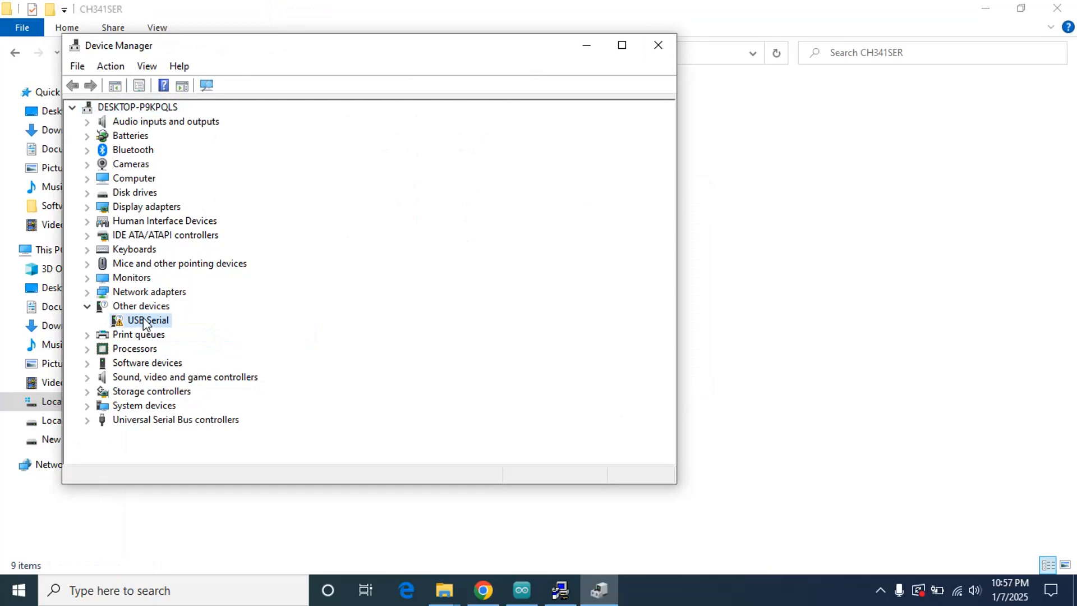
# Scan for hardware changes until USB-SERIAL CH340 (COM4) appears under Ports, then close Device Manager.
pyautogui.rightClick(148, 320)
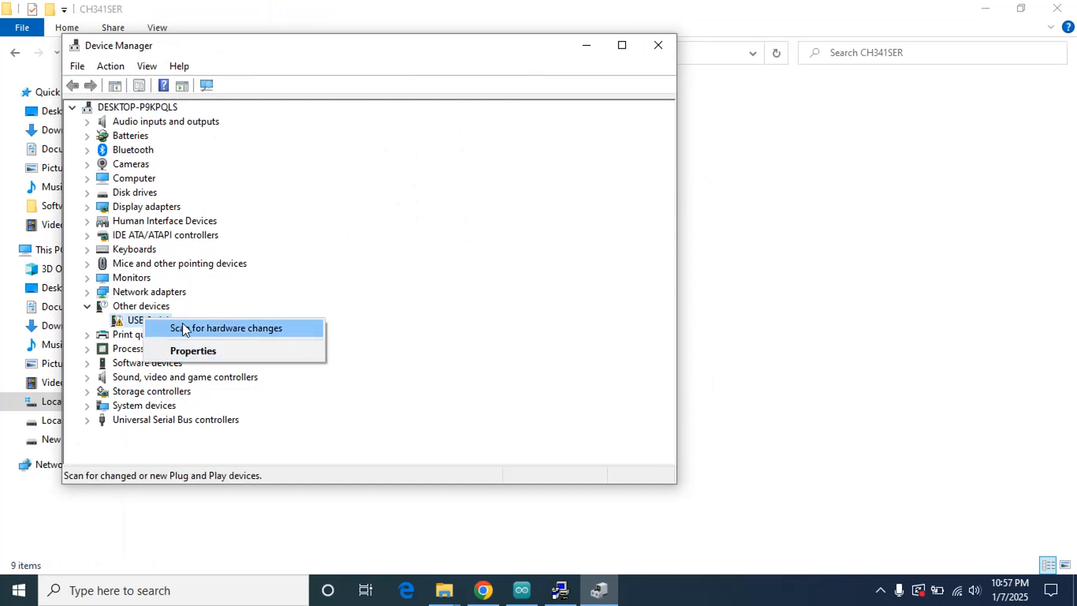
pyautogui.moveTo(204, 332)
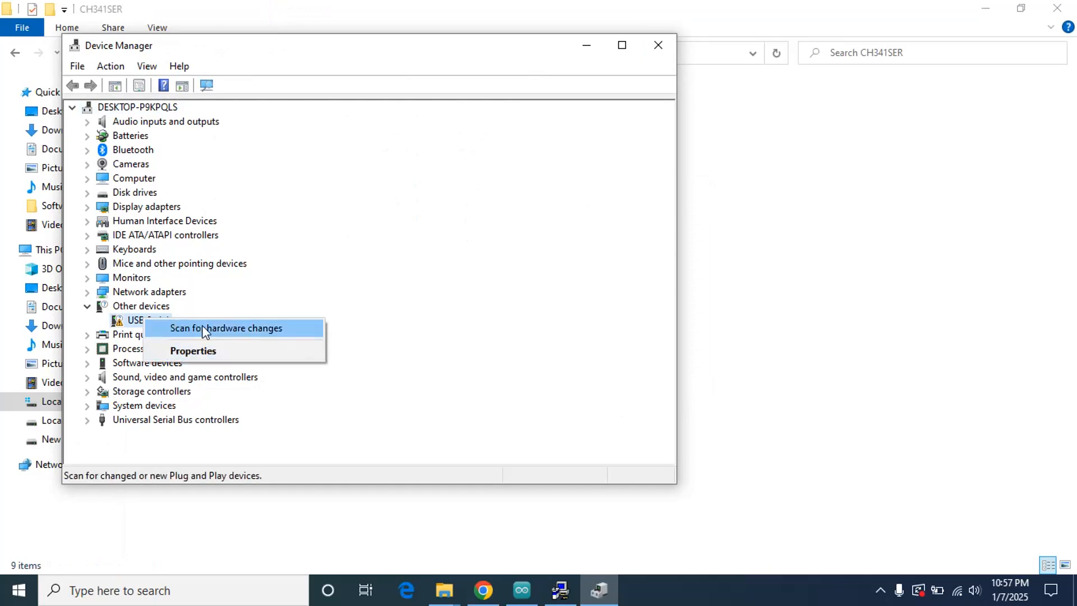
pyautogui.click(226, 328)
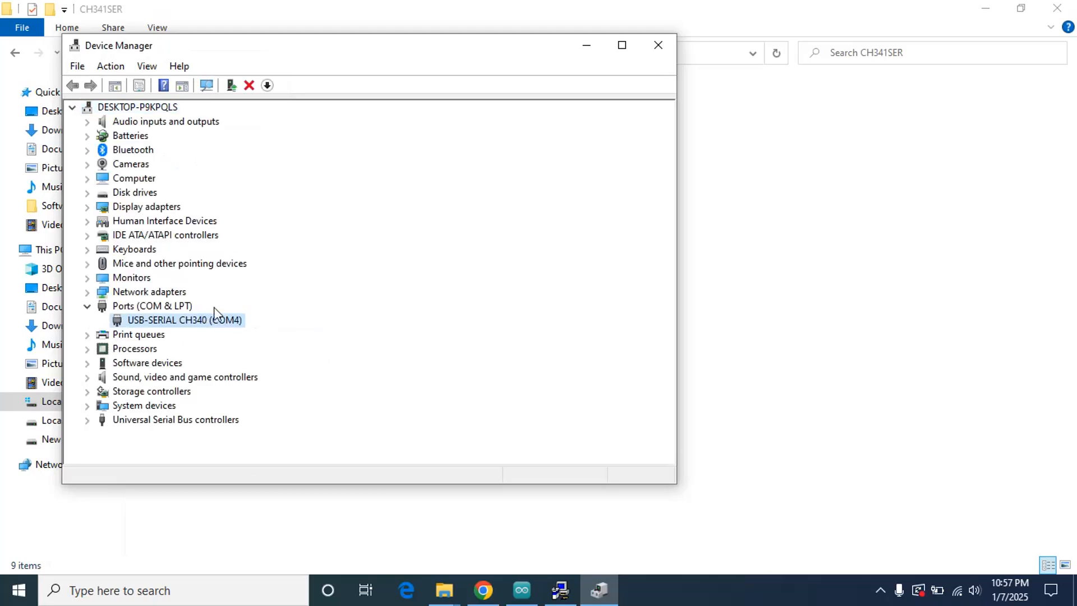
pyautogui.moveTo(174, 324)
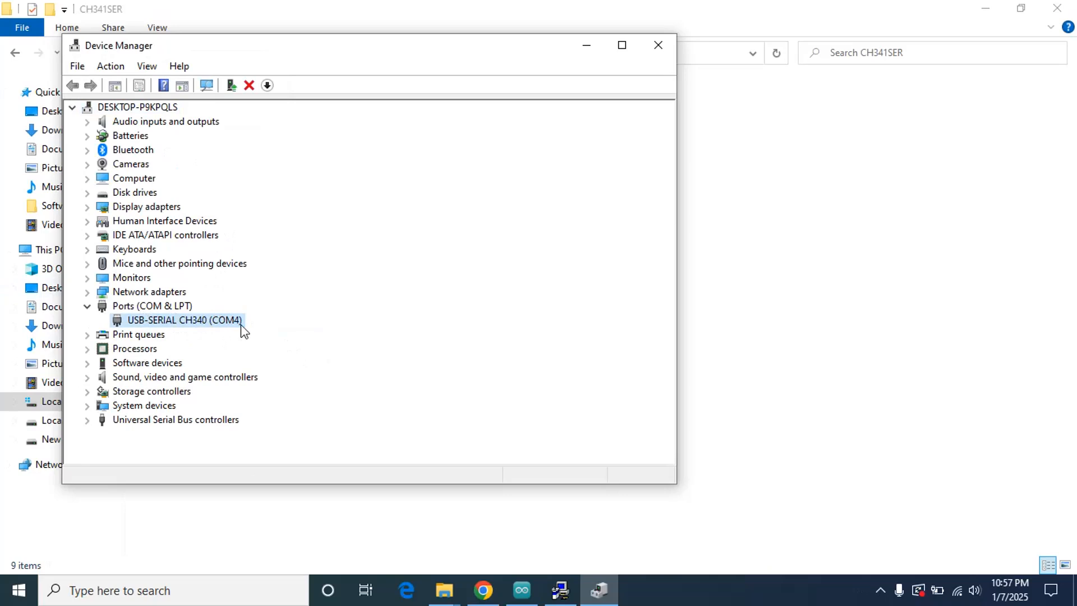
pyautogui.moveTo(152, 311)
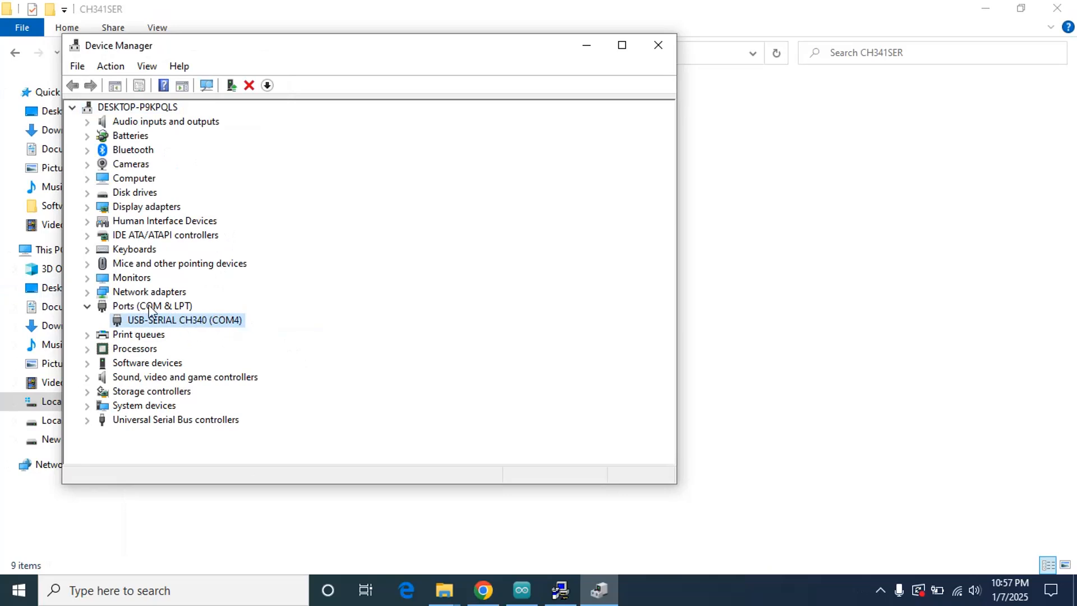
pyautogui.moveTo(250, 329)
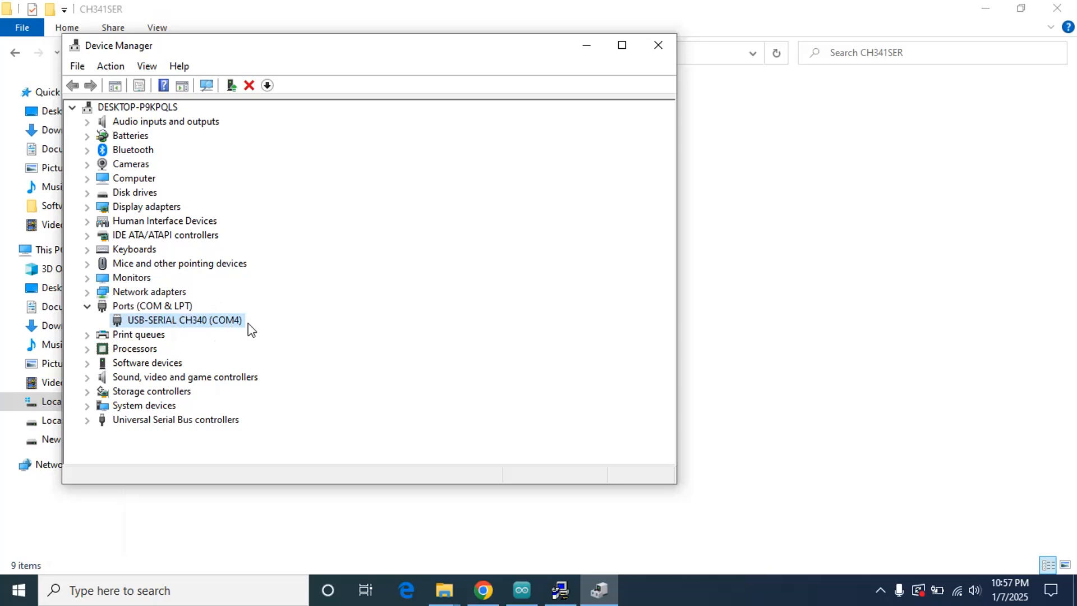
pyautogui.click(72, 108)
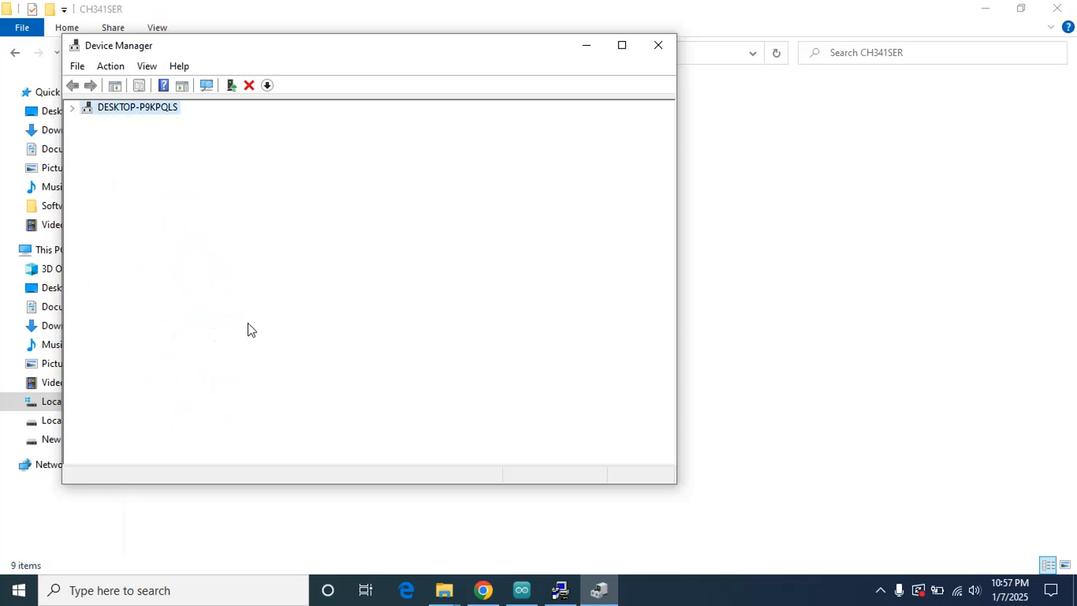
pyautogui.click(72, 108)
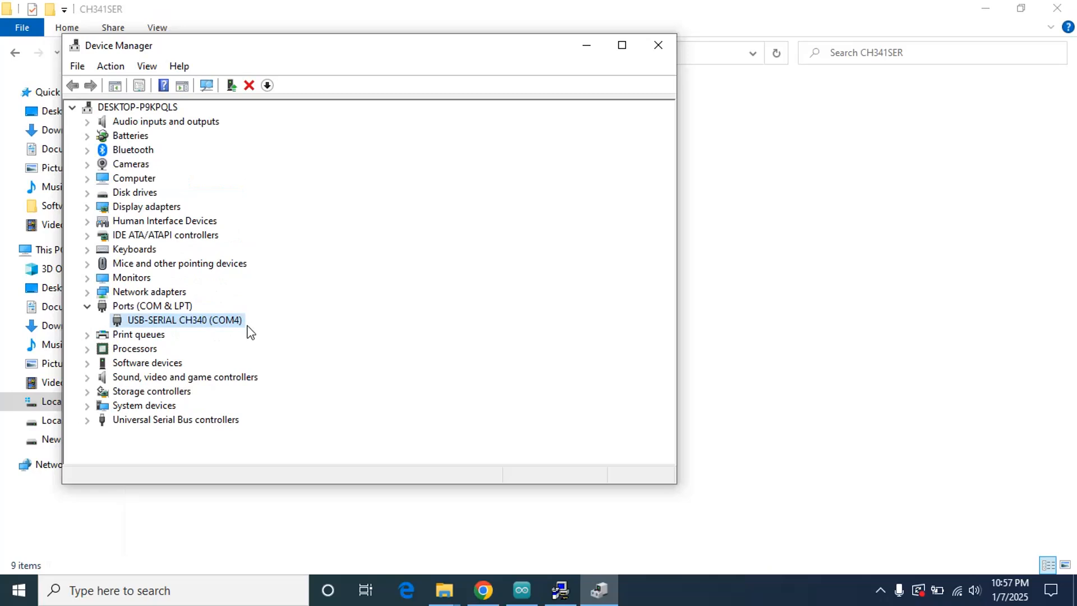
pyautogui.moveTo(228, 320)
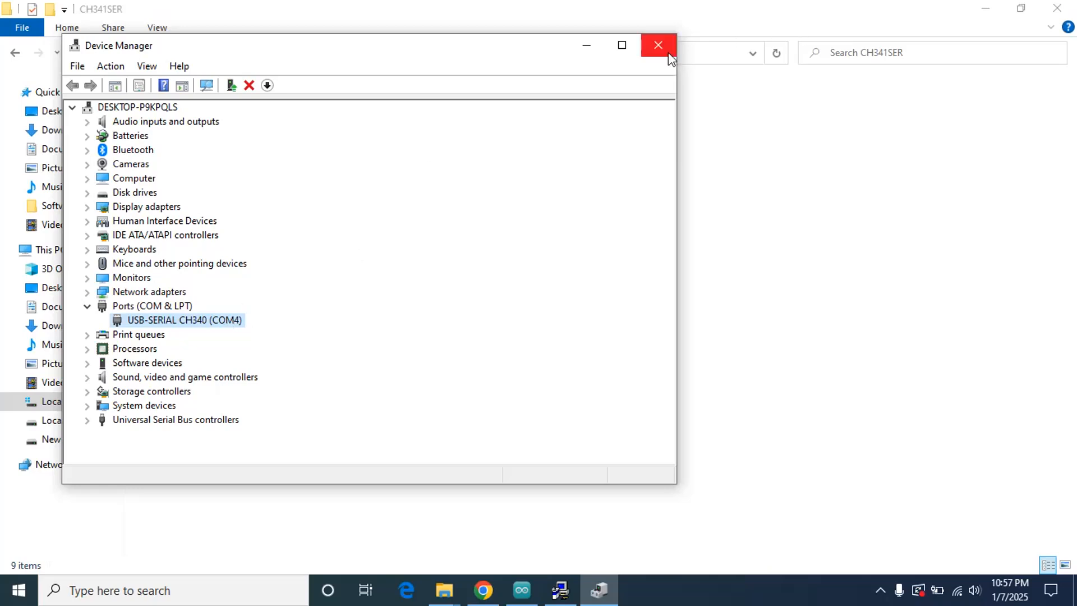
pyautogui.click(658, 45)
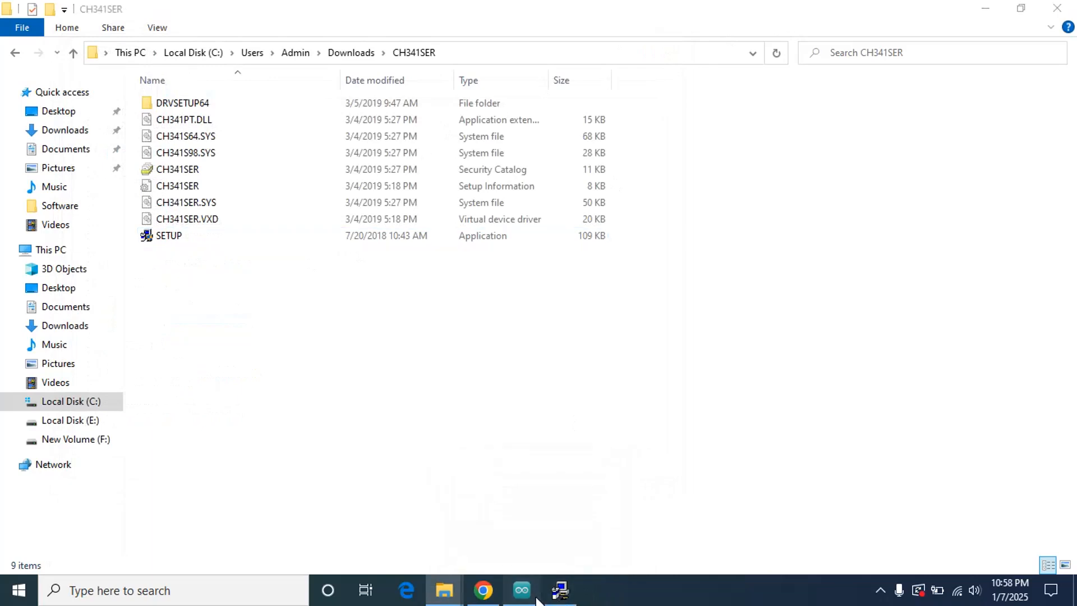
# Select COM4 as the port in Arduino IDE's Tools menu and close the DriverSetup window.
pyautogui.click(521, 590)
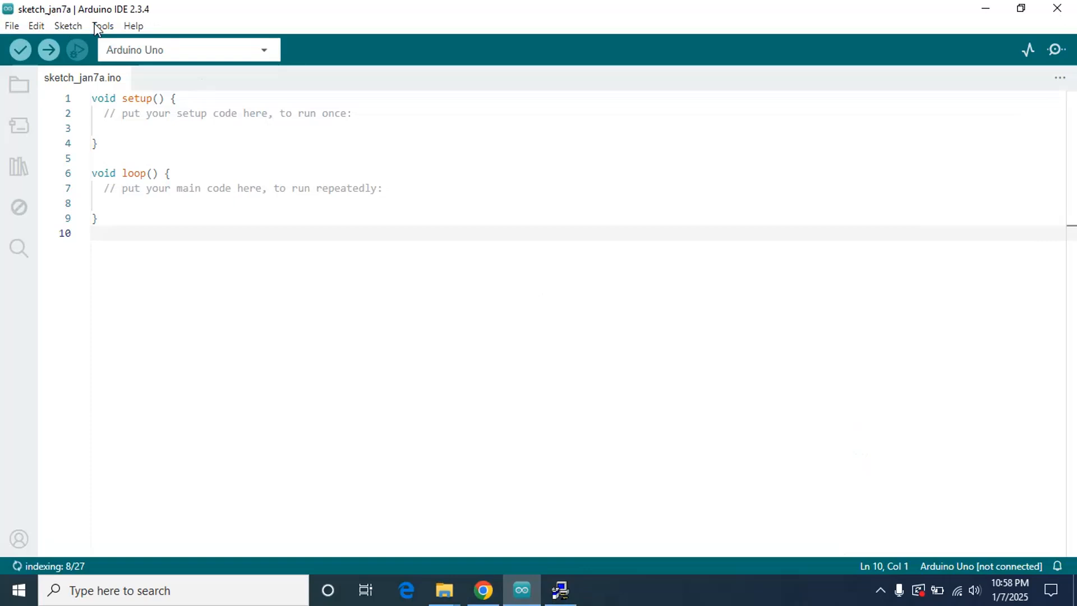
pyautogui.click(102, 26)
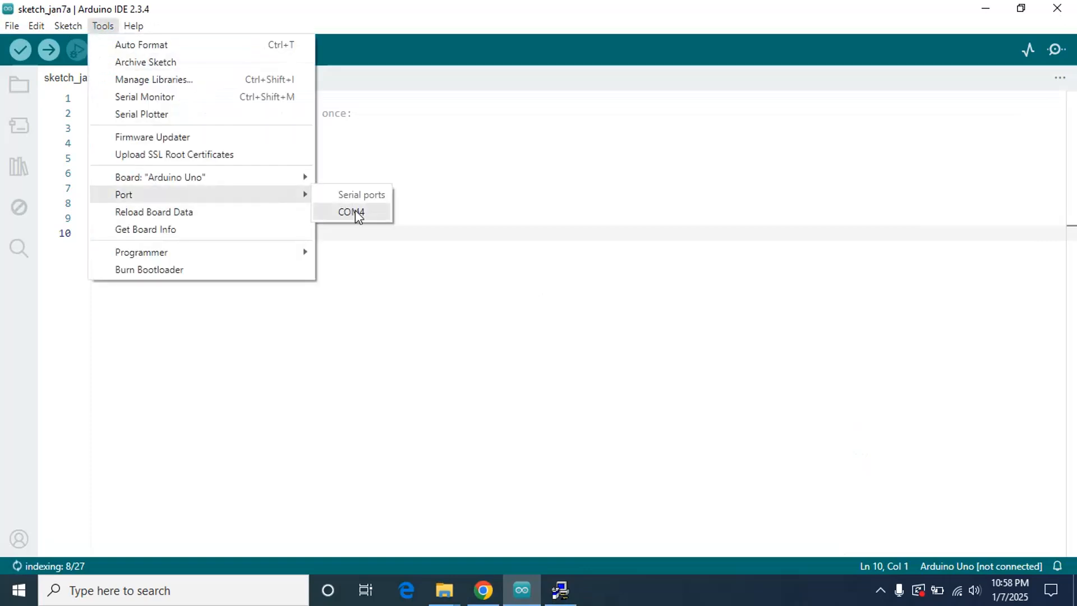
pyautogui.click(350, 212)
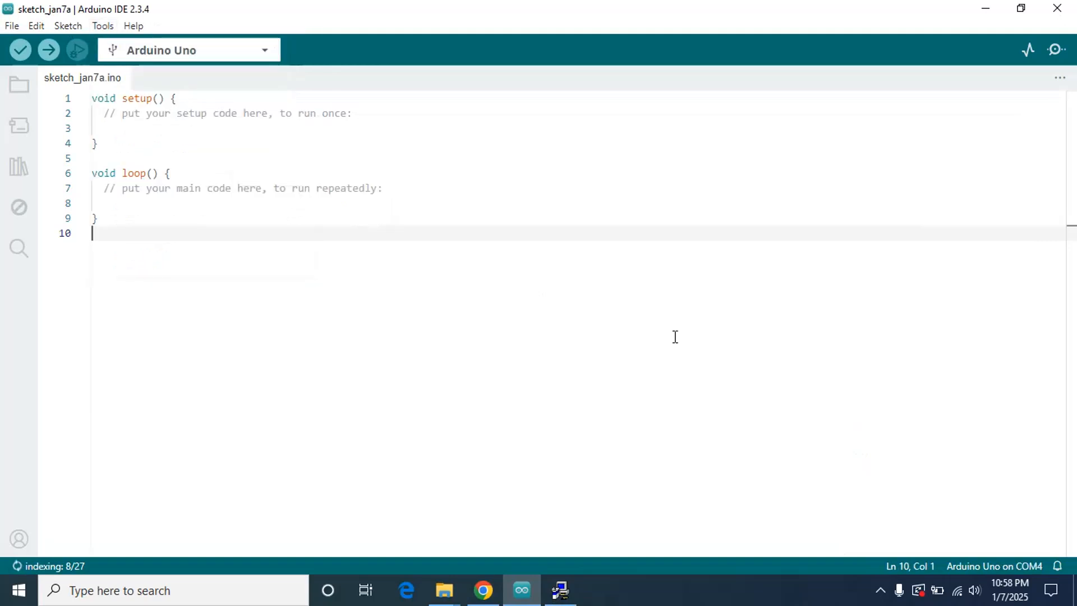
pyautogui.moveTo(1029, 574)
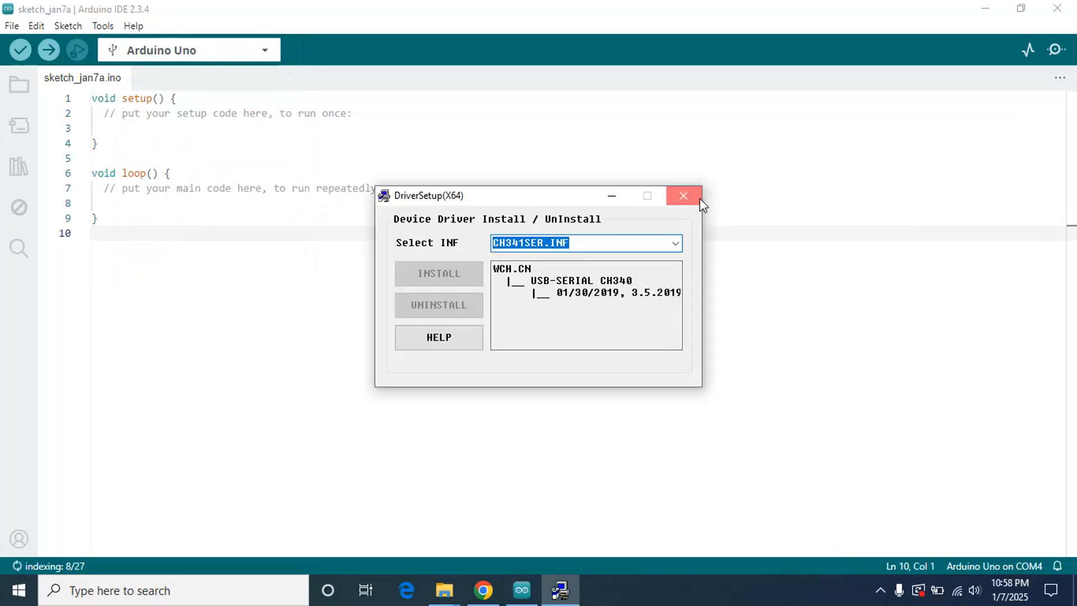
pyautogui.click(683, 195)
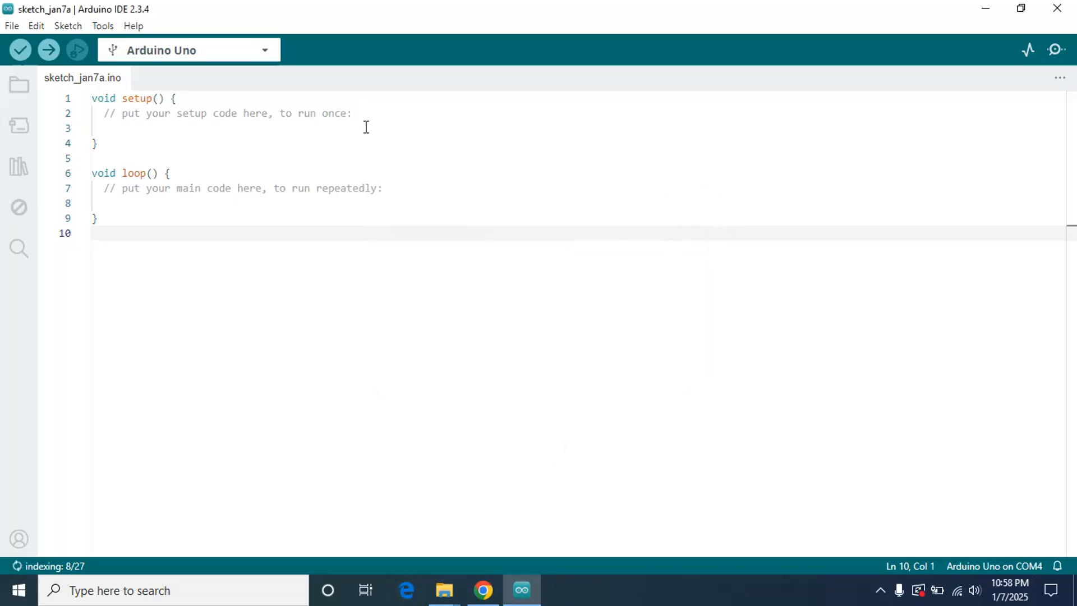
pyautogui.click(166, 173)
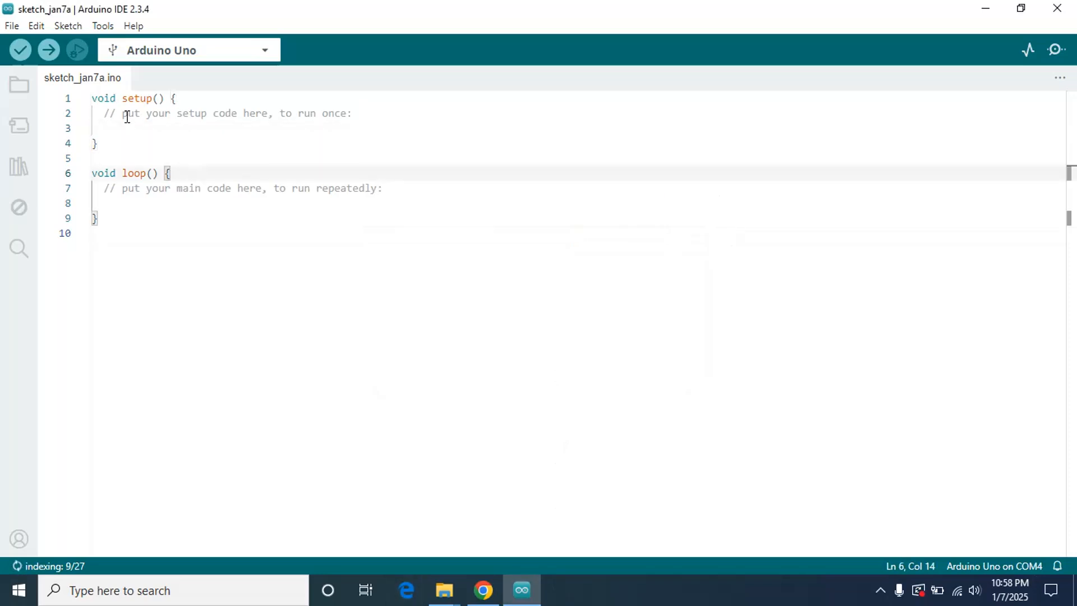
pyautogui.click(68, 26)
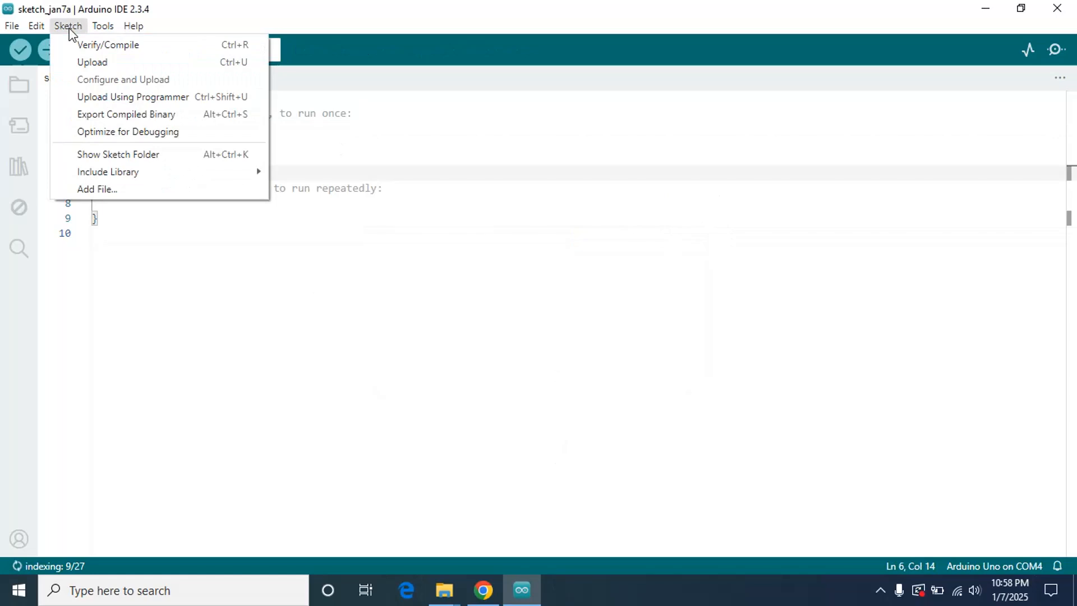
pyautogui.click(11, 26)
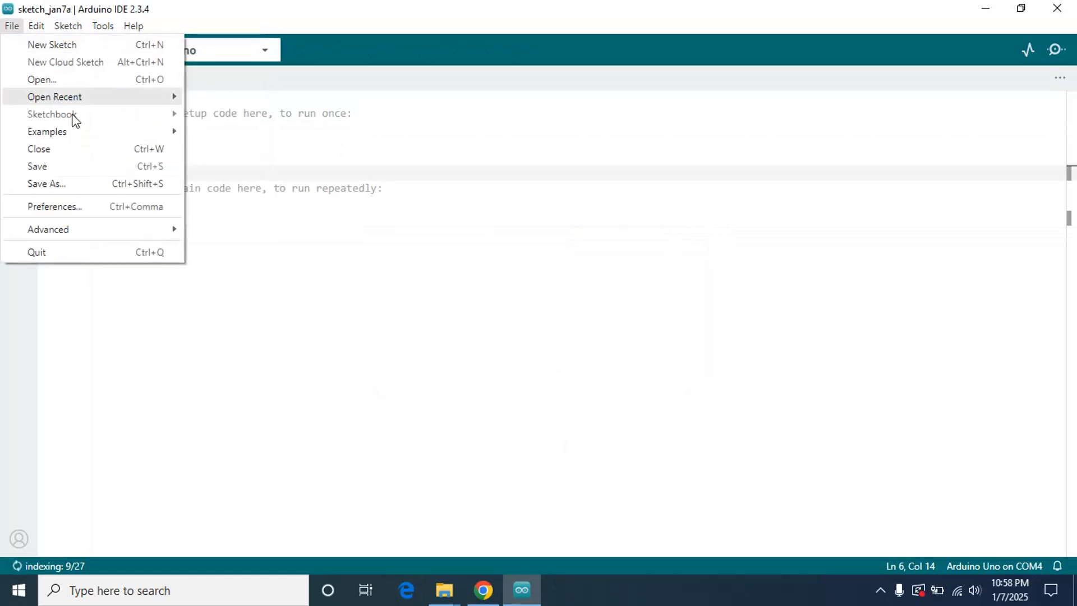
pyautogui.click(47, 131)
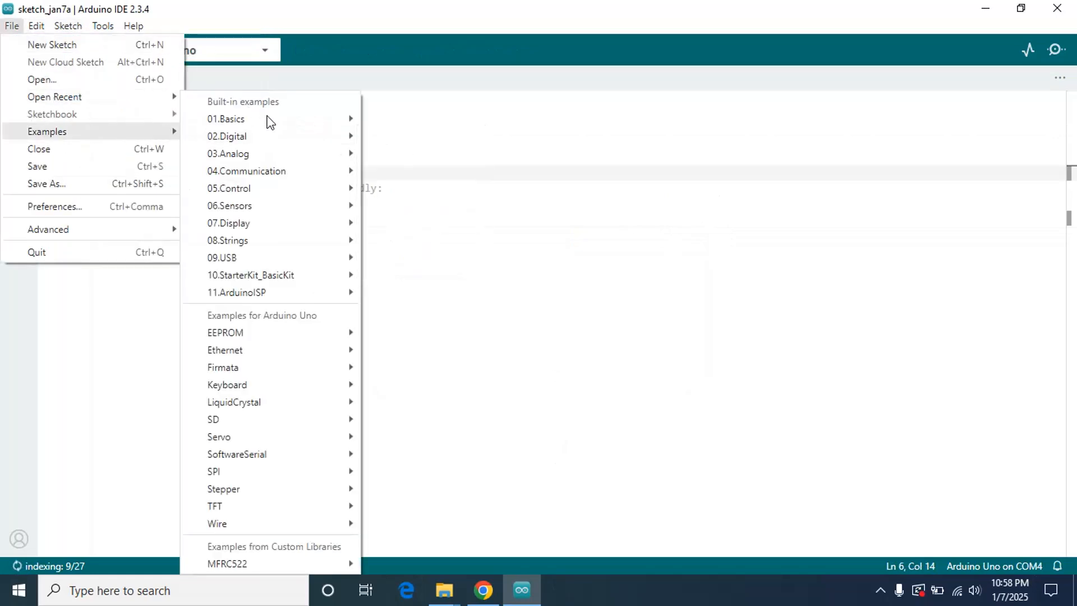
pyautogui.moveTo(225, 119)
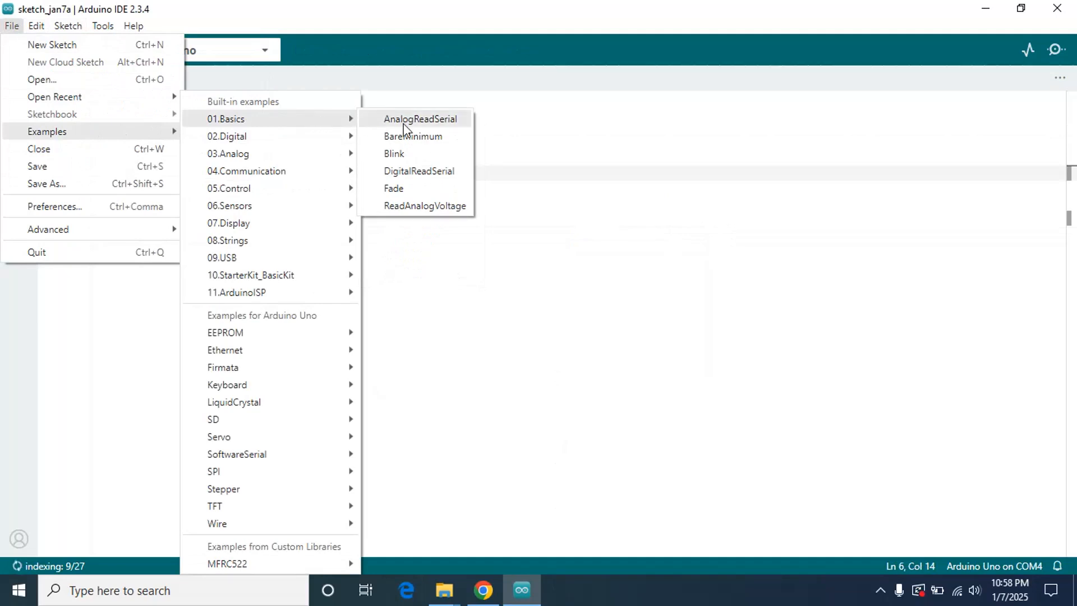
pyautogui.moveTo(412, 136)
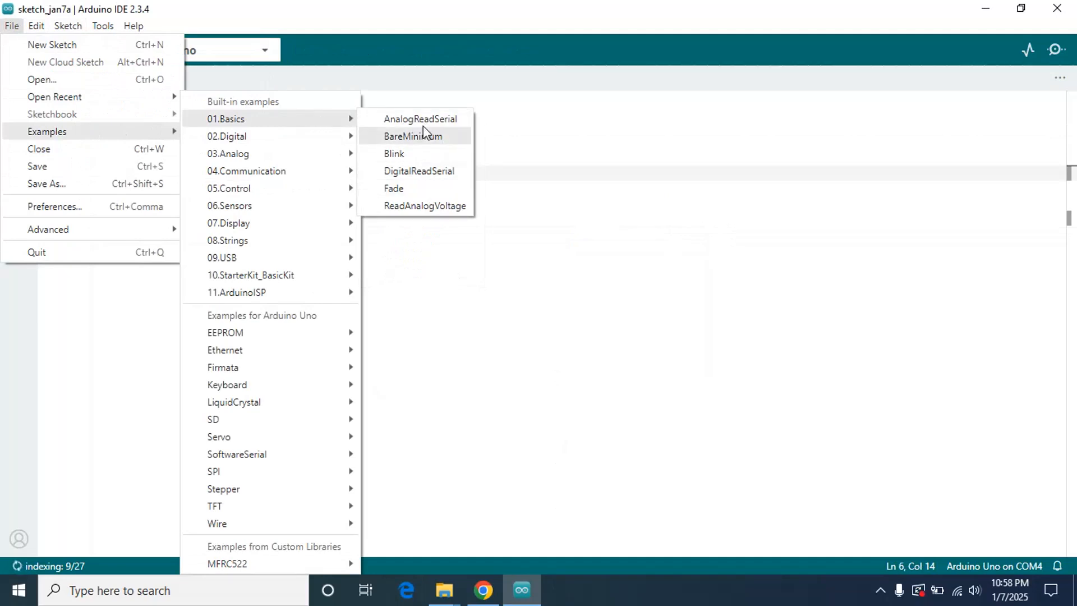
pyautogui.moveTo(394, 154)
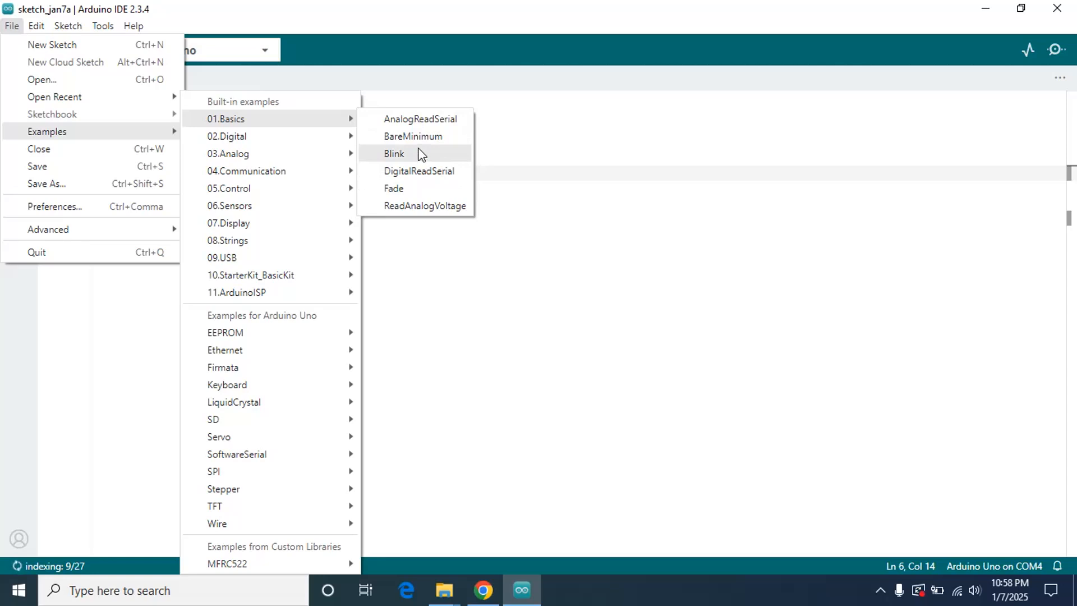
pyautogui.moveTo(320, 216)
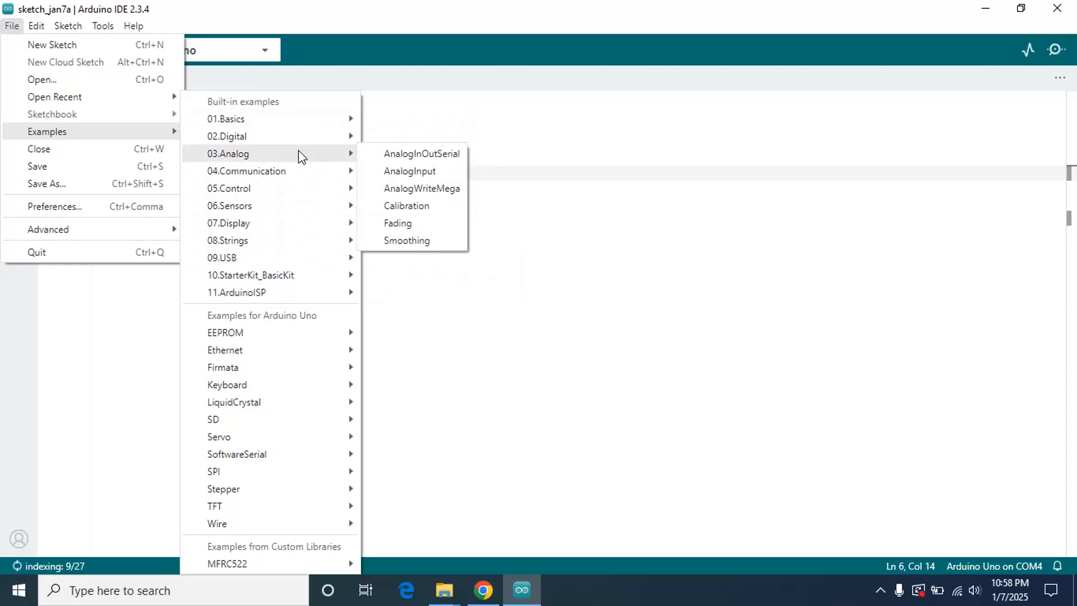
pyautogui.moveTo(320, 162)
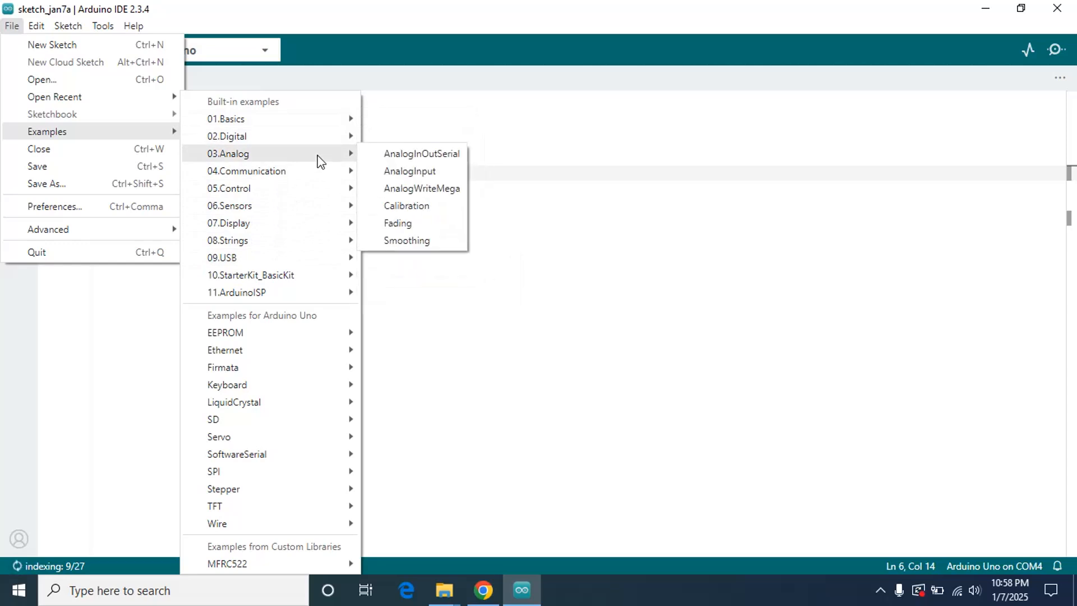
pyautogui.moveTo(482, 163)
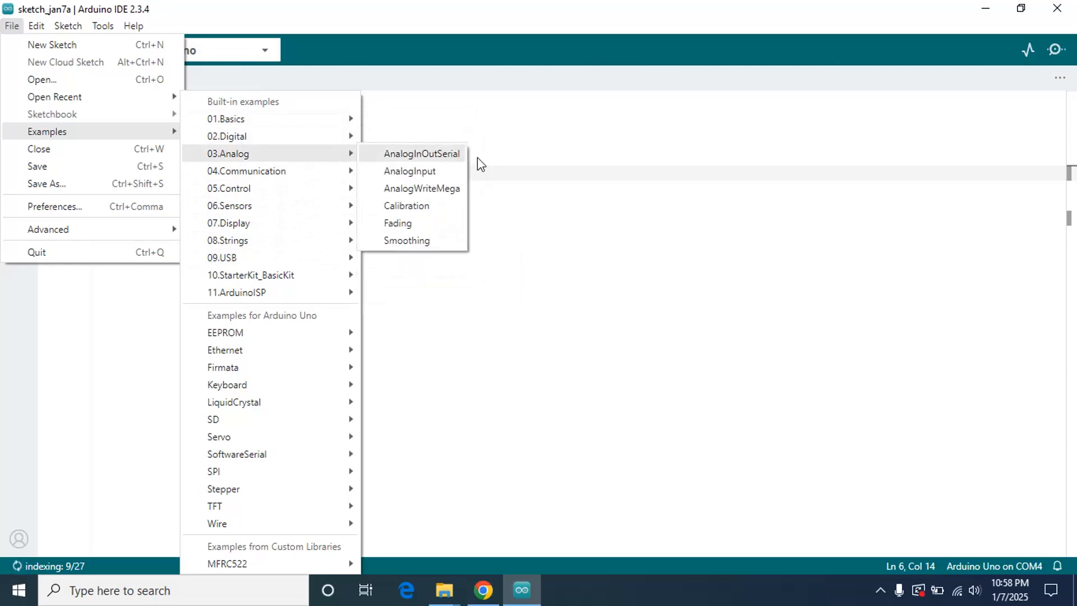
pyautogui.moveTo(439, 192)
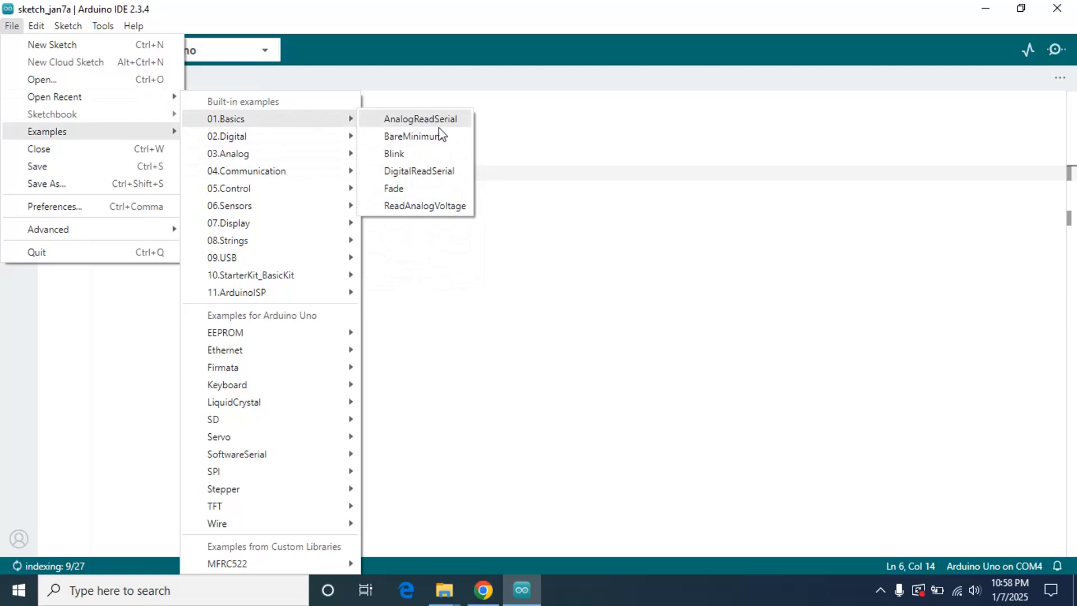
pyautogui.moveTo(394, 153)
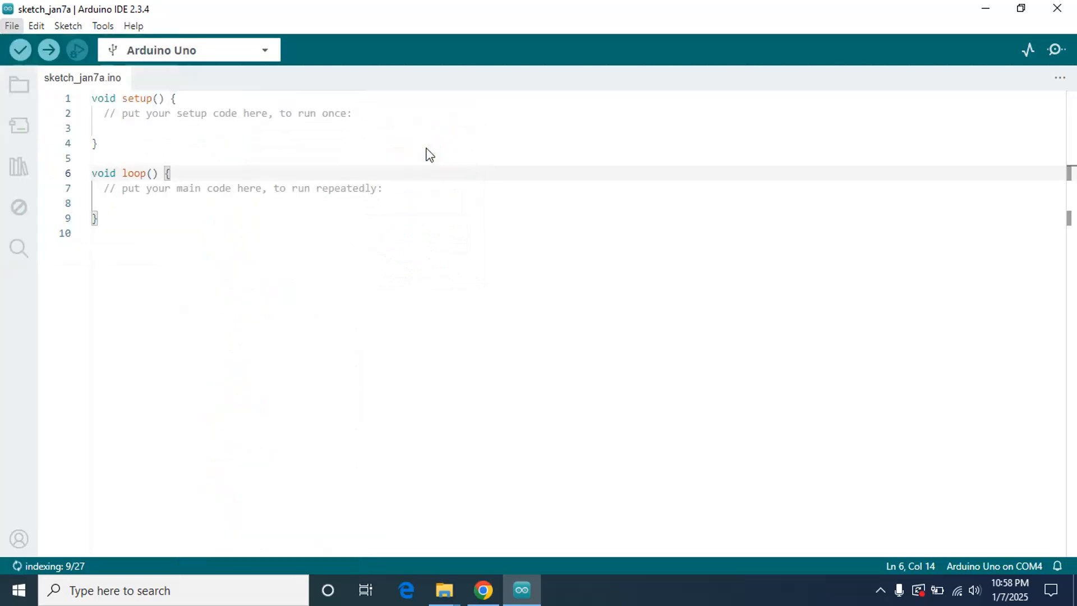
# Dismiss the examples list and maximize the starting Arduino IDE window.
pyautogui.click(96, 143)
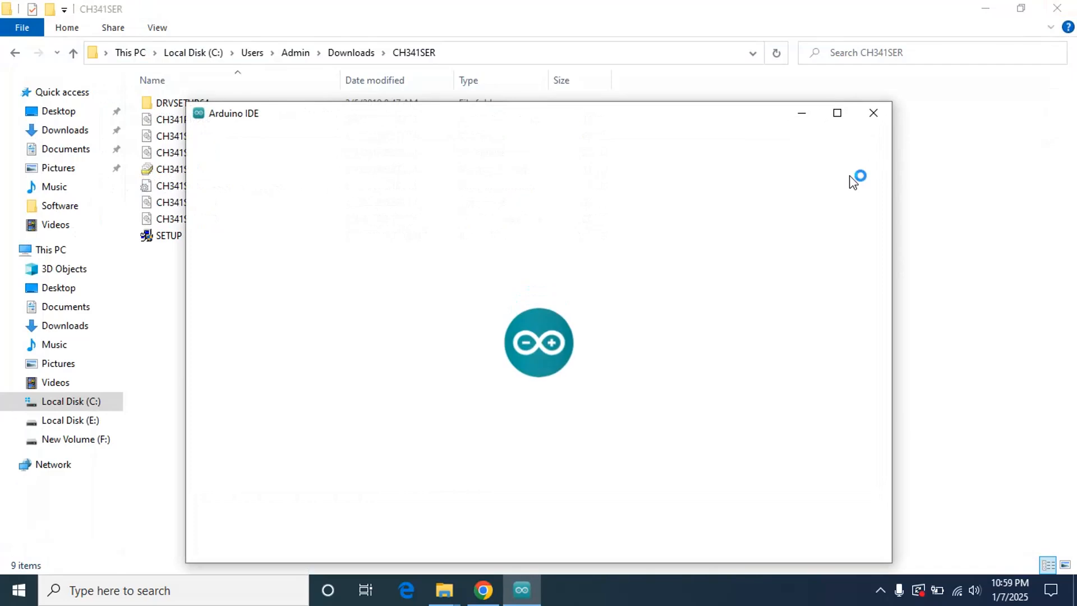
pyautogui.moveTo(837, 113)
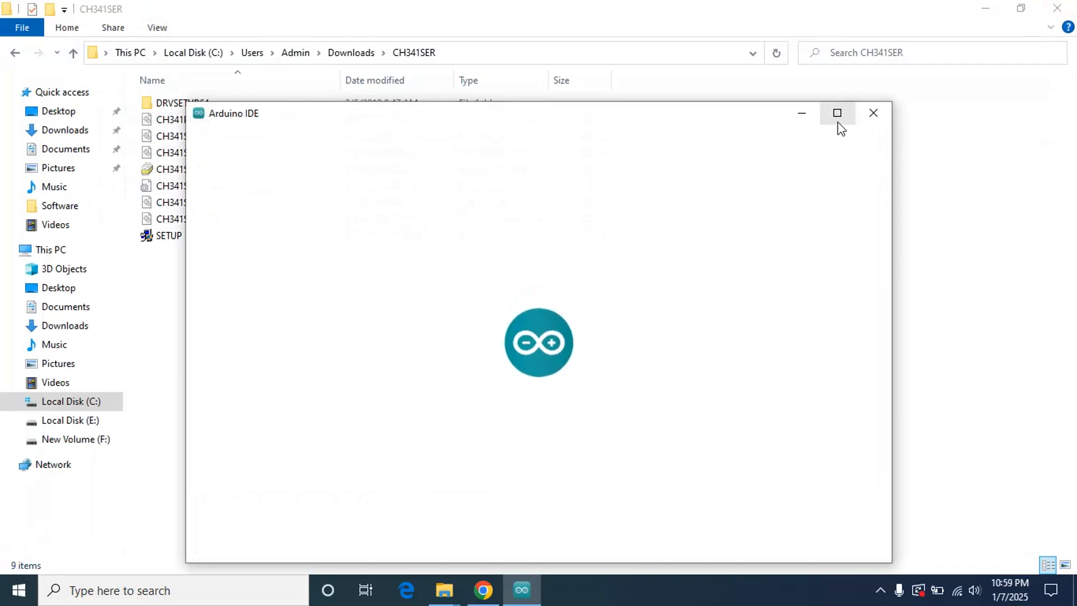
pyautogui.click(837, 112)
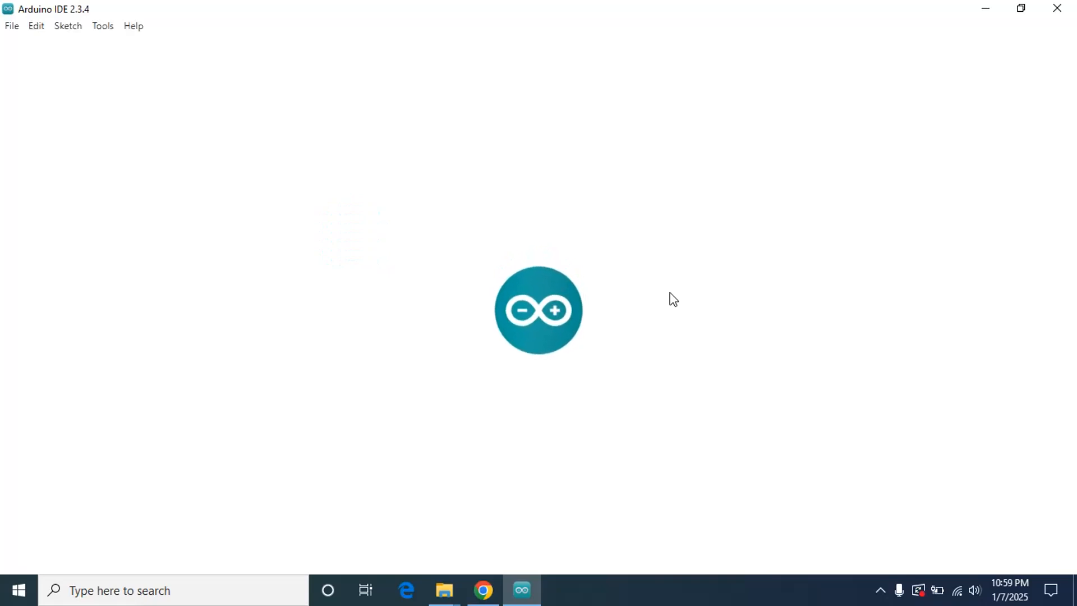
pyautogui.moveTo(638, 286)
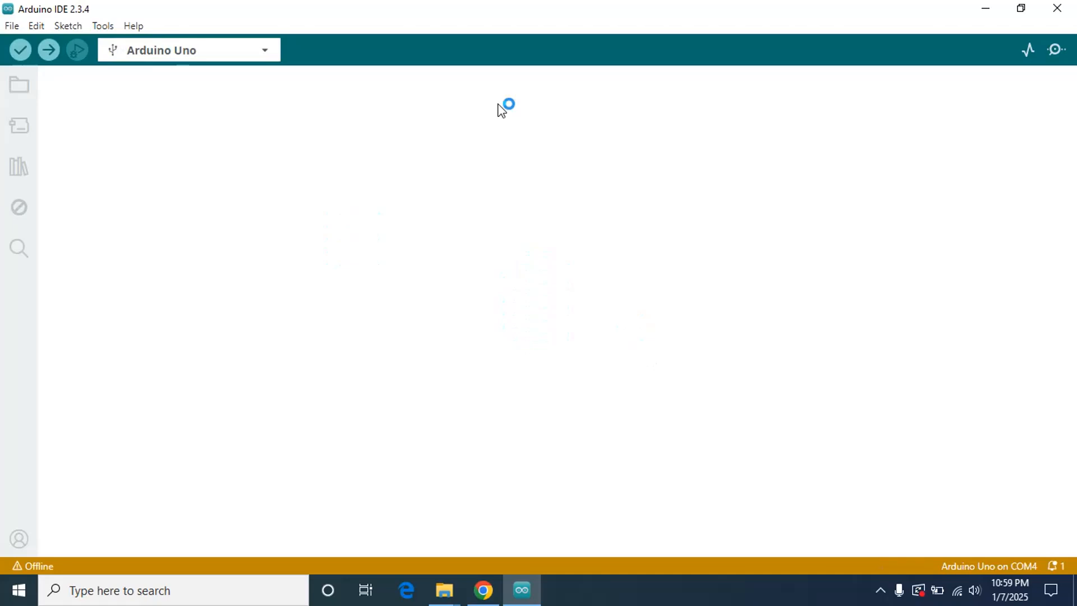
pyautogui.moveTo(498, 301)
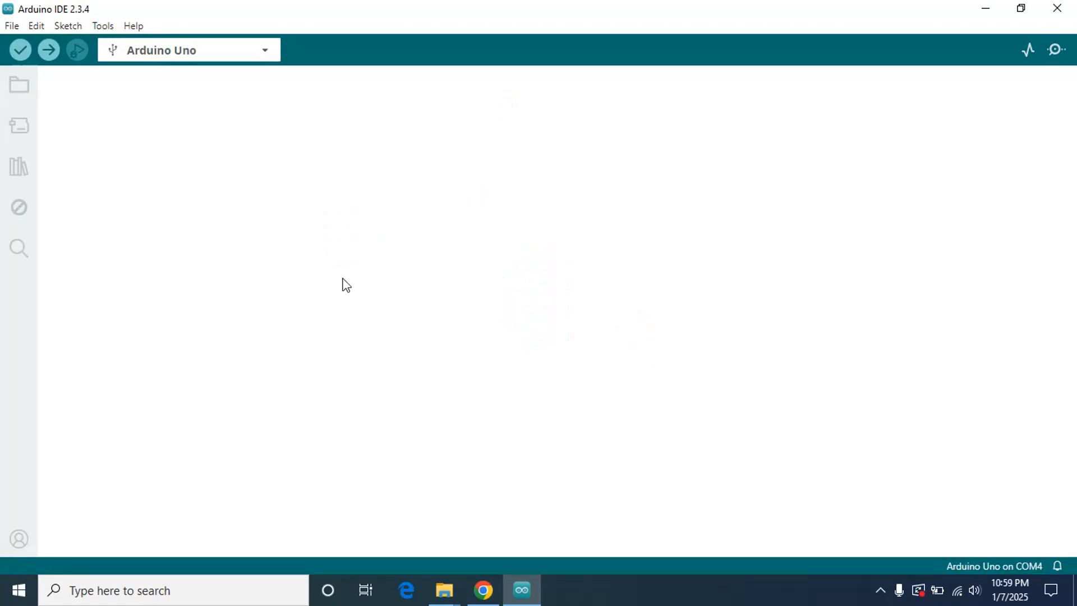
pyautogui.moveTo(222, 268)
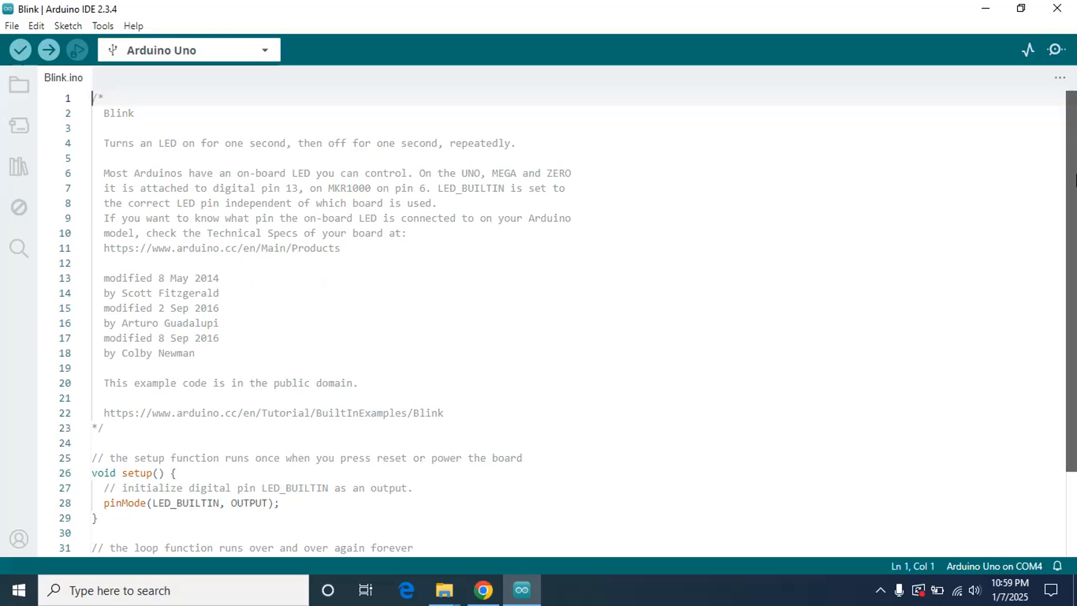
# Upload the Blink sketch to the Arduino Uno on COM4, reporting 924 bytes of program storage.
pyautogui.scroll(-3)
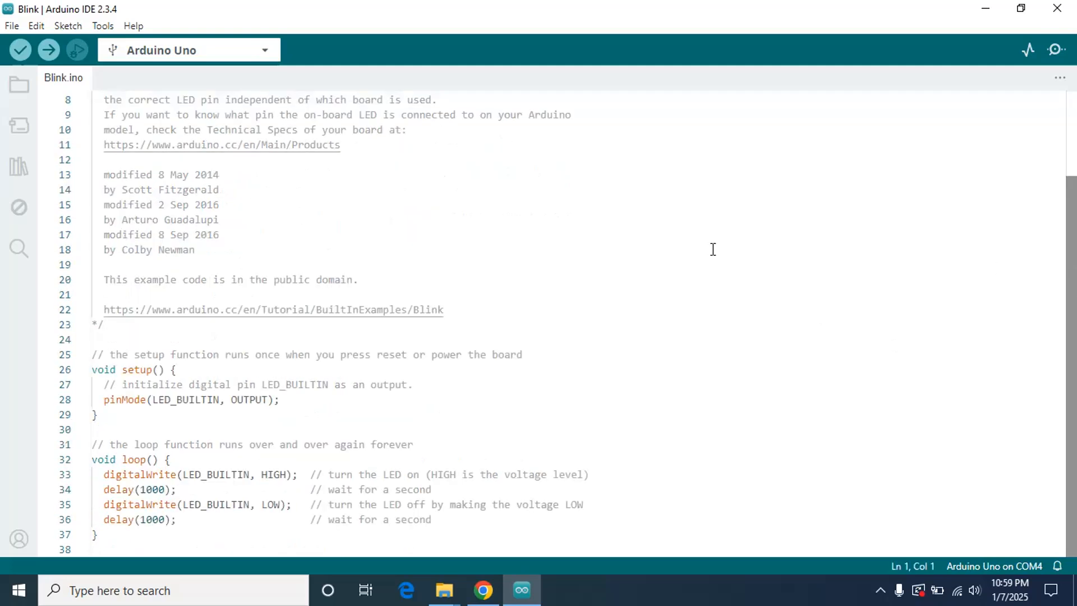
pyautogui.click(522, 354)
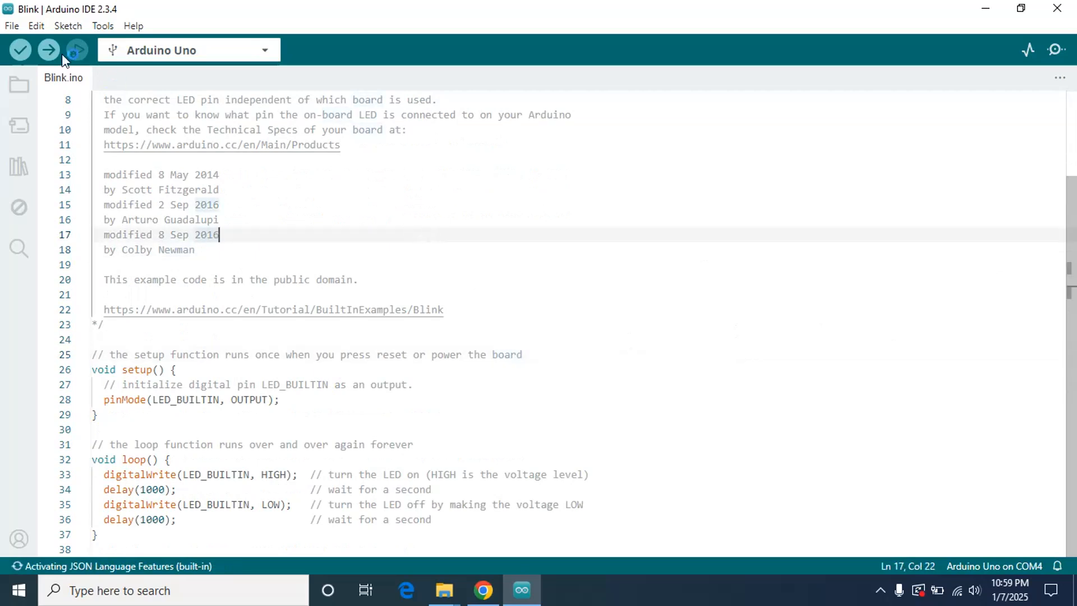
pyautogui.moveTo(47, 49)
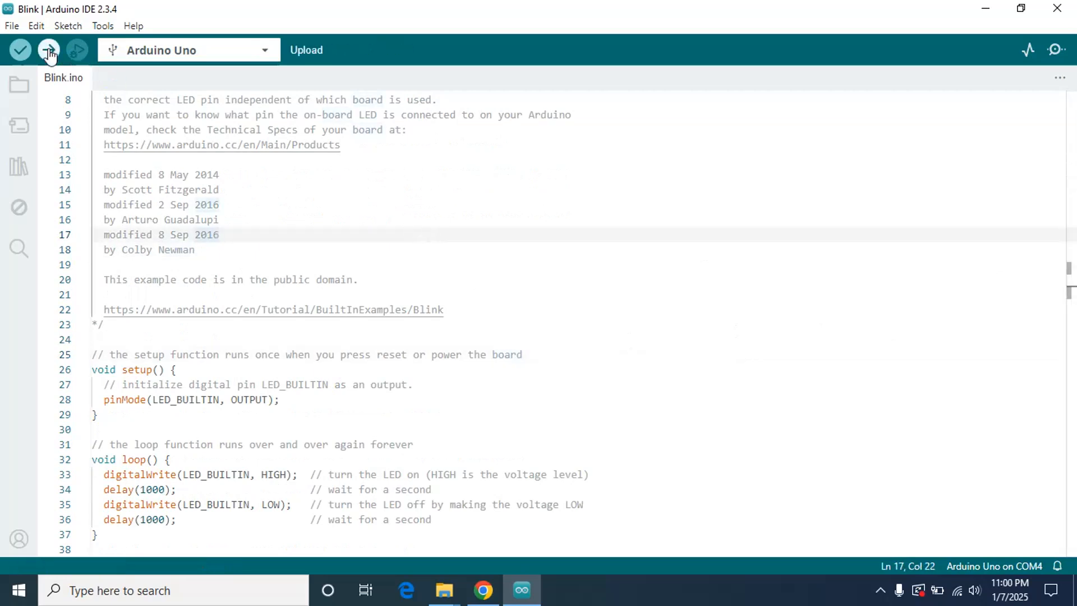
pyautogui.click(48, 49)
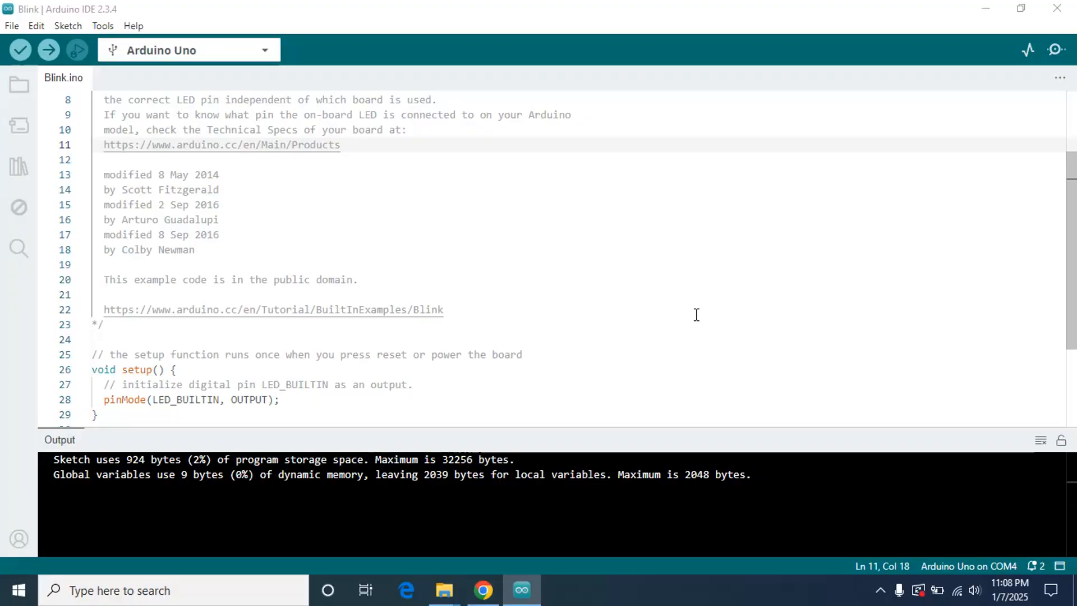
pyautogui.moveTo(255, 110)
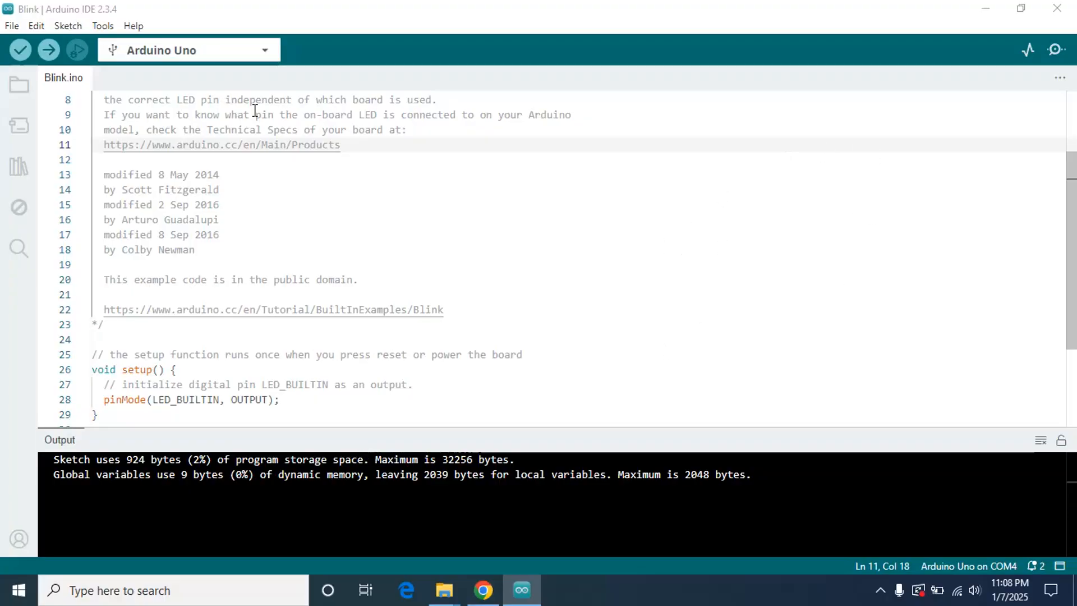
pyautogui.moveTo(969, 578)
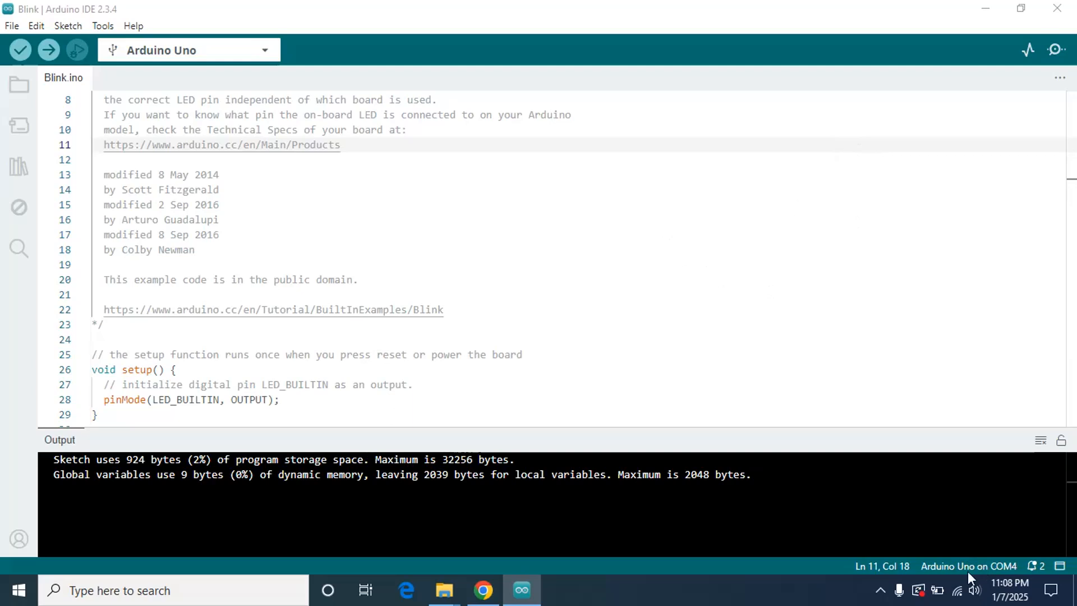
pyautogui.moveTo(993, 573)
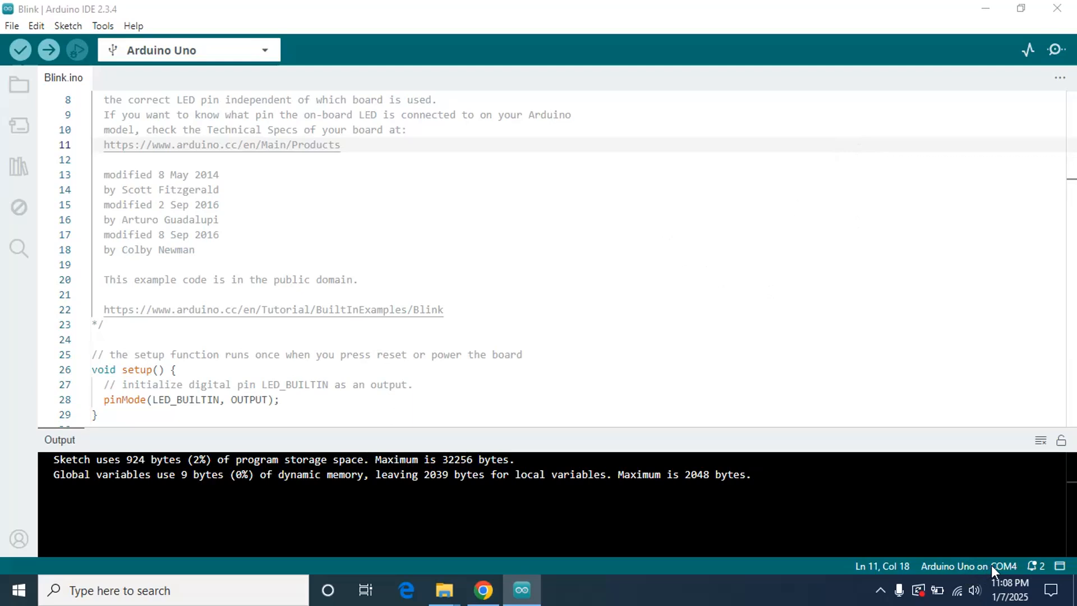
pyautogui.moveTo(77, 79)
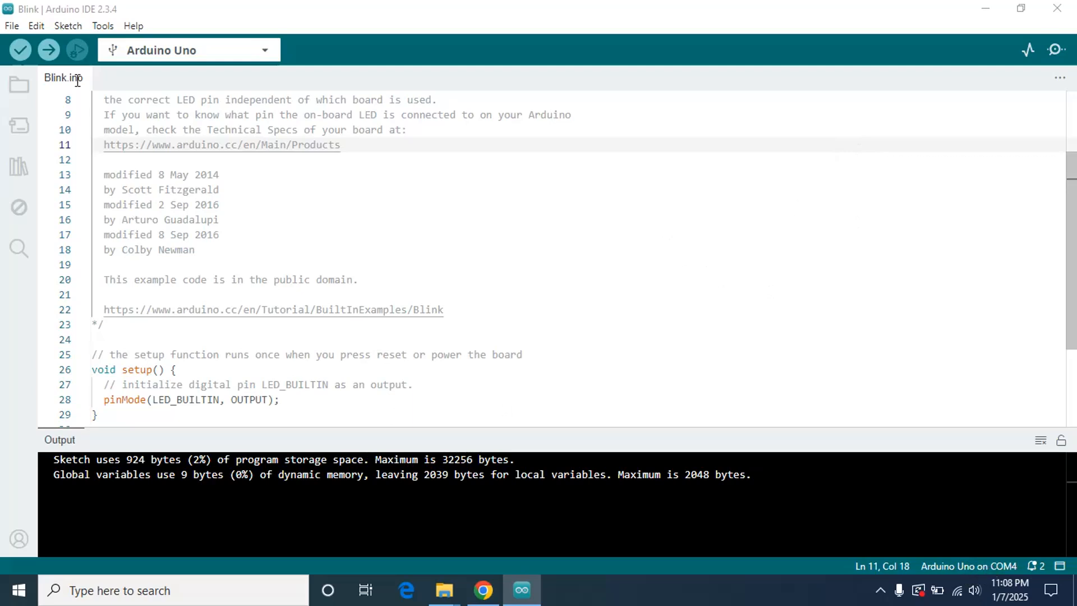
# Show the Tools > Board submenu listing AVR, megaAVR and esp8266 boards.
pyautogui.click(102, 25)
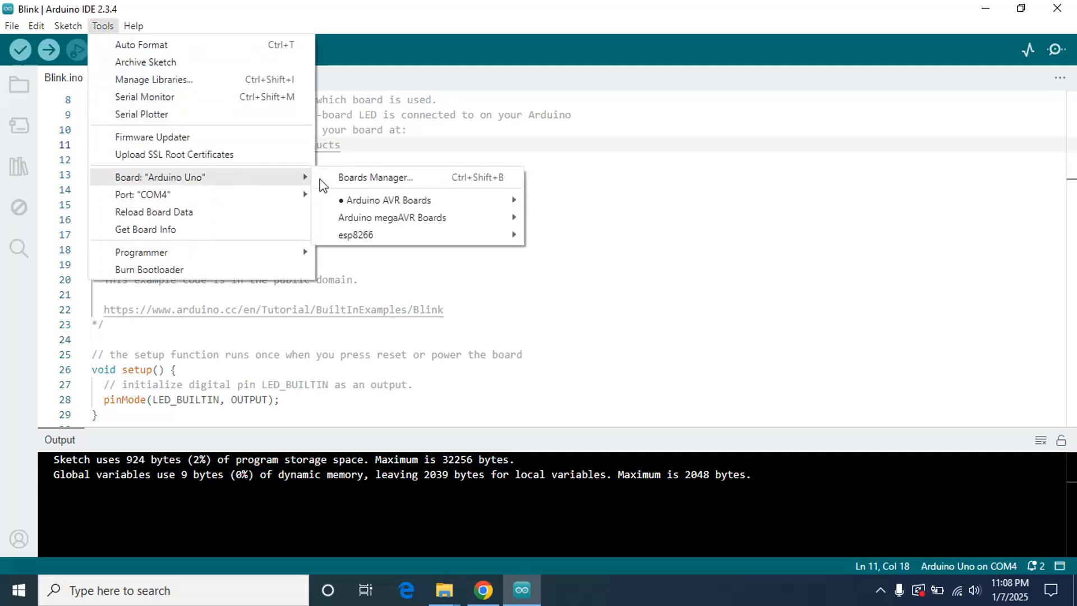
pyautogui.moveTo(356, 235)
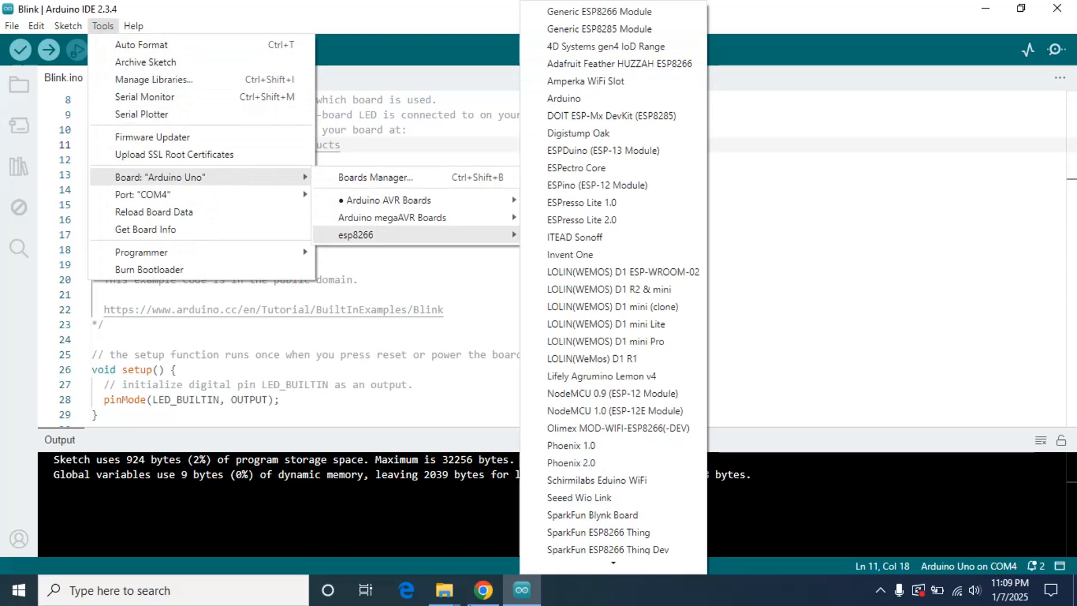
# Google 'how to add esp8266 board in arduino ide', review the Random Nerd Tutorials result, and return to Arduino IDE.
pyautogui.click(482, 589)
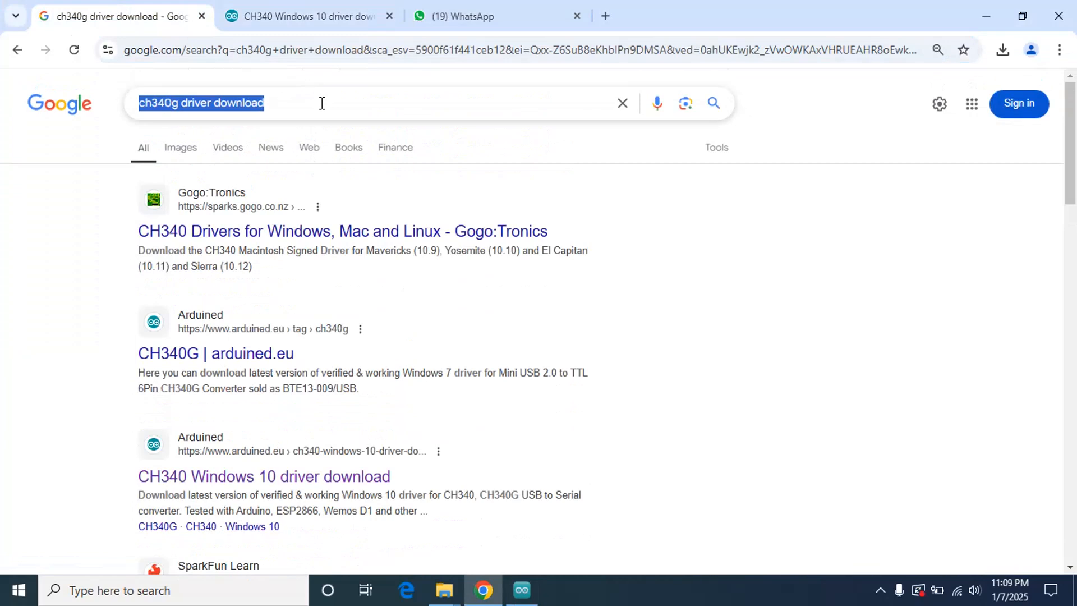
pyautogui.write('how to add')
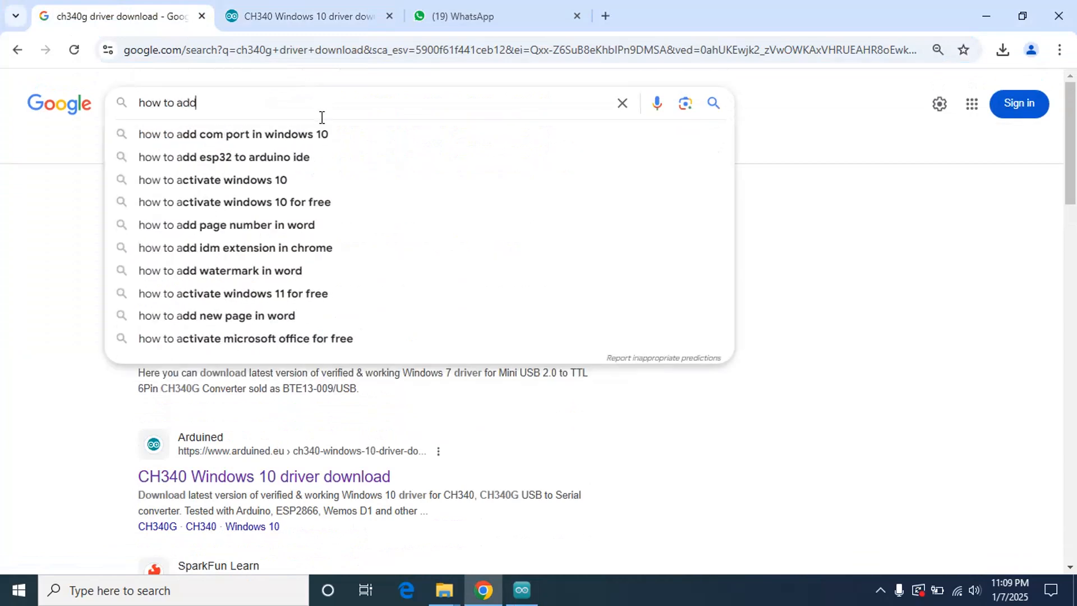
pyautogui.write('esp8266')
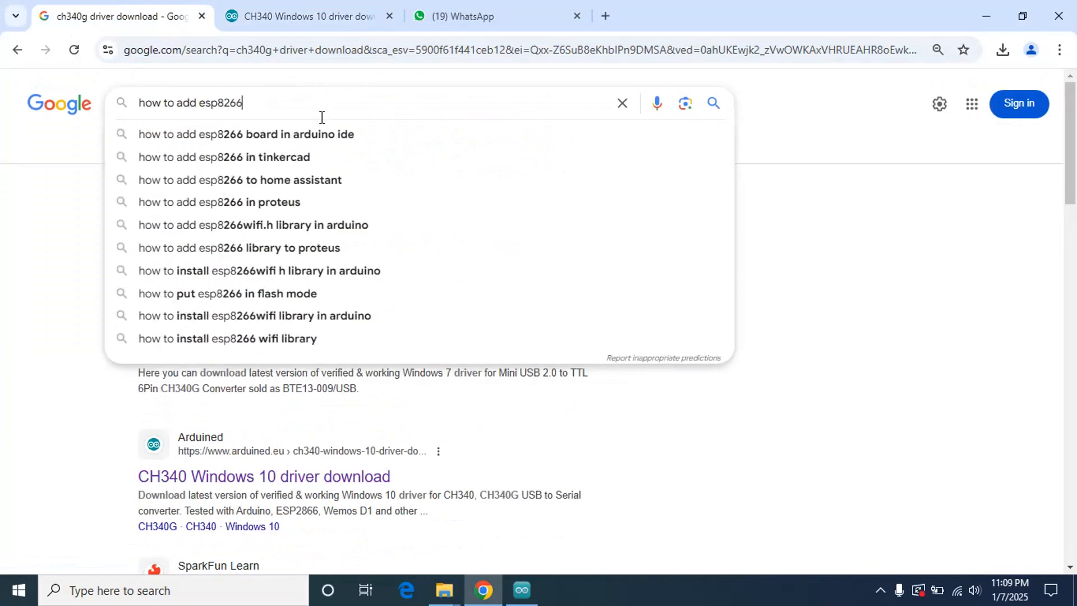
pyautogui.click(245, 133)
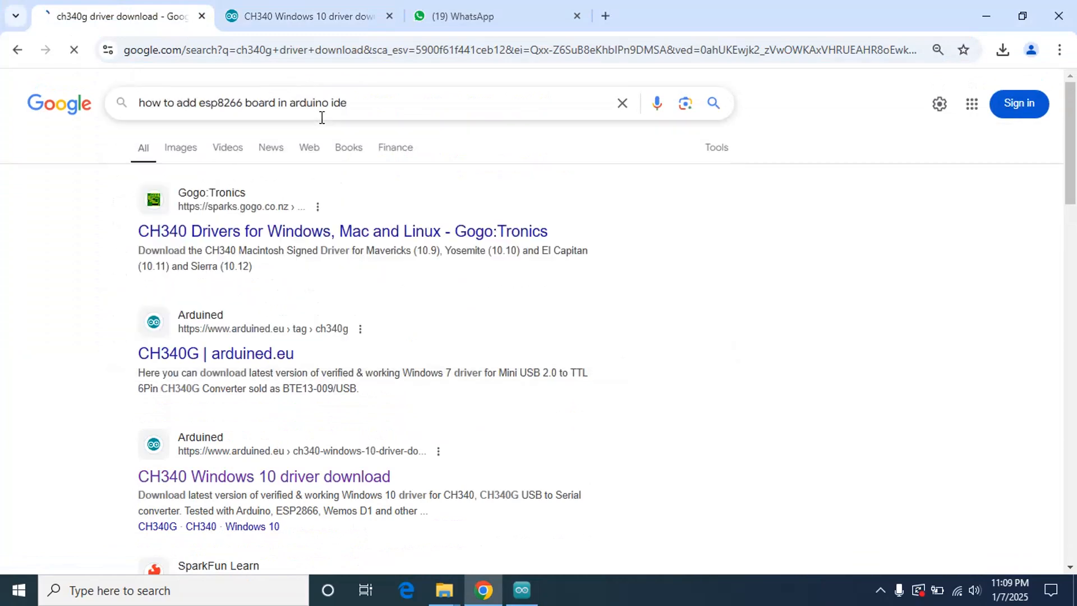
pyautogui.press('Return')
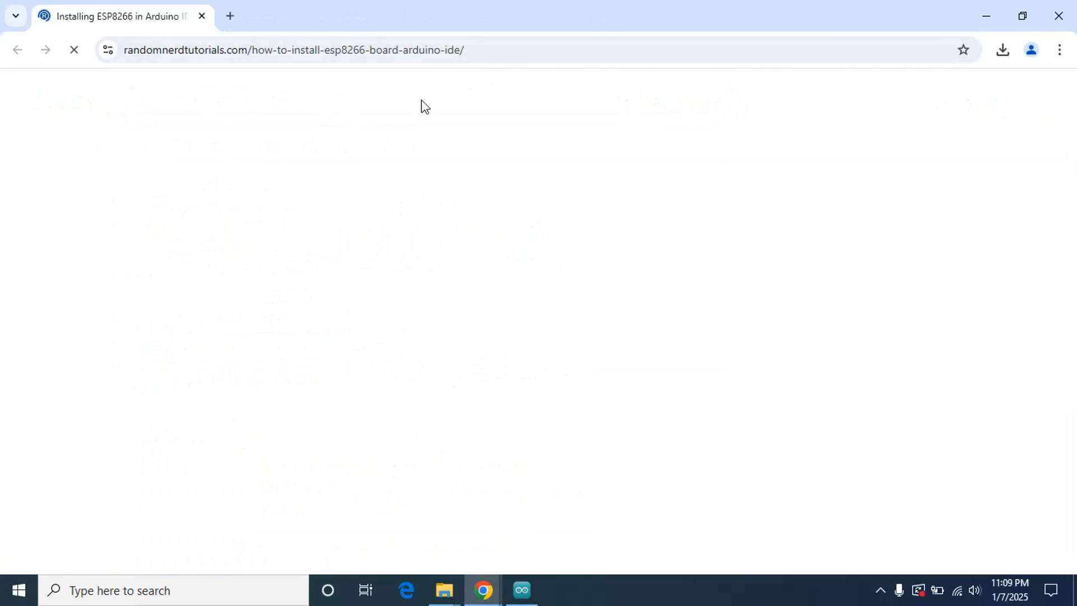
pyautogui.moveTo(386, 88)
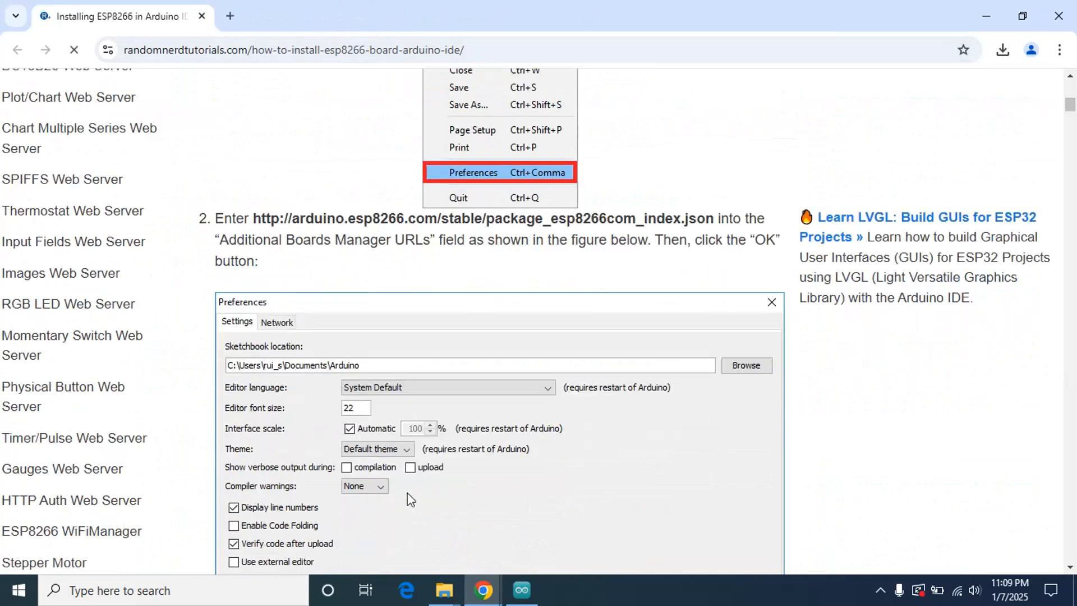
pyautogui.scroll(-3)
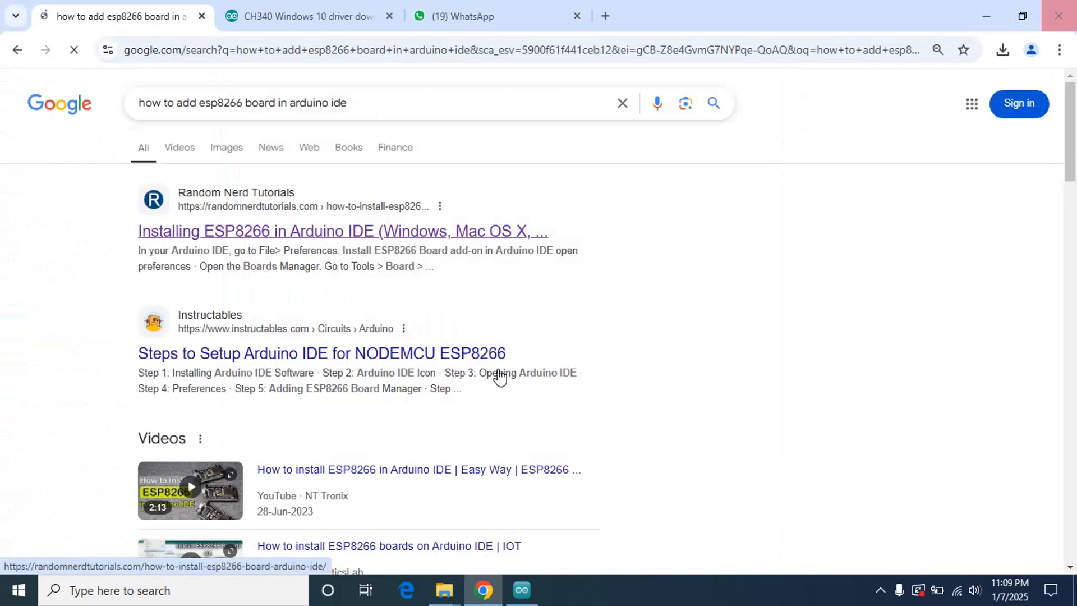
pyautogui.click(522, 590)
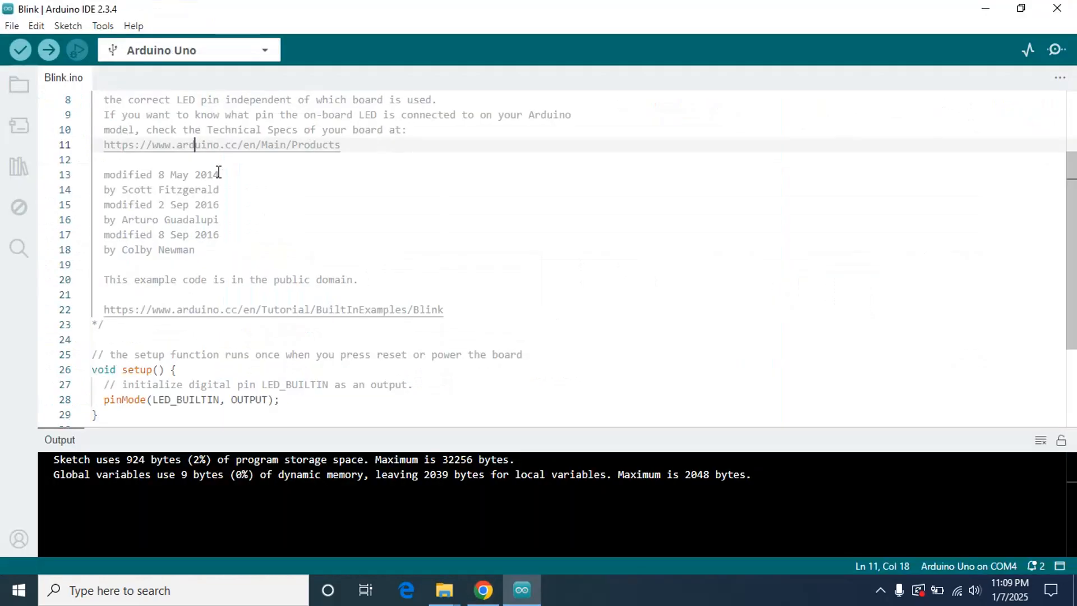
pyautogui.click(100, 324)
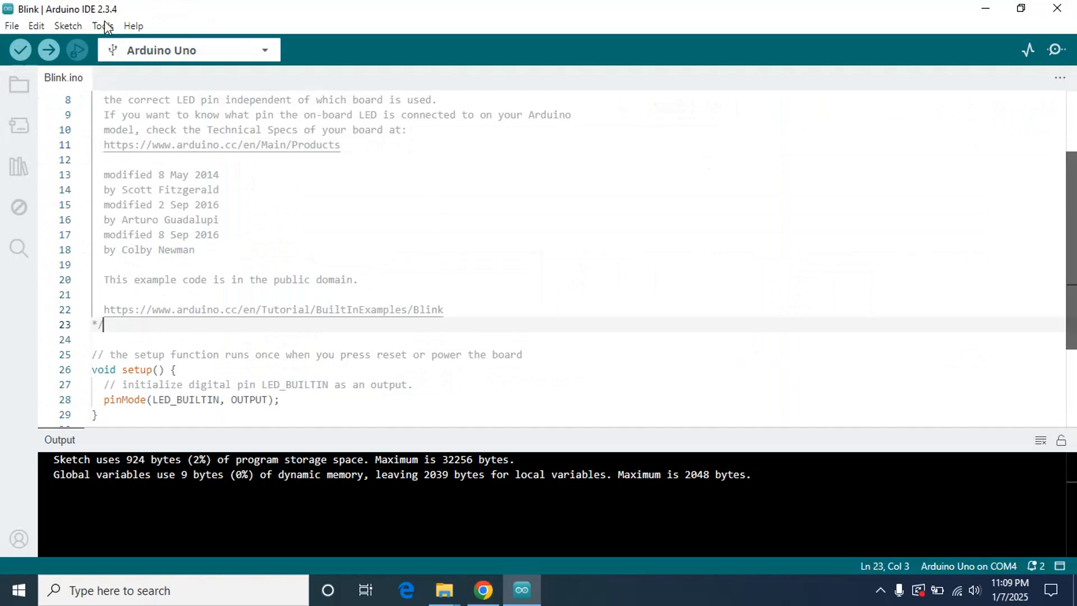
pyautogui.click(102, 25)
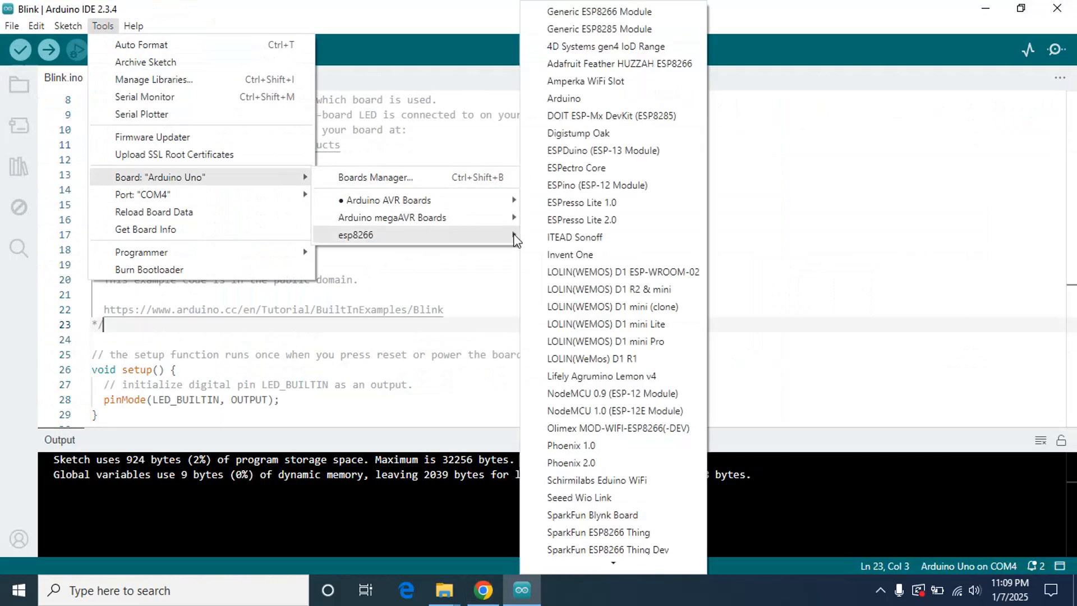
pyautogui.moveTo(622, 11)
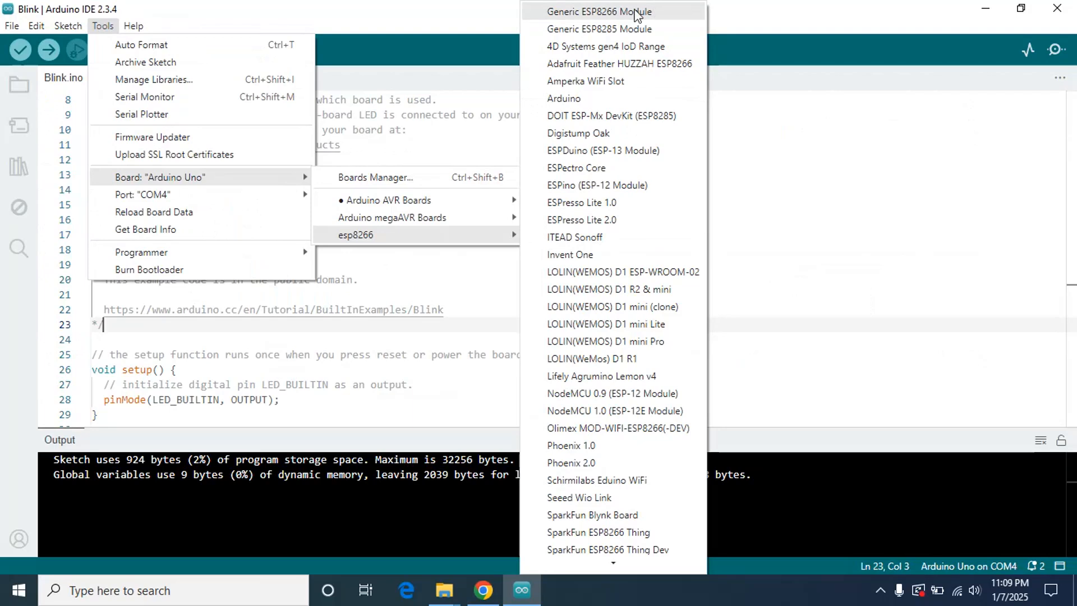
pyautogui.click(597, 12)
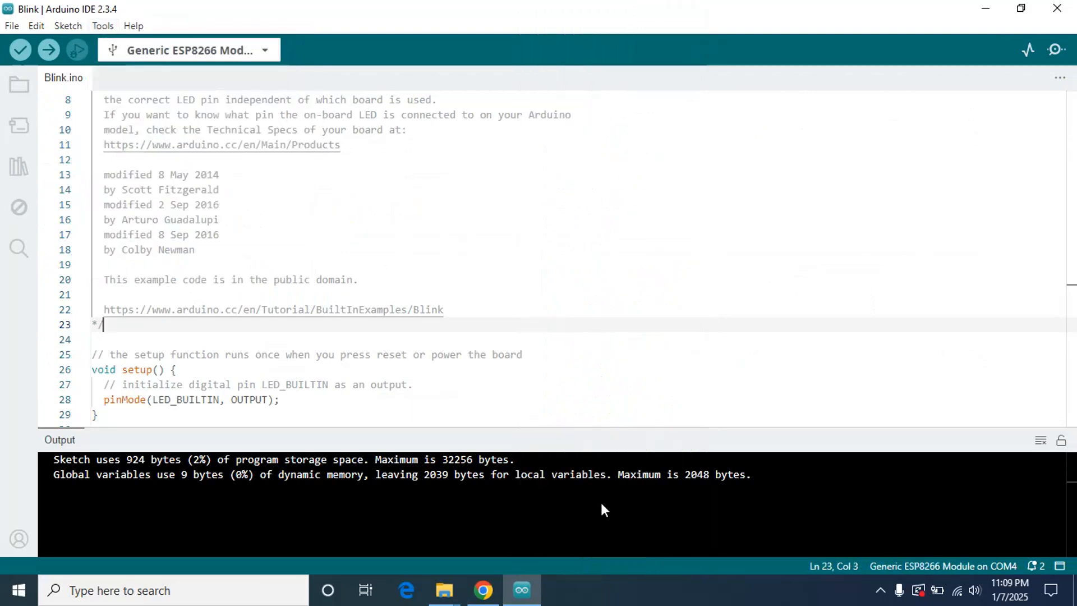
pyautogui.moveTo(922, 572)
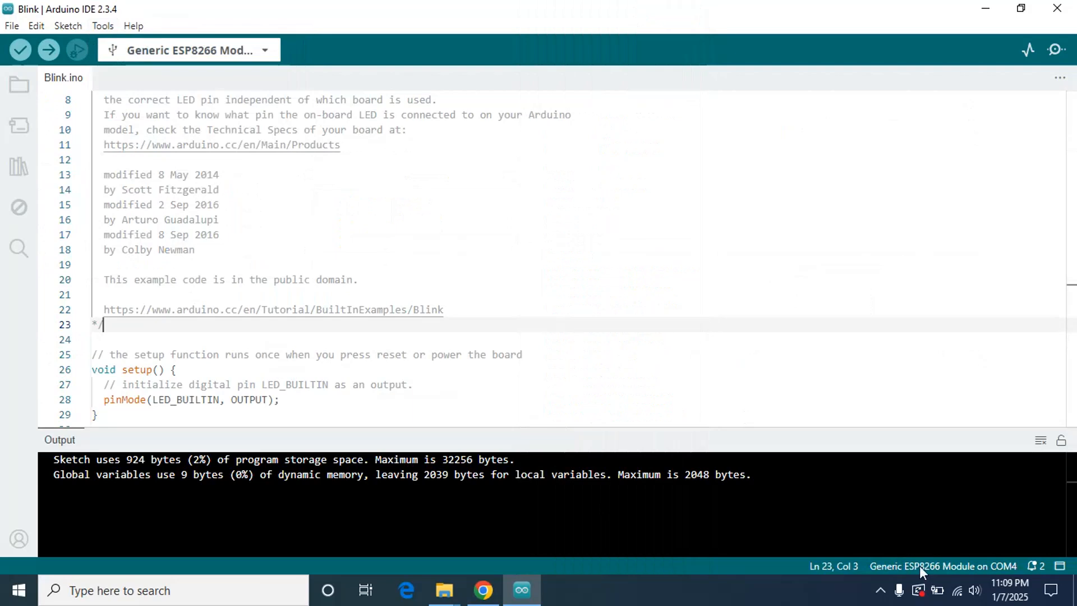
pyautogui.moveTo(194, 101)
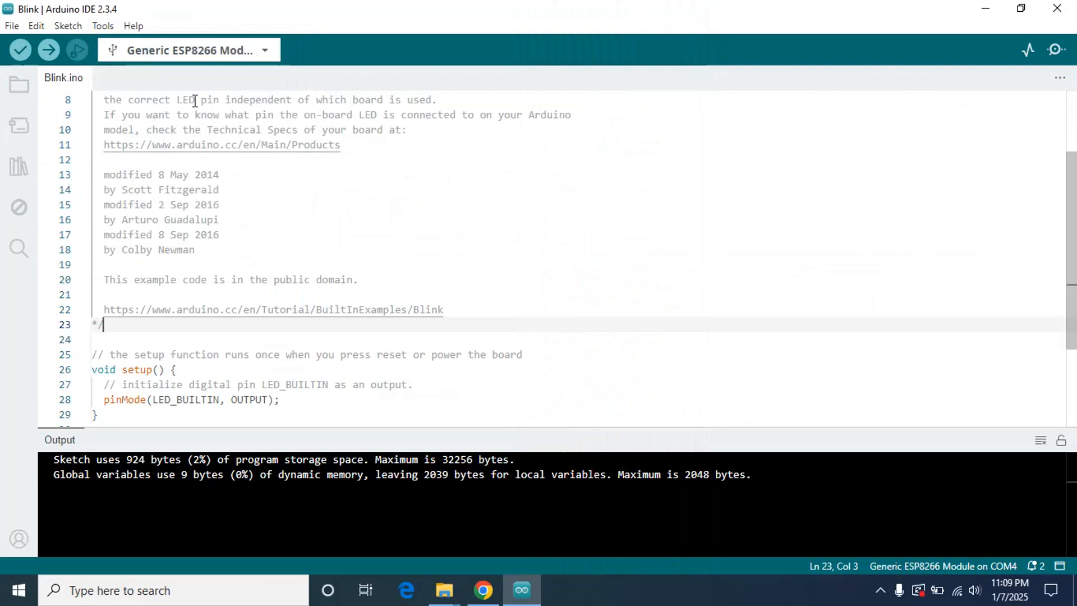
# Write Serial.begin(115200); as the setup() body.
pyautogui.scroll(-3)
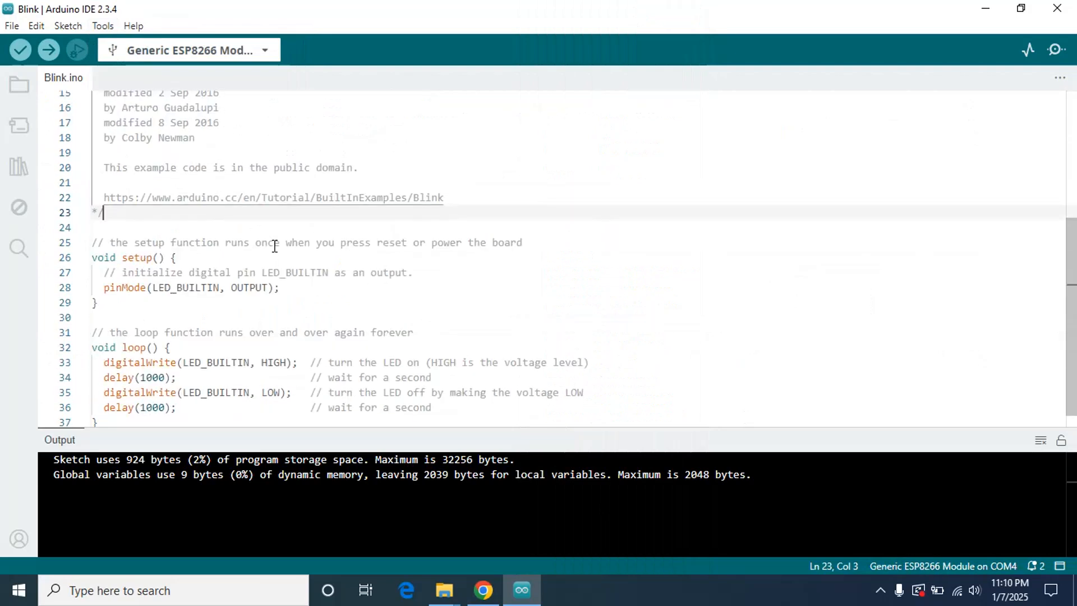
pyautogui.scroll(-3)
pyautogui.write('// ')
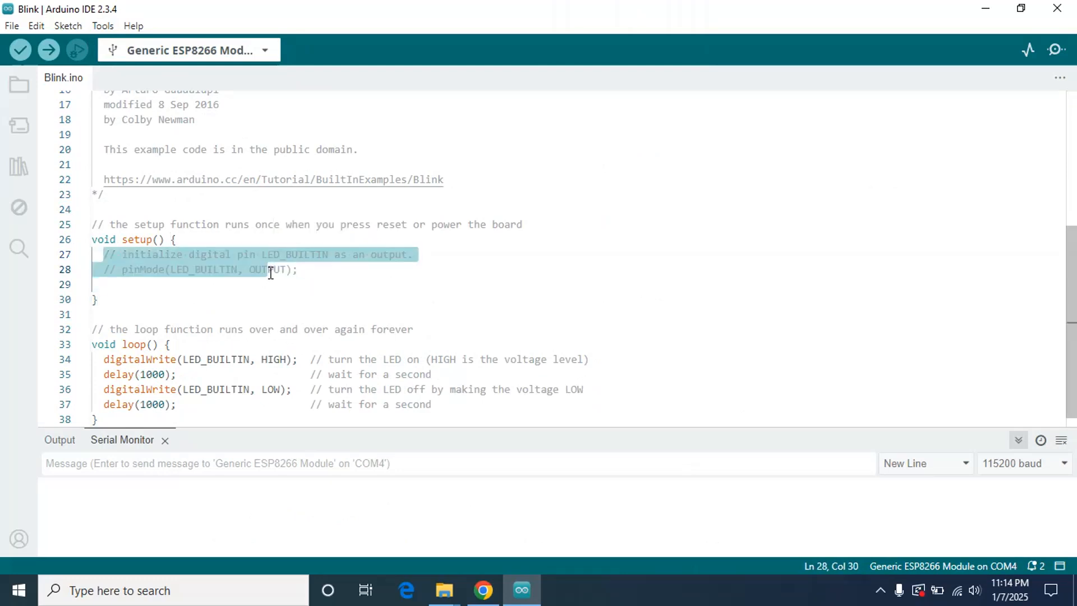
pyautogui.moveTo(587, 301)
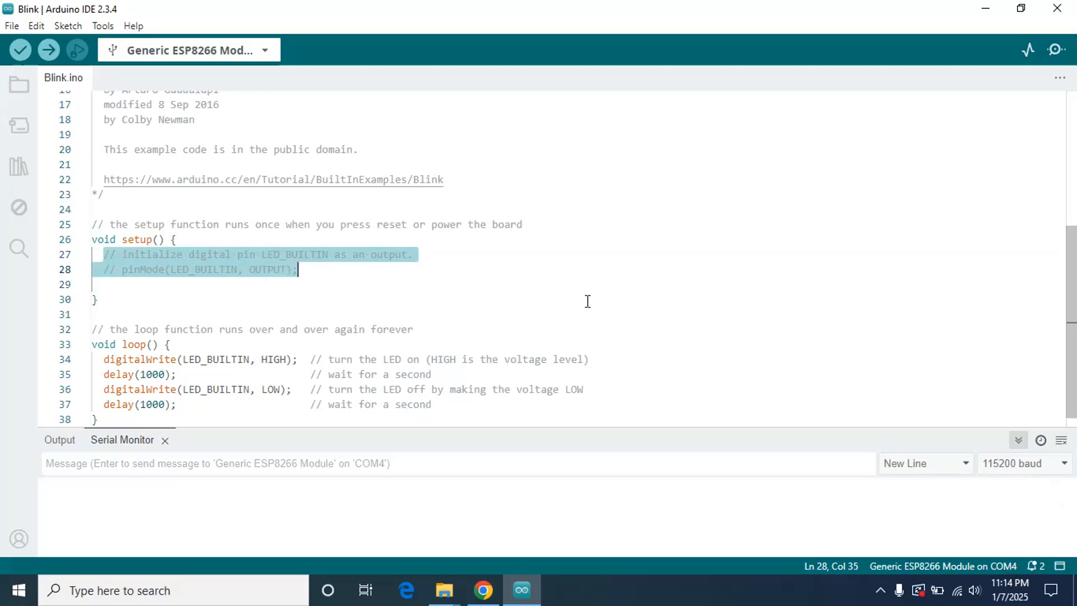
pyautogui.write('Seria')
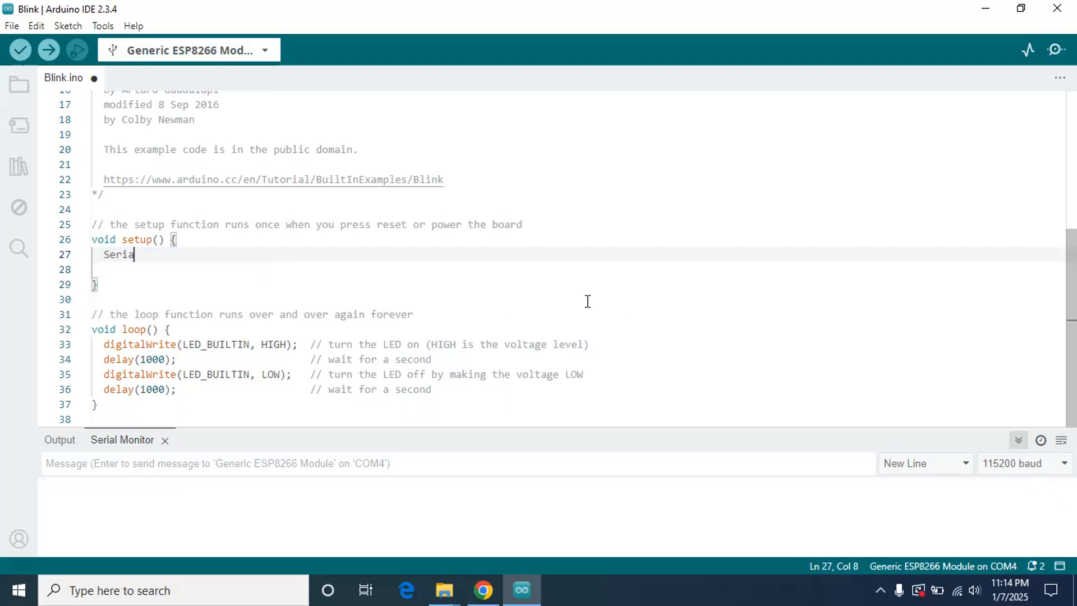
pyautogui.write('l.beign')
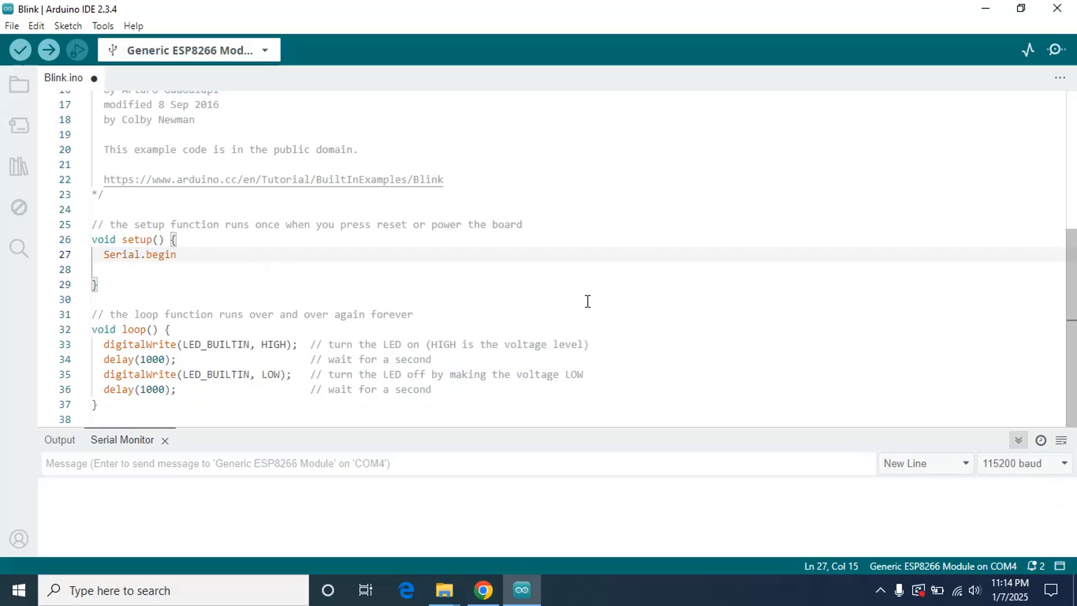
pyautogui.write('()')
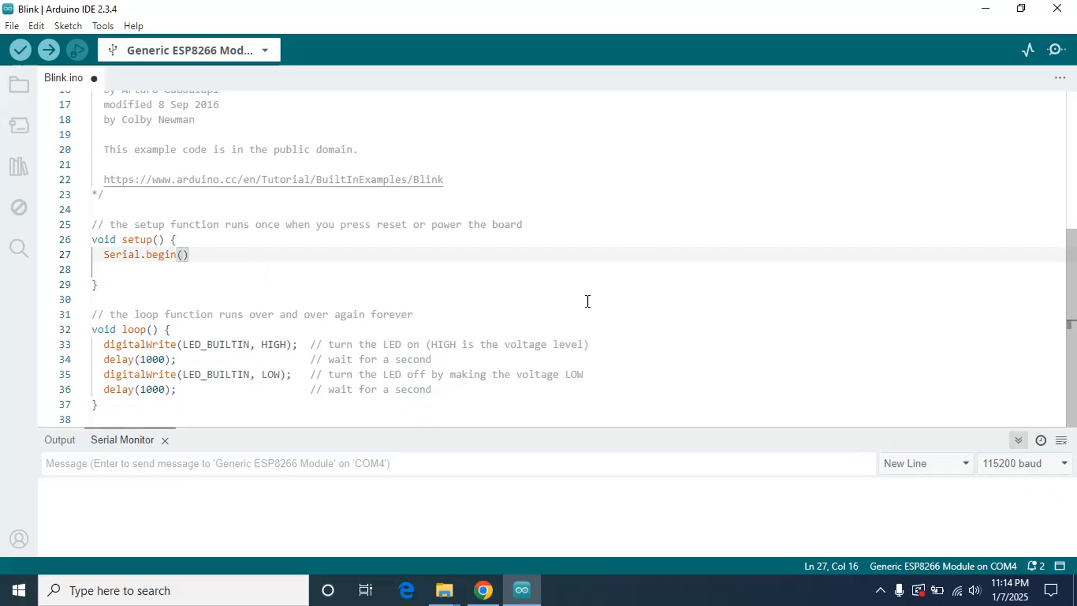
pyautogui.write('115')
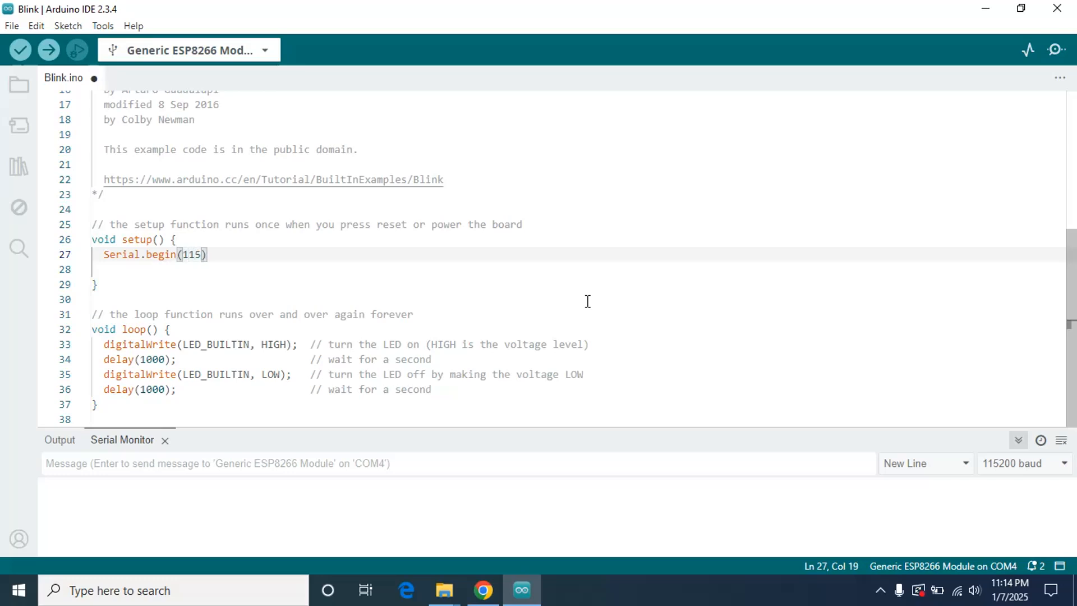
pyautogui.write('00')
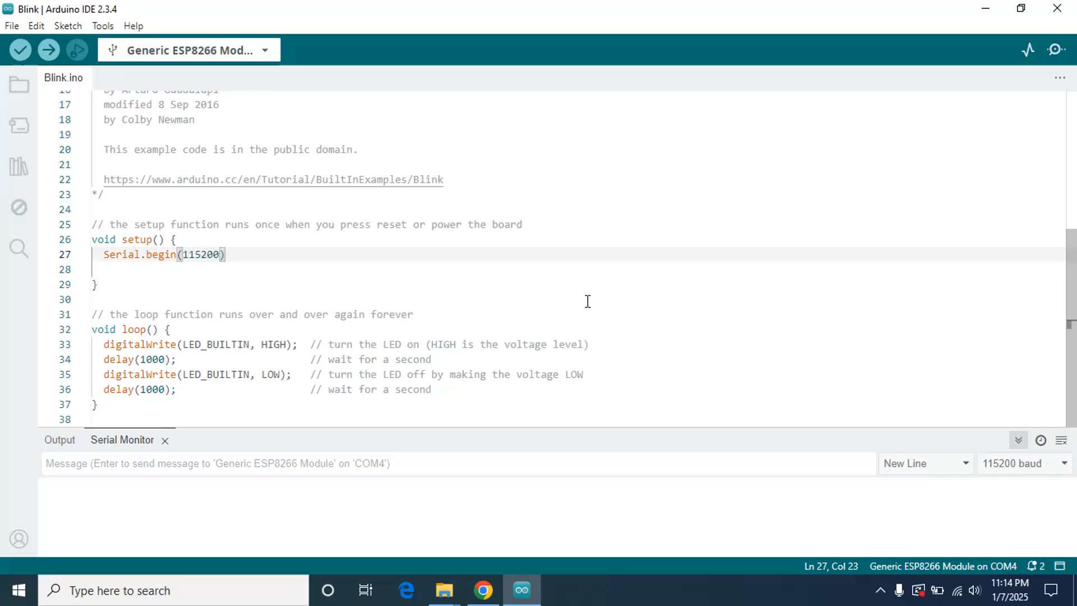
pyautogui.write(';')
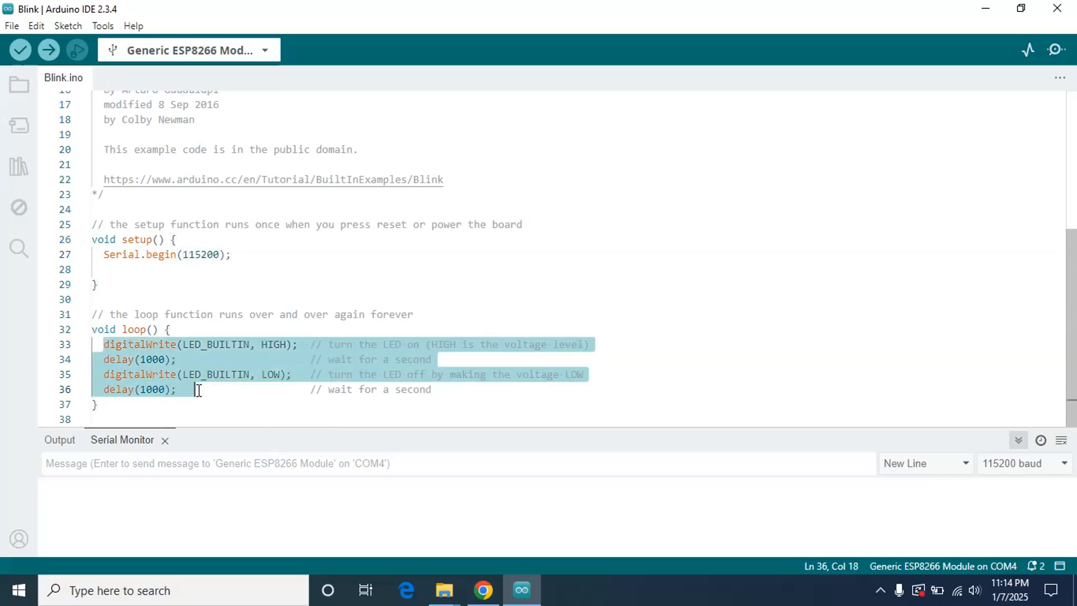
# Write Serial.println("Esp is working"); and delay(3000); as the loop() body.
pyautogui.write('s')
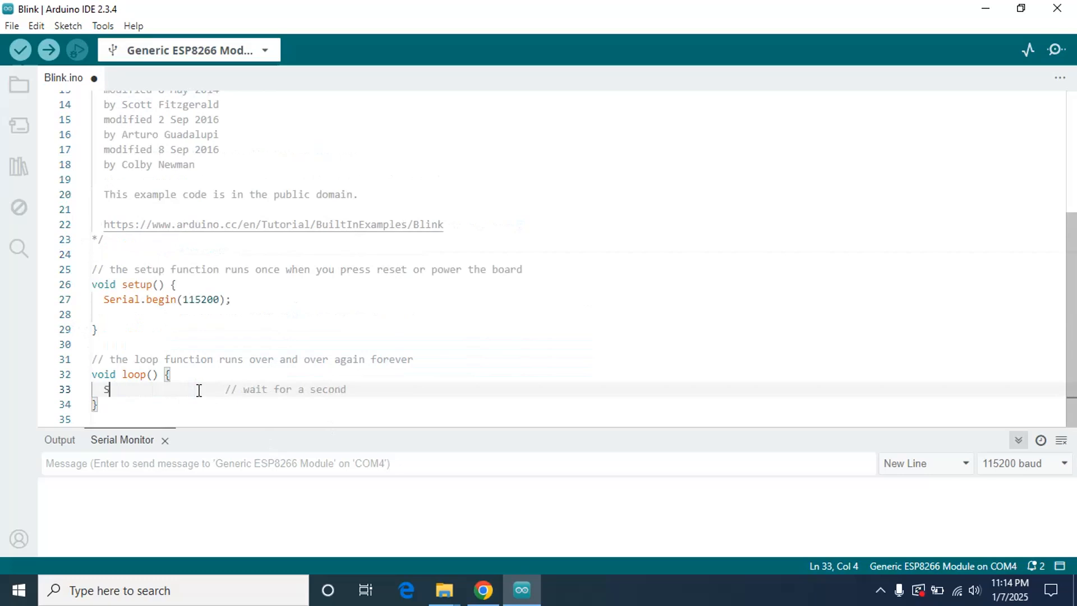
pyautogui.write('erial.println("E')
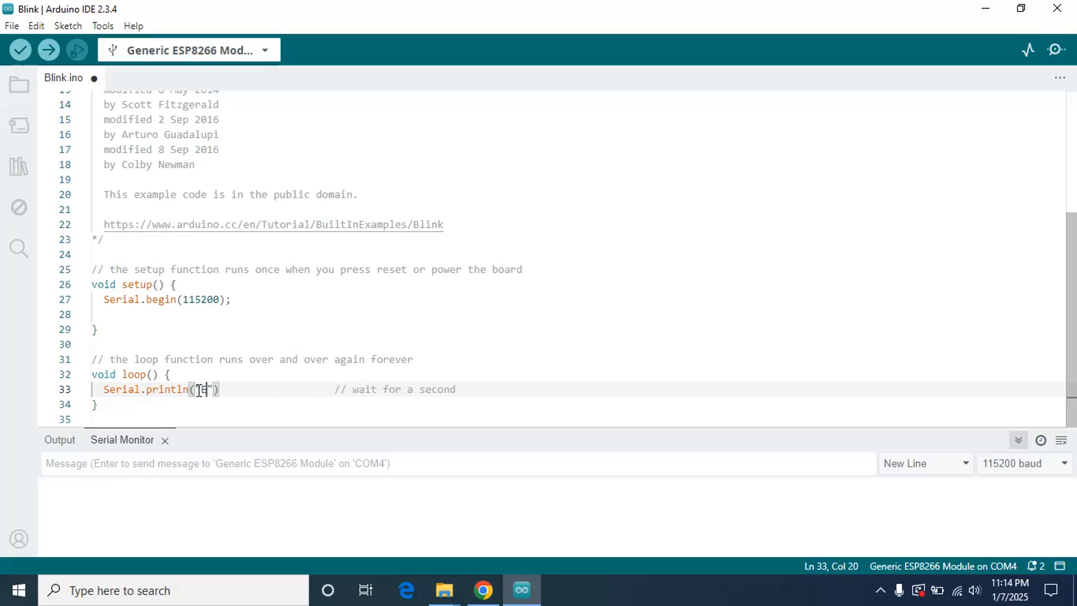
pyautogui.write('sp is worki')
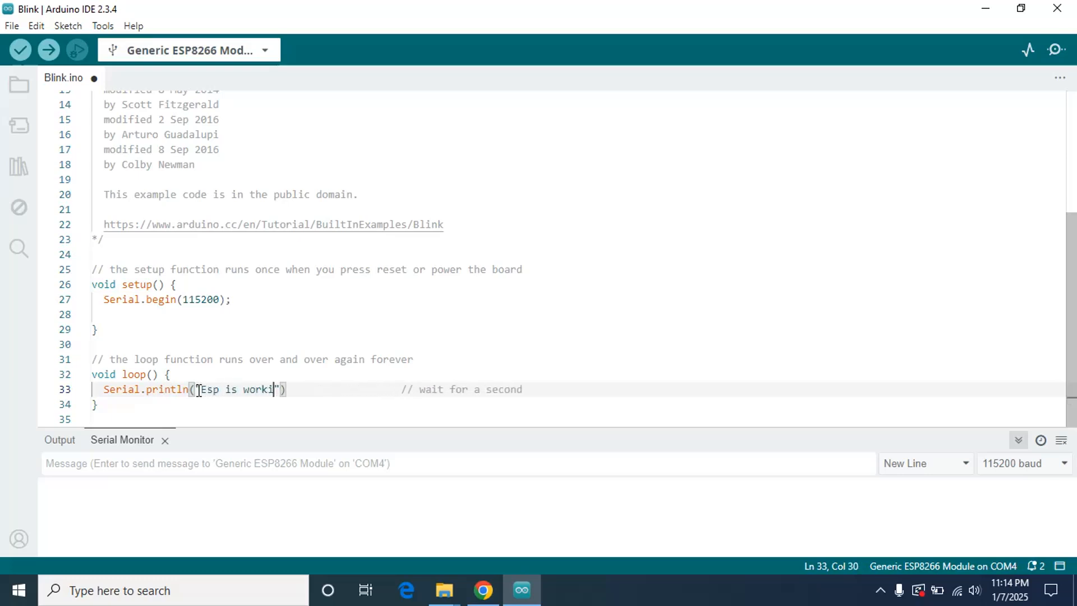
pyautogui.write('ng");')
pyautogui.write('delay(')
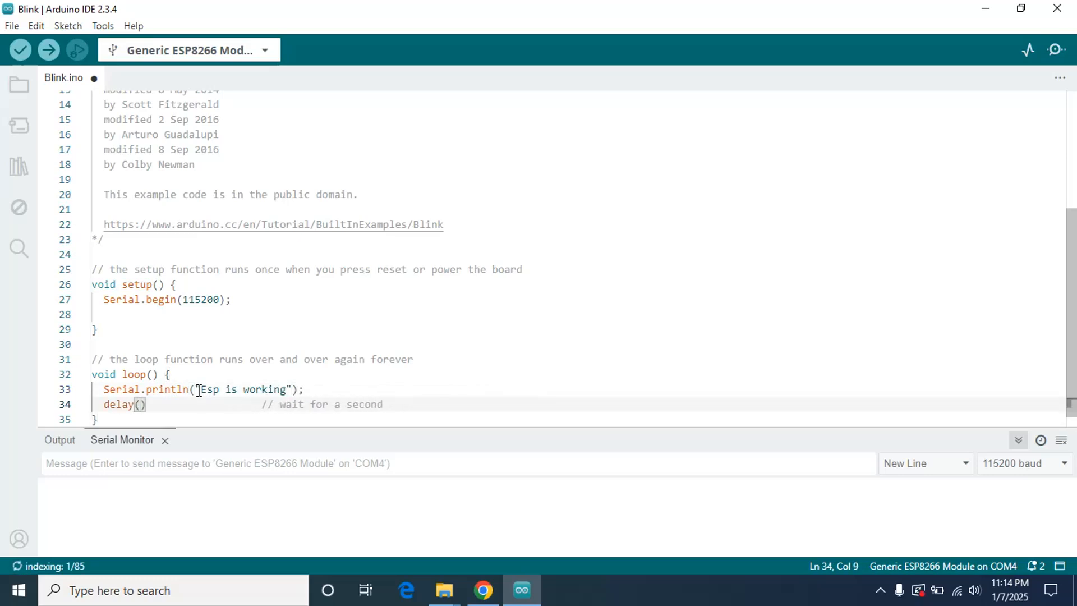
pyautogui.write('3000')
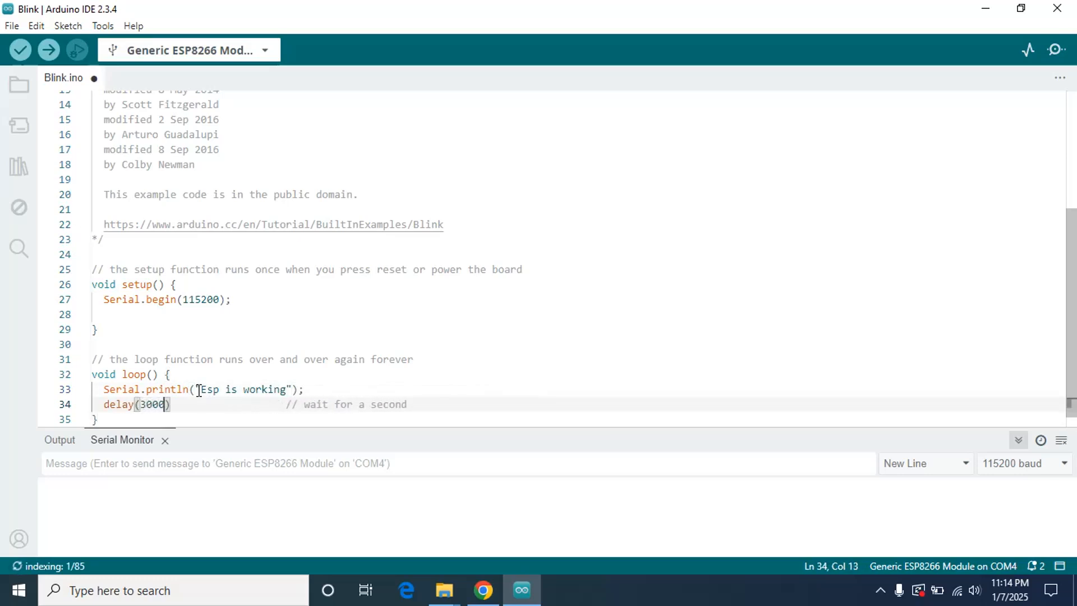
pyautogui.write(';')
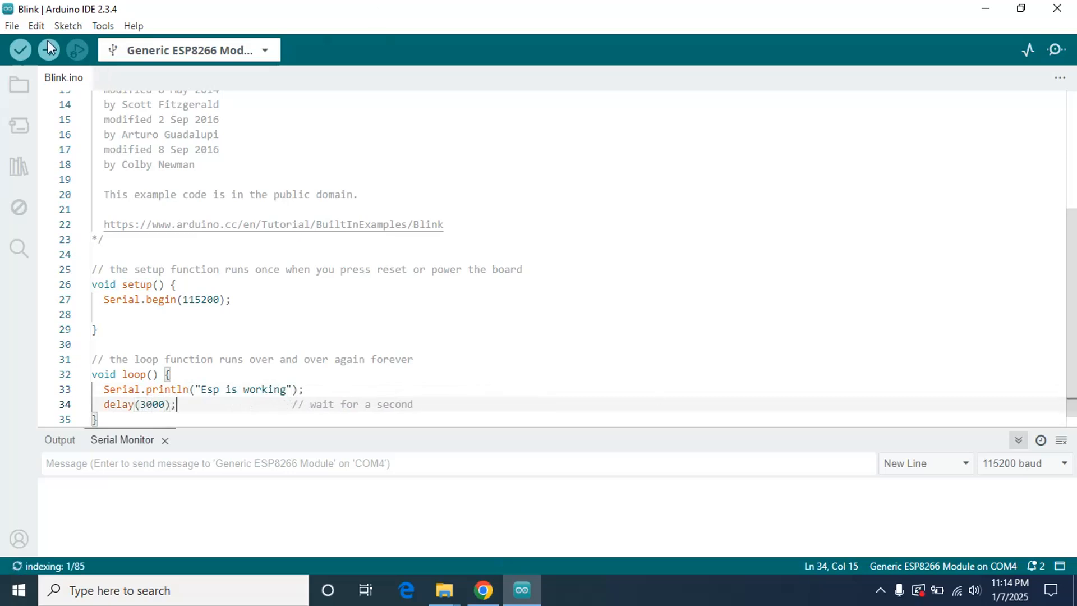
pyautogui.moveTo(49, 50)
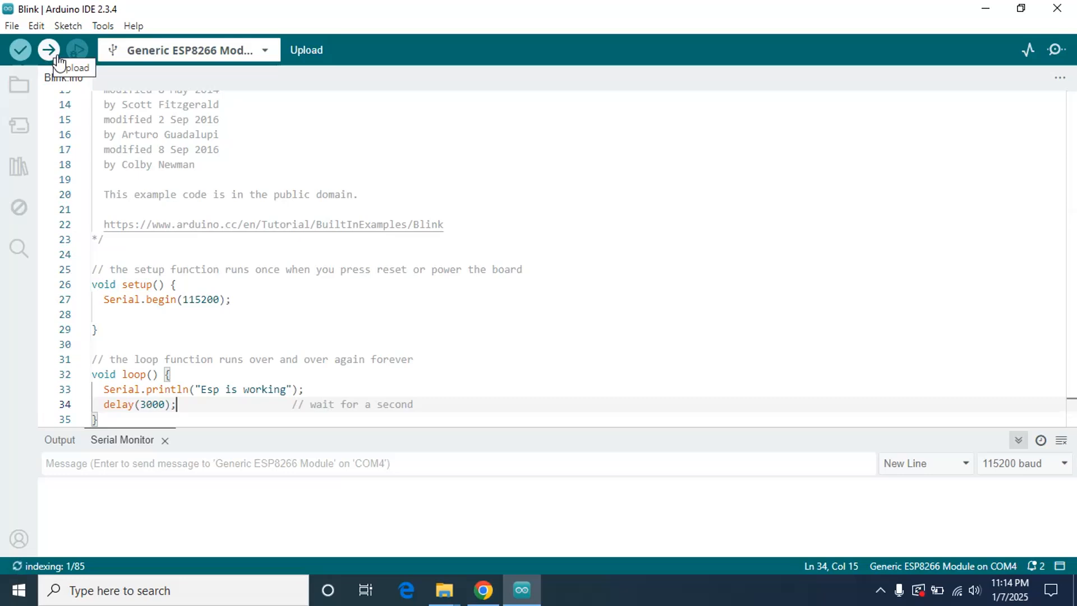
# Upload the 'Esp is working' sketch to the Generic ESP8266 Module and wait for hash verification.
pyautogui.click(48, 49)
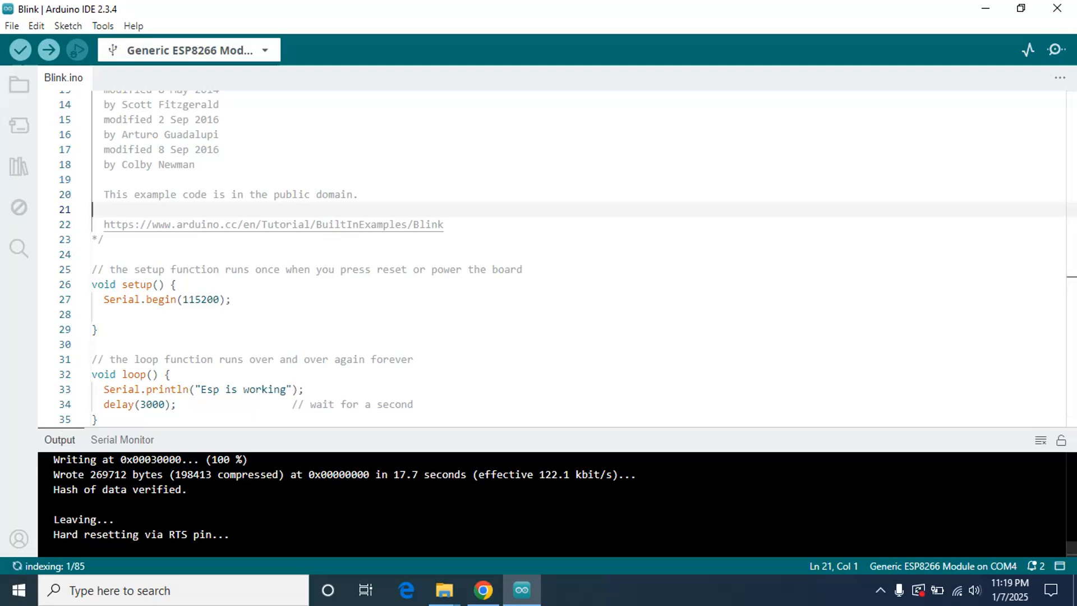
pyautogui.moveTo(658, 356)
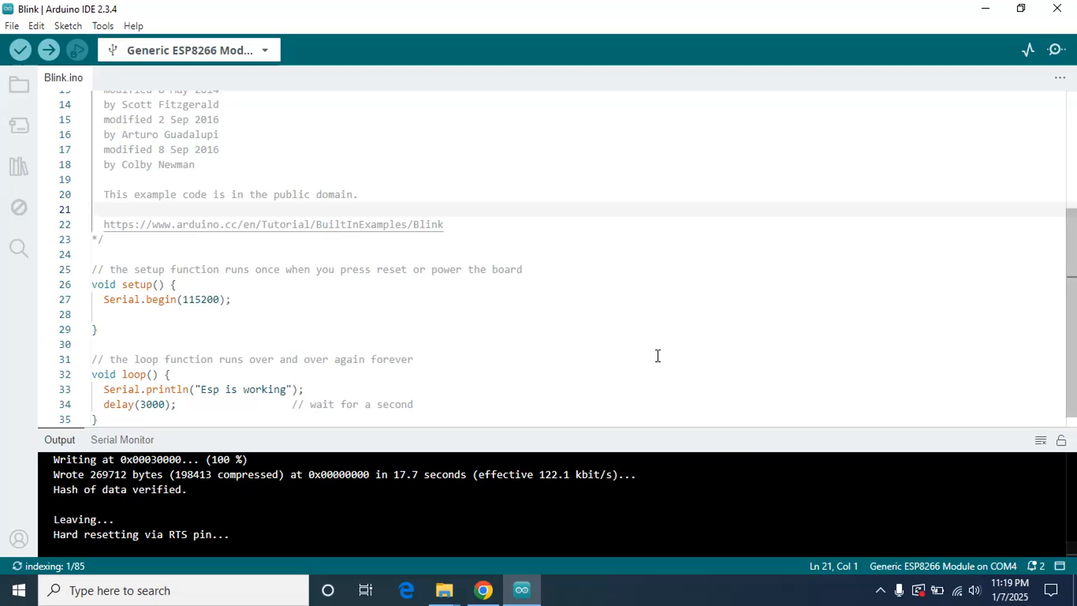
pyautogui.click(286, 268)
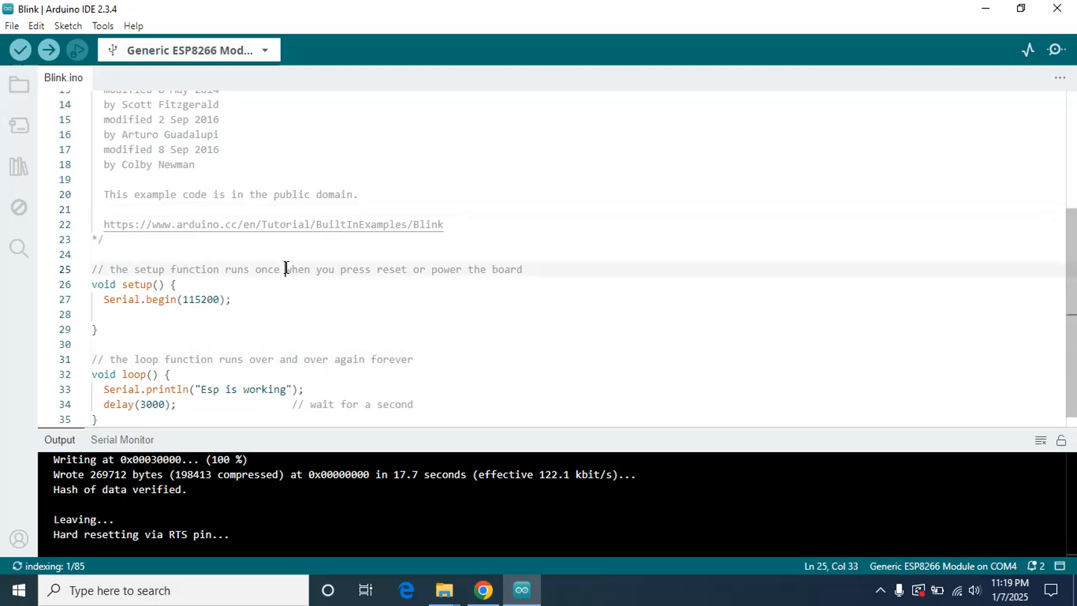
pyautogui.moveTo(270, 289)
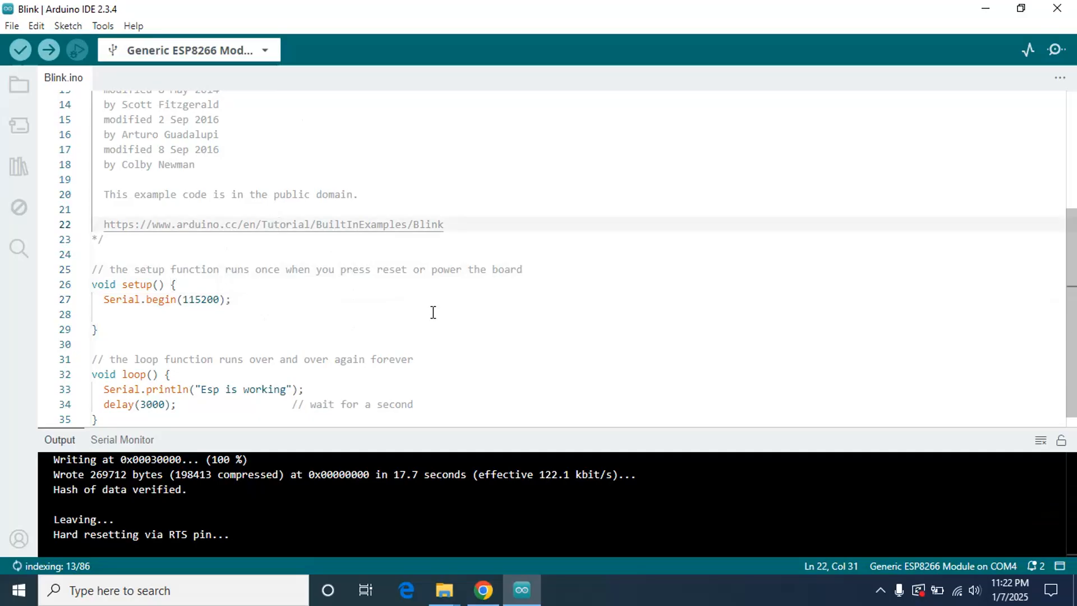
# Start the Serial Monitor and let it connect to the ESP8266 on COM4.
pyautogui.click(121, 440)
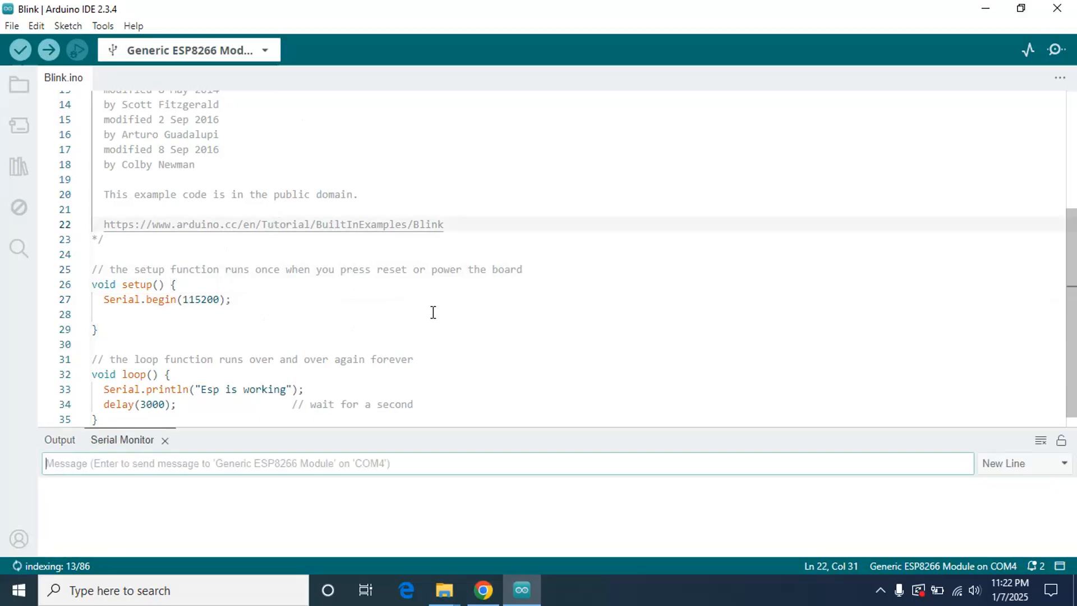
pyautogui.moveTo(687, 371)
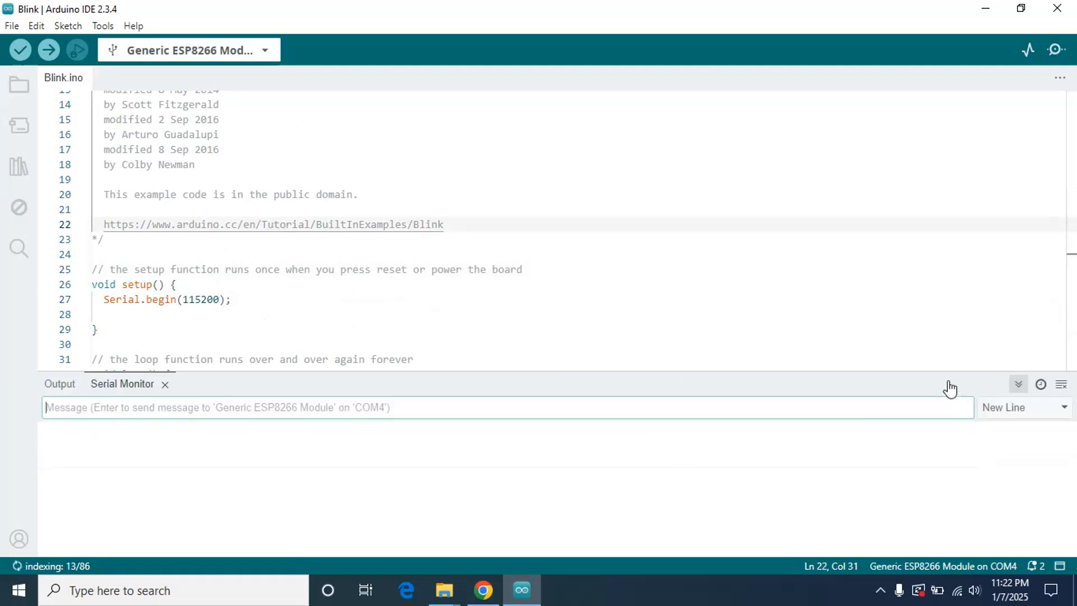
pyautogui.moveTo(490, 298)
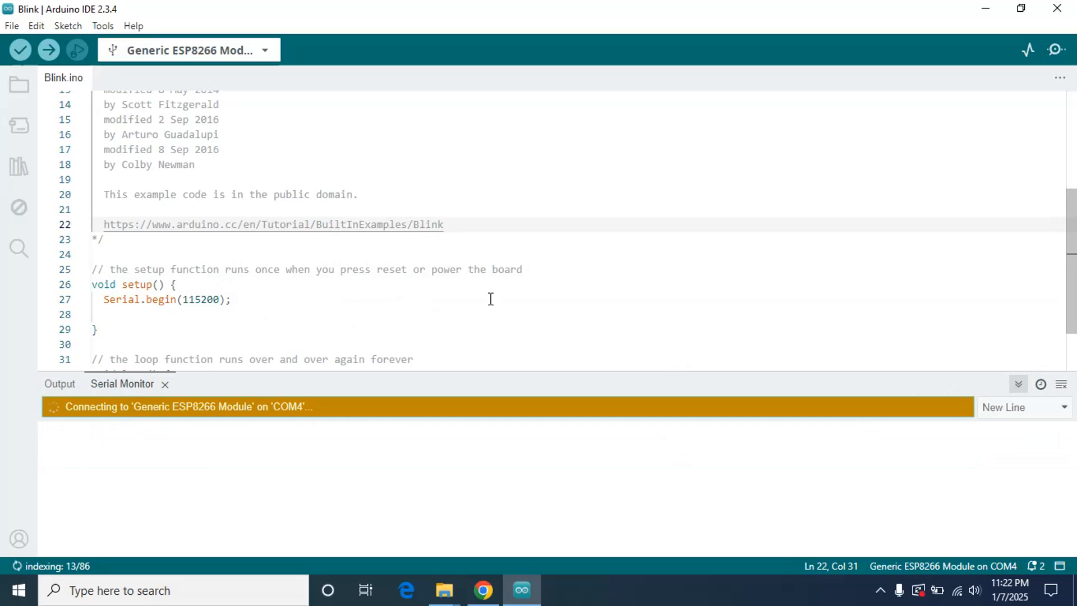
pyautogui.moveTo(219, 424)
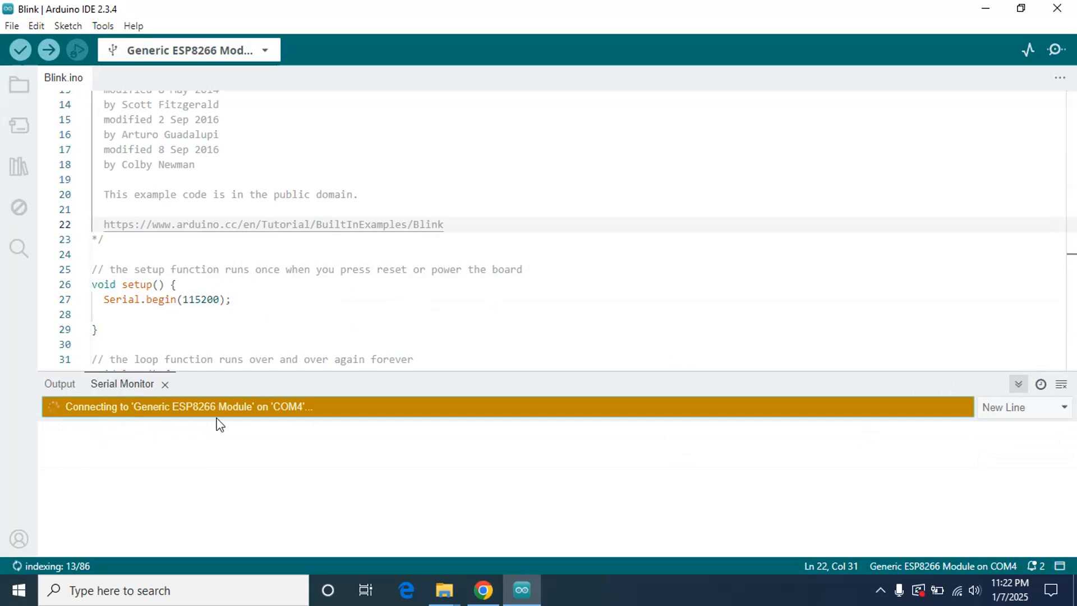
pyautogui.moveTo(428, 406)
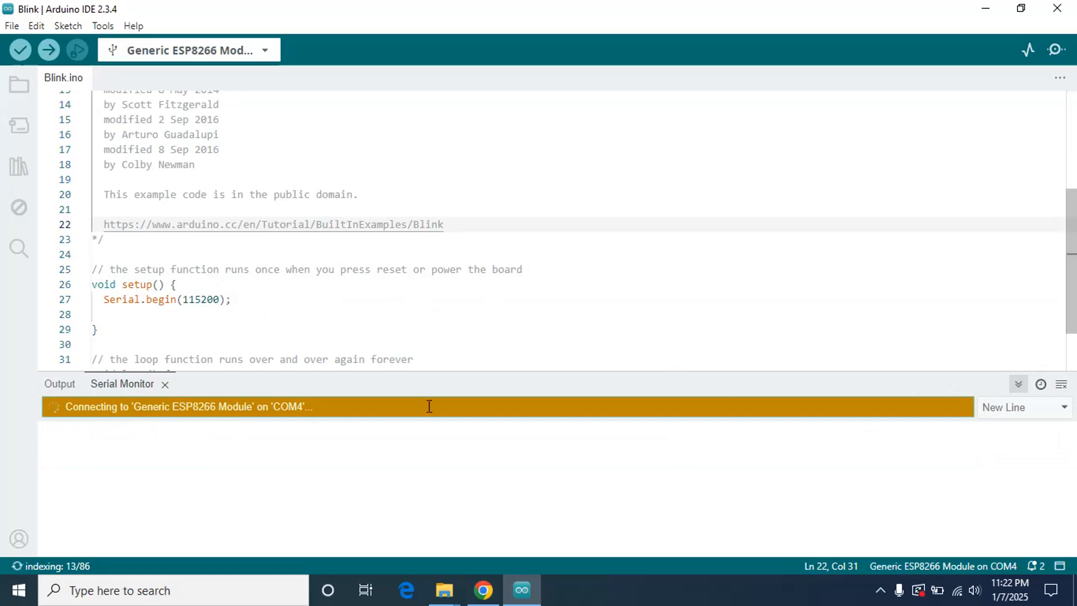
pyautogui.moveTo(491, 275)
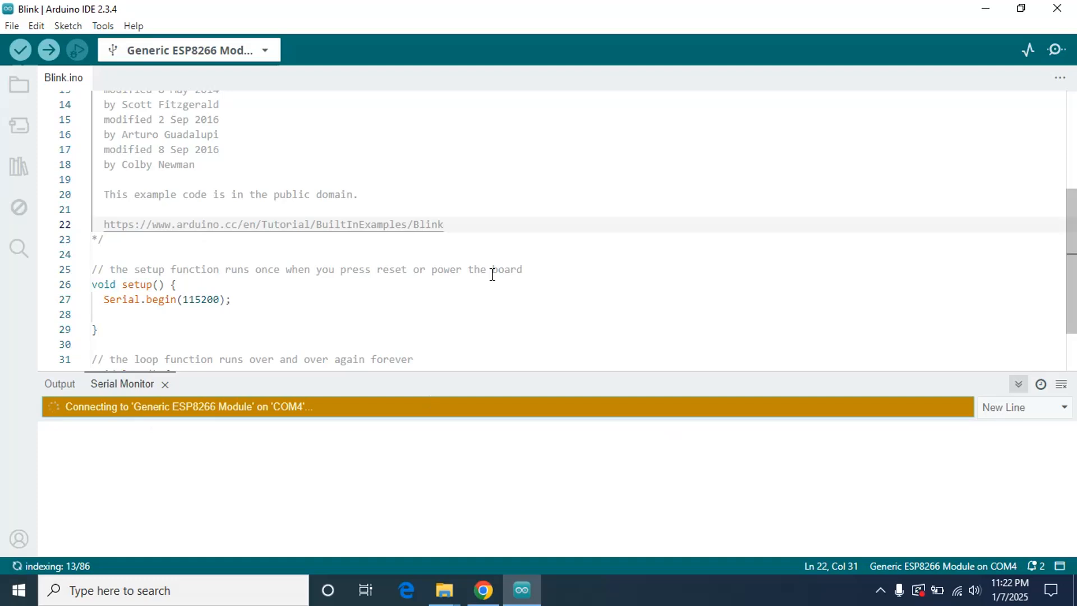
pyautogui.click(522, 270)
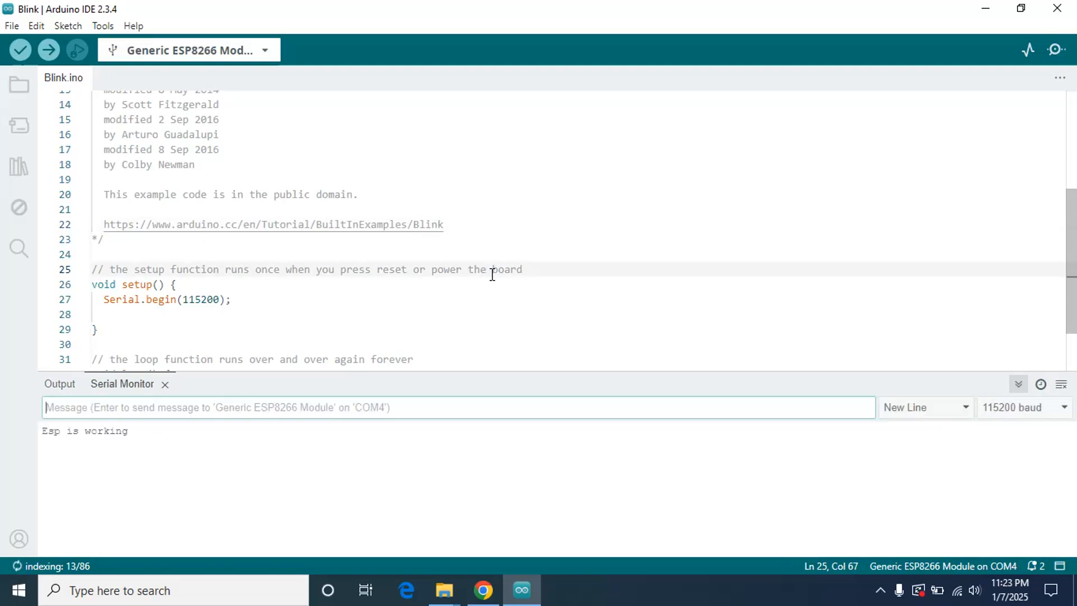
pyautogui.moveTo(128, 443)
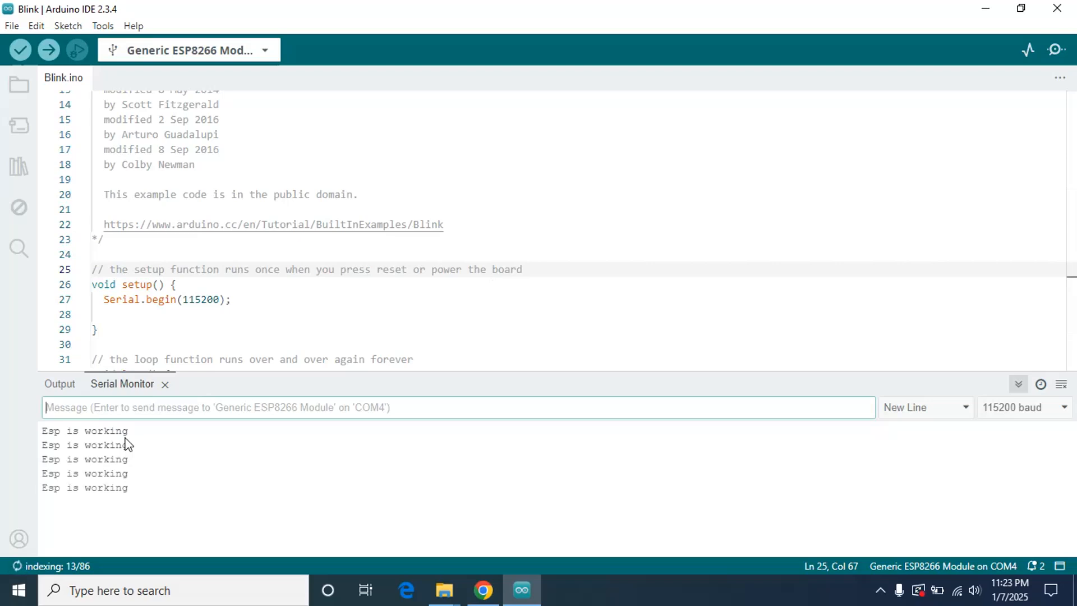
pyautogui.moveTo(469, 196)
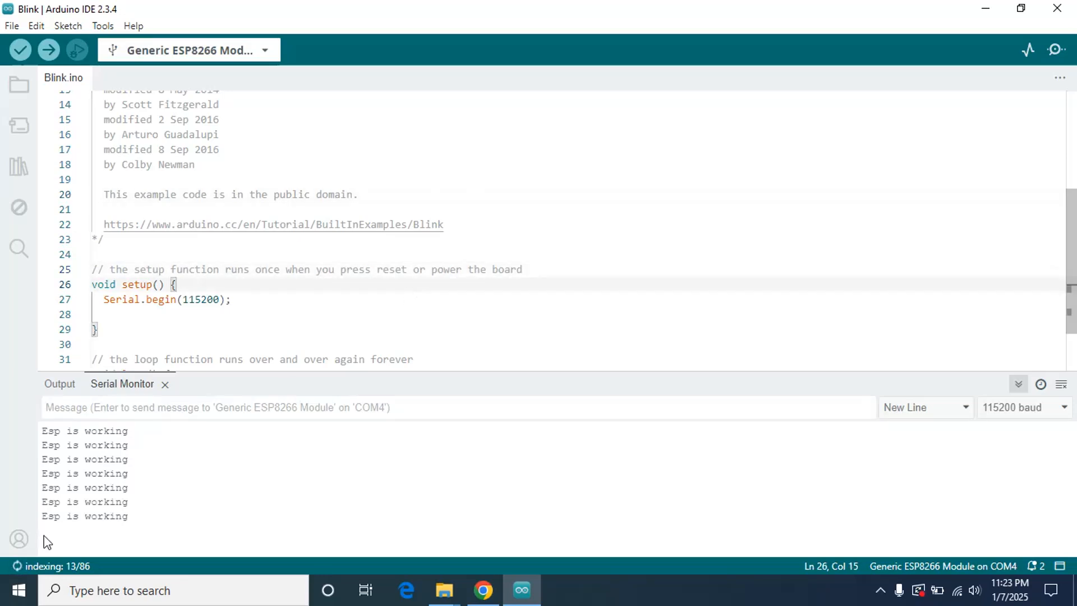
pyautogui.moveTo(151, 520)
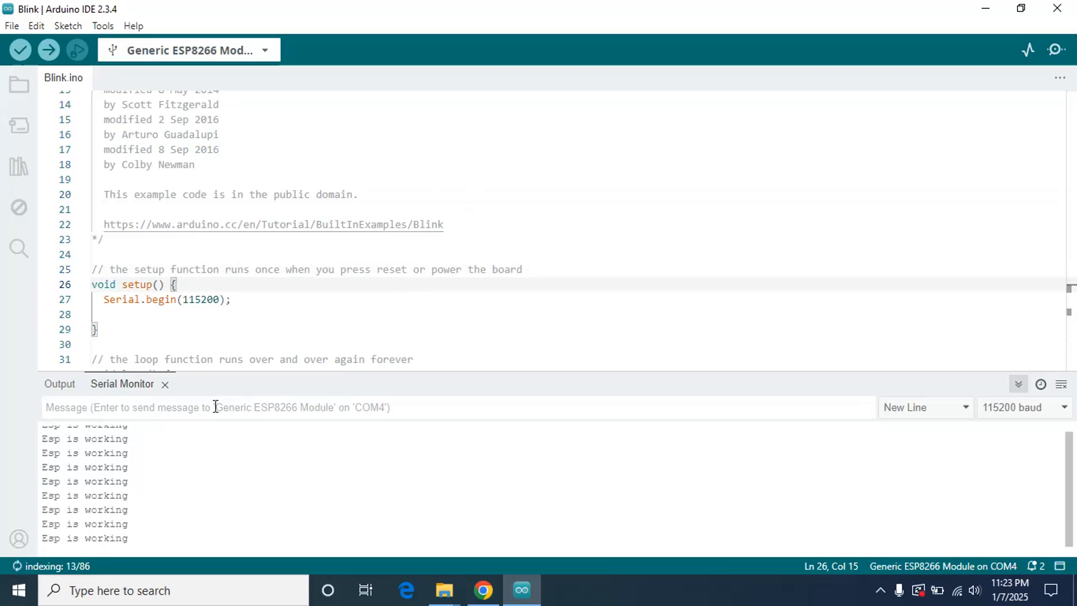
pyautogui.moveTo(273, 270)
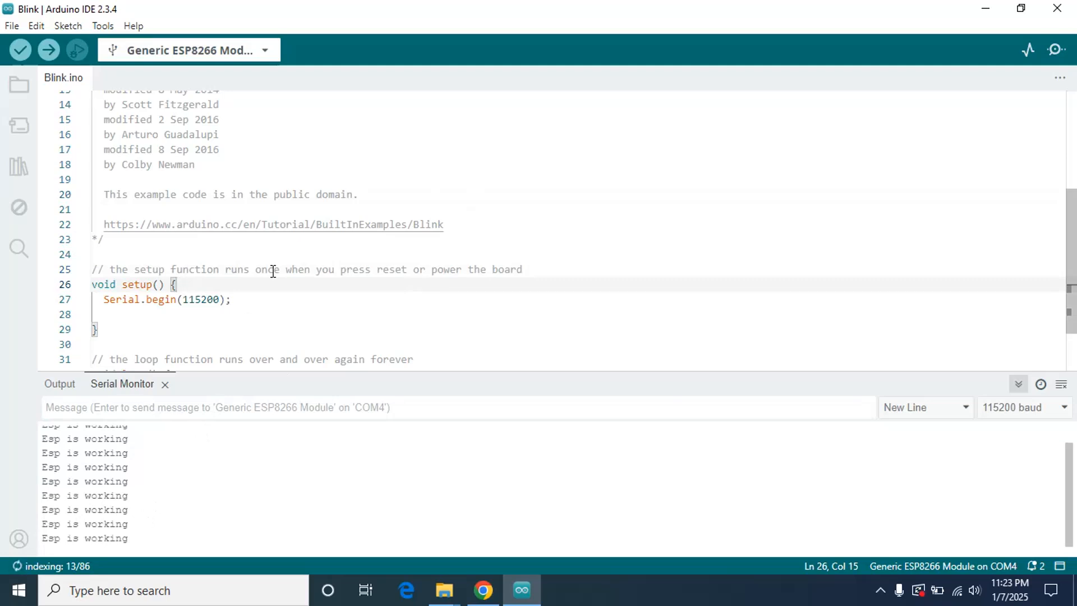
pyautogui.moveTo(295, 300)
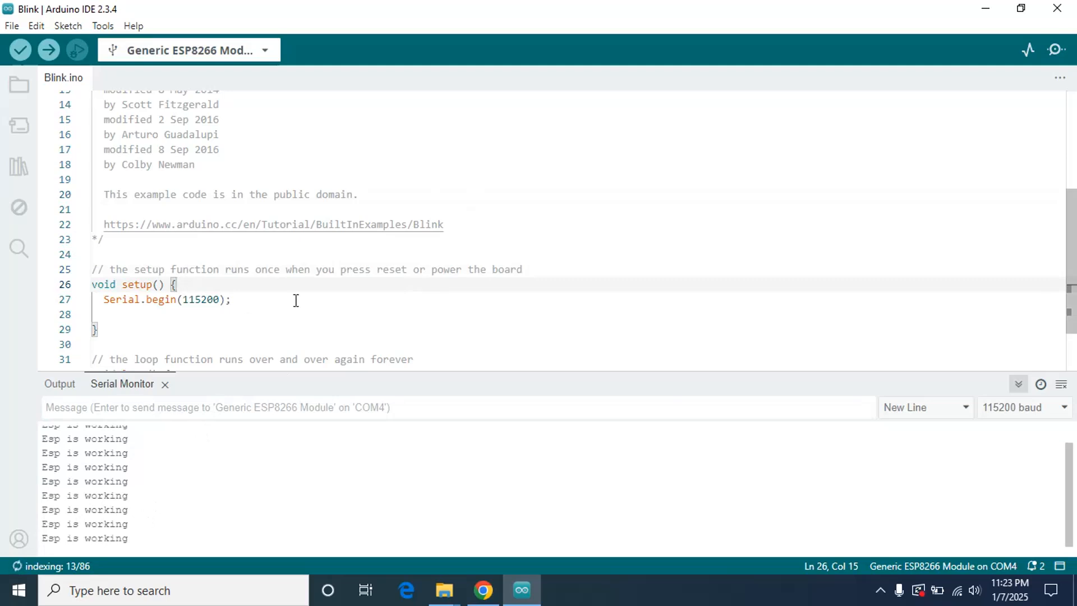
# Set the Serial Monitor baud rate to 115200 so 'Esp is working' lines appear.
pyautogui.click(103, 239)
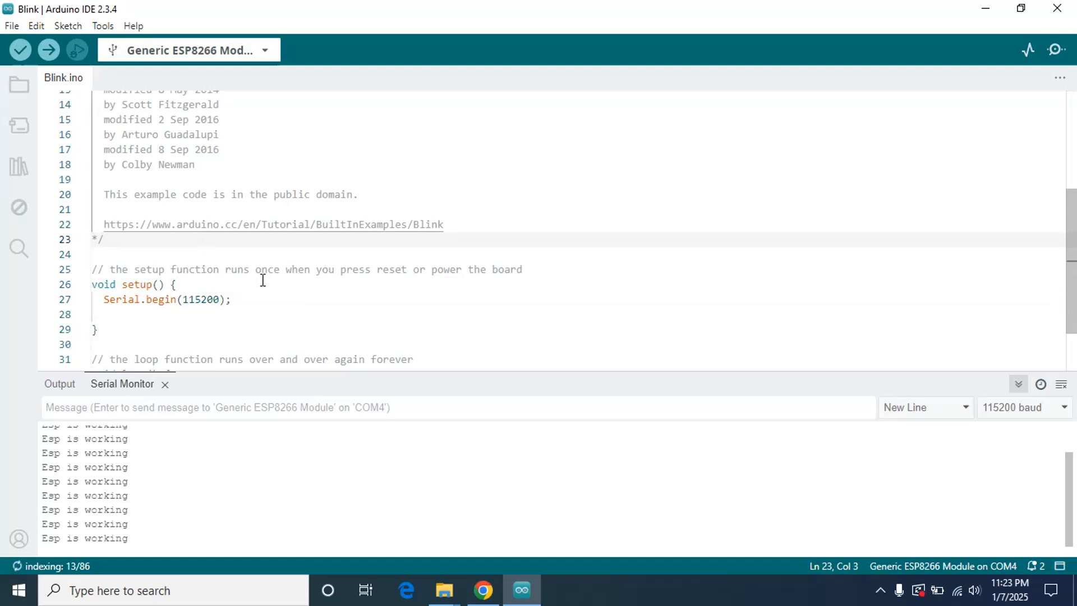
pyautogui.click(174, 284)
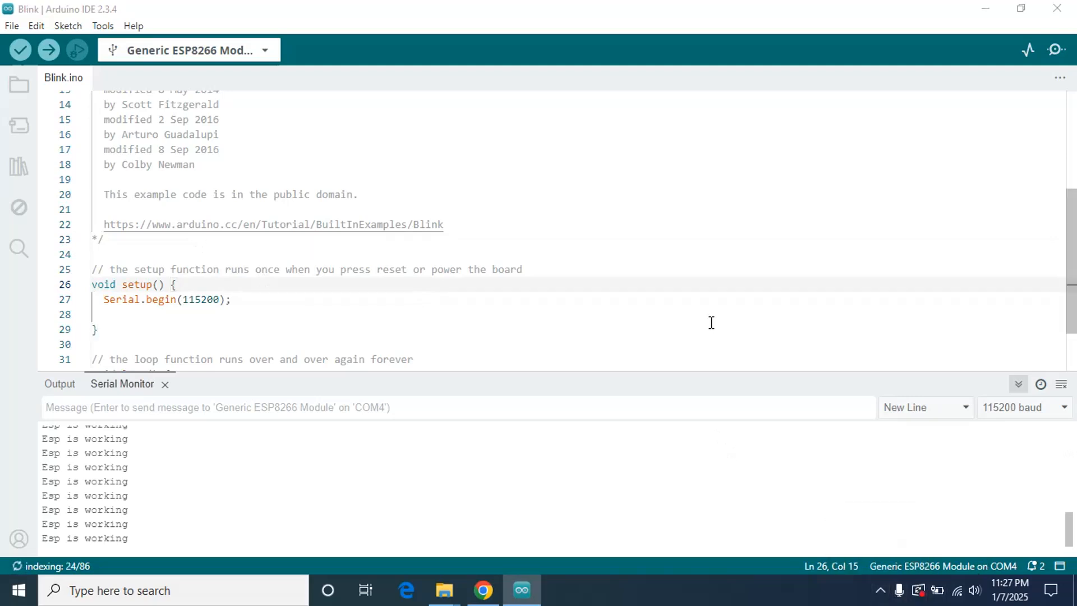
pyautogui.moveTo(789, 196)
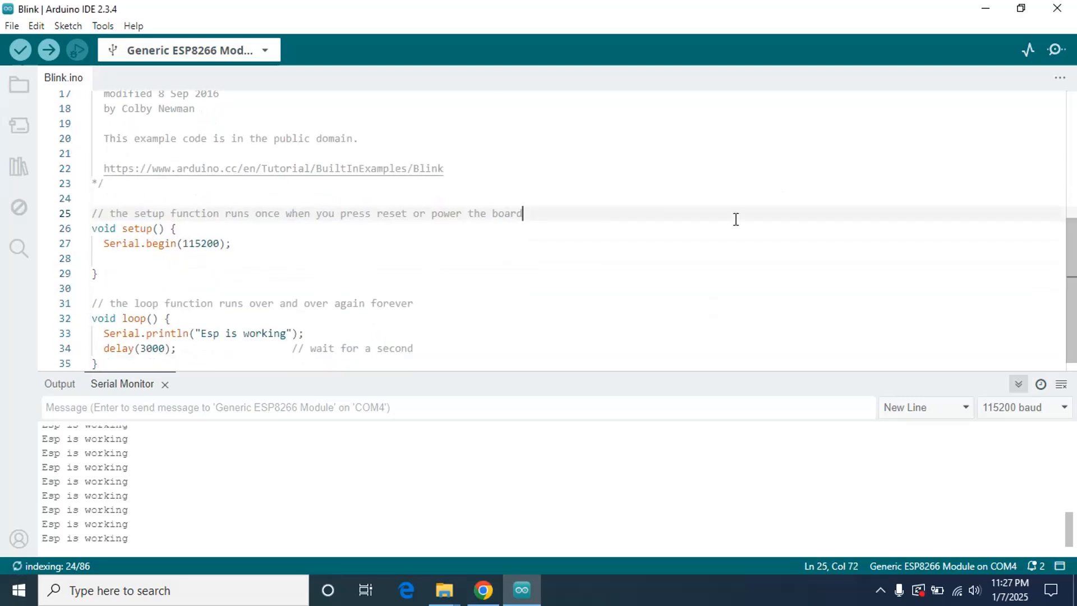
pyautogui.moveTo(48, 49)
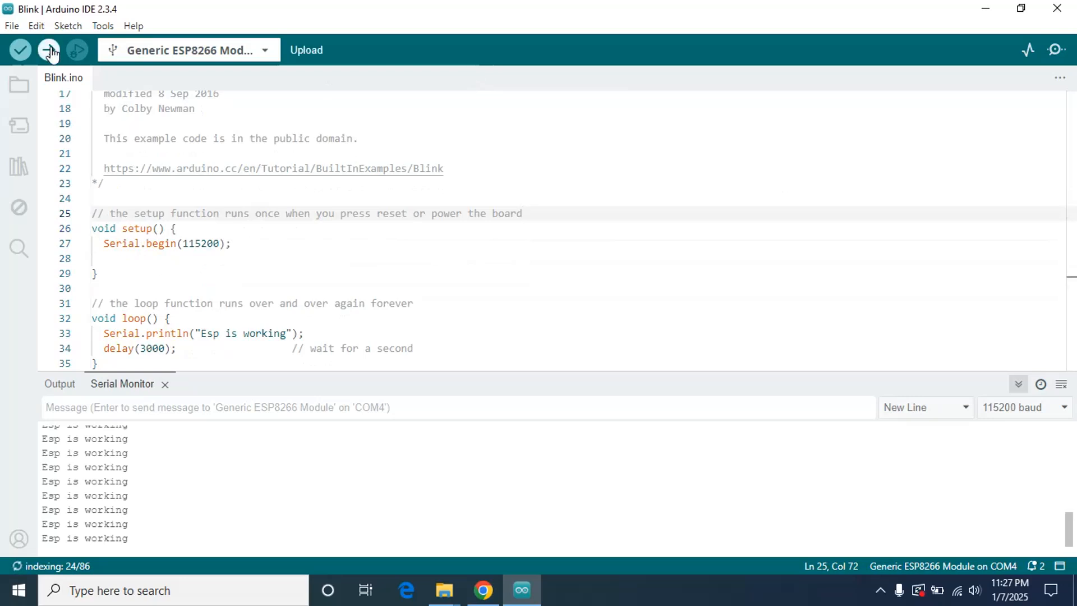
# Re-upload the sketch to the ESP8266 and wait for the 100% write and hard reset.
pyautogui.click(307, 49)
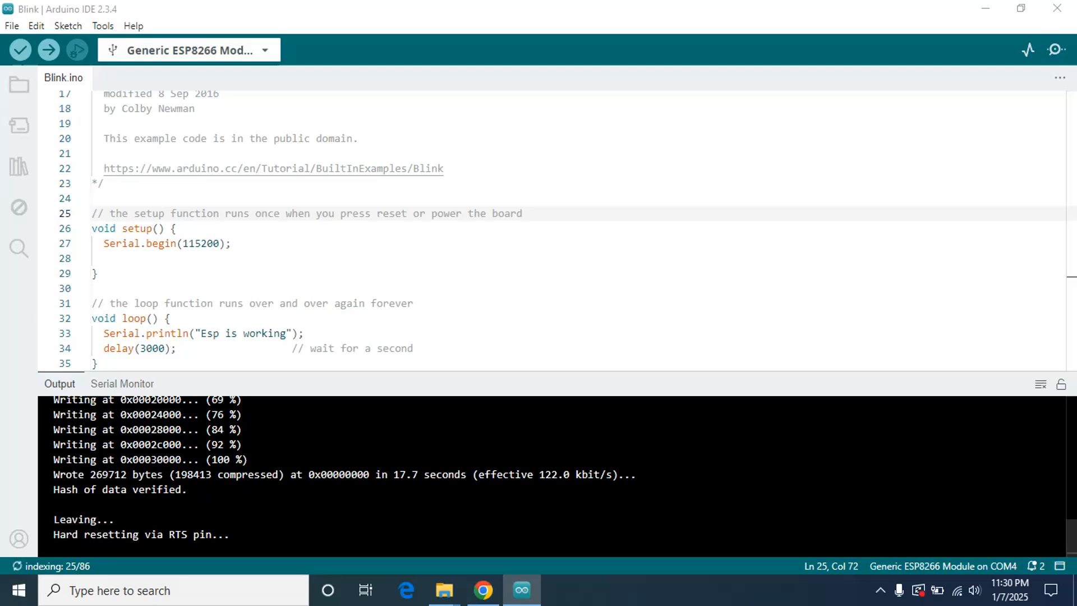
pyautogui.moveTo(222, 73)
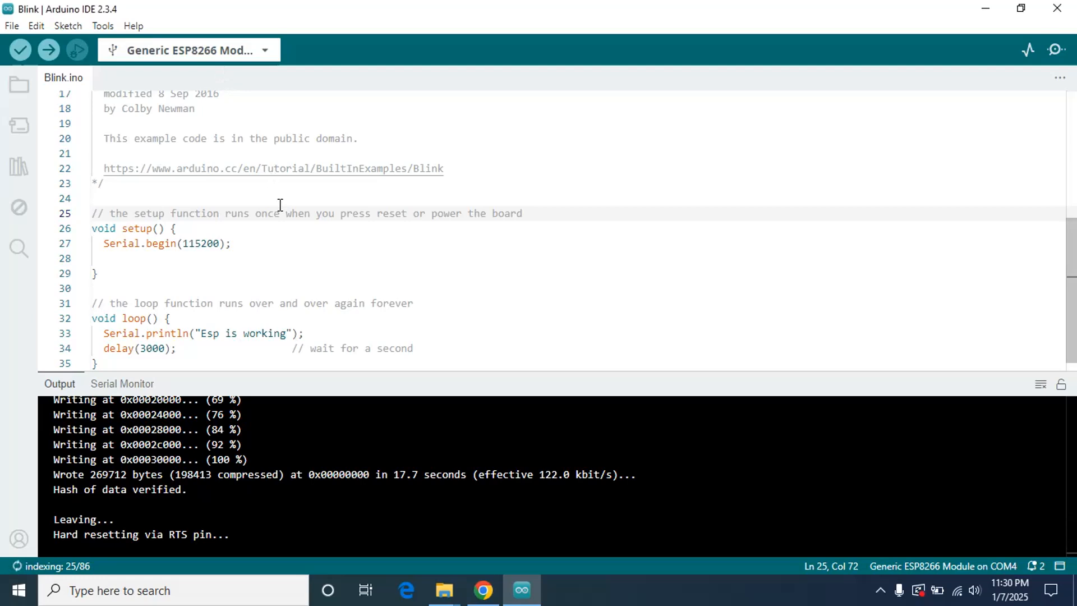
pyautogui.click(93, 198)
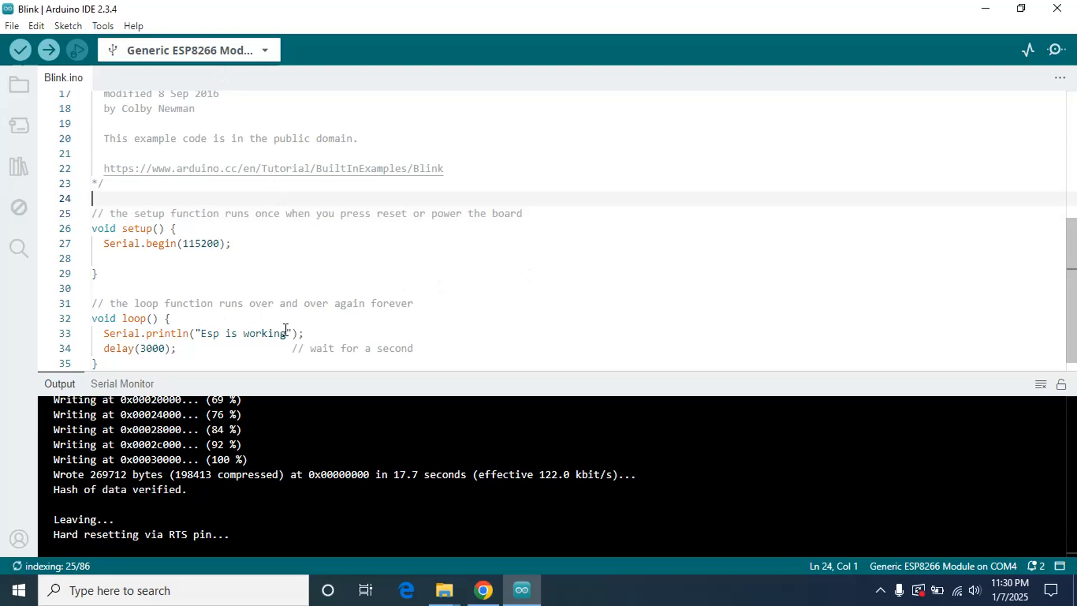
# Change the printed message from "Esp is working" to "Esp is running".
pyautogui.click(284, 333)
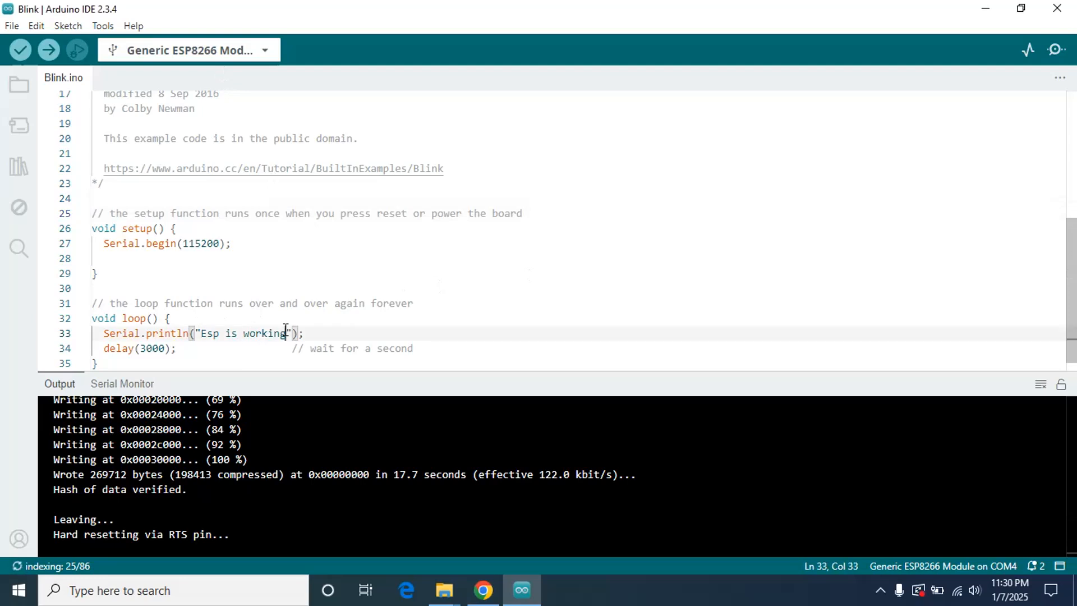
pyautogui.press('BackSpace')
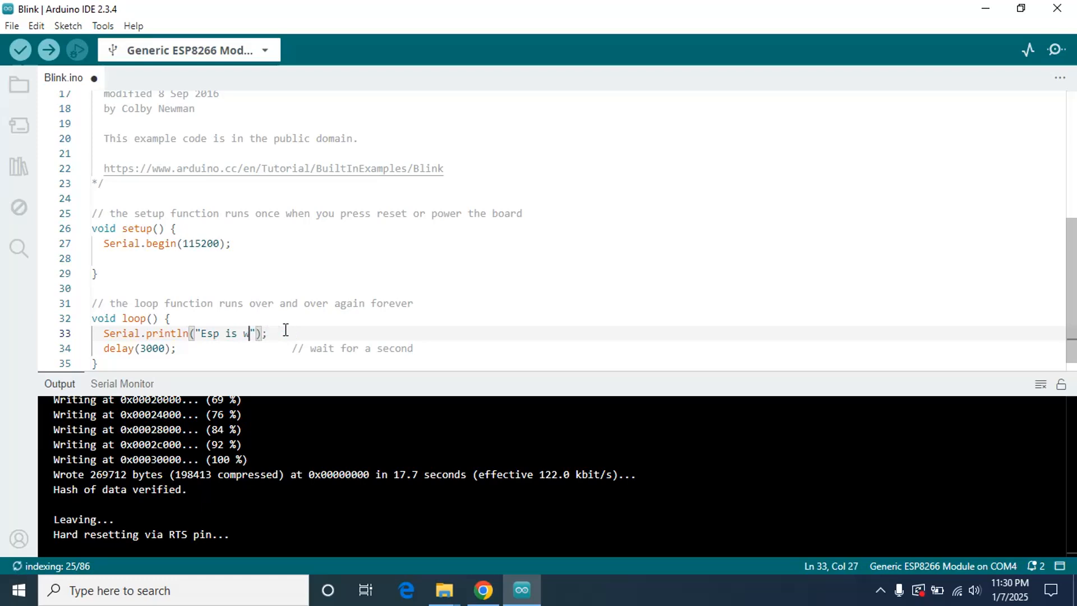
pyautogui.write('unning')
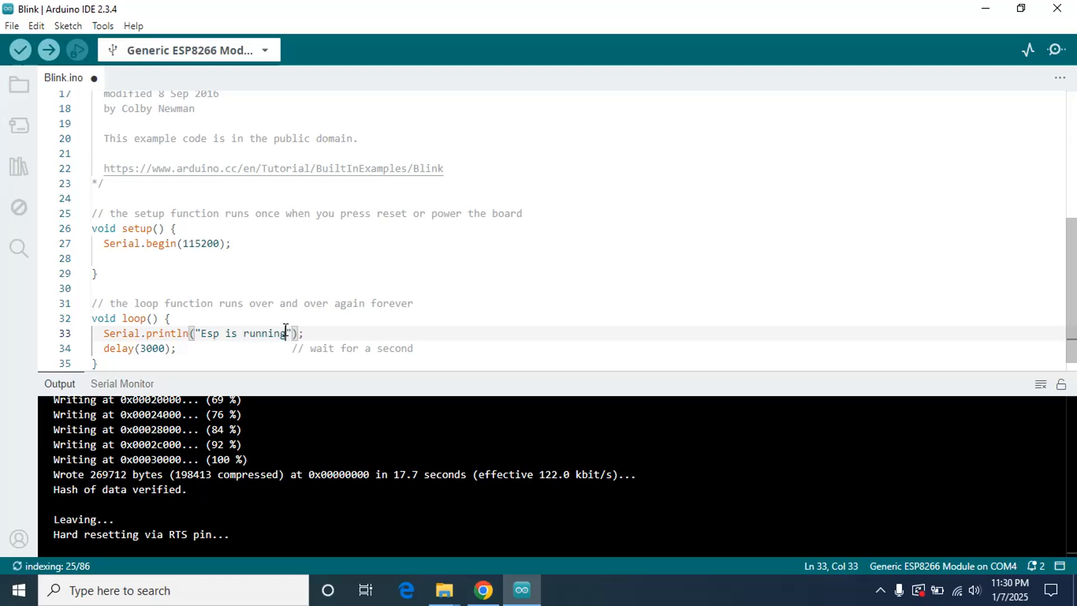
pyautogui.moveTo(49, 50)
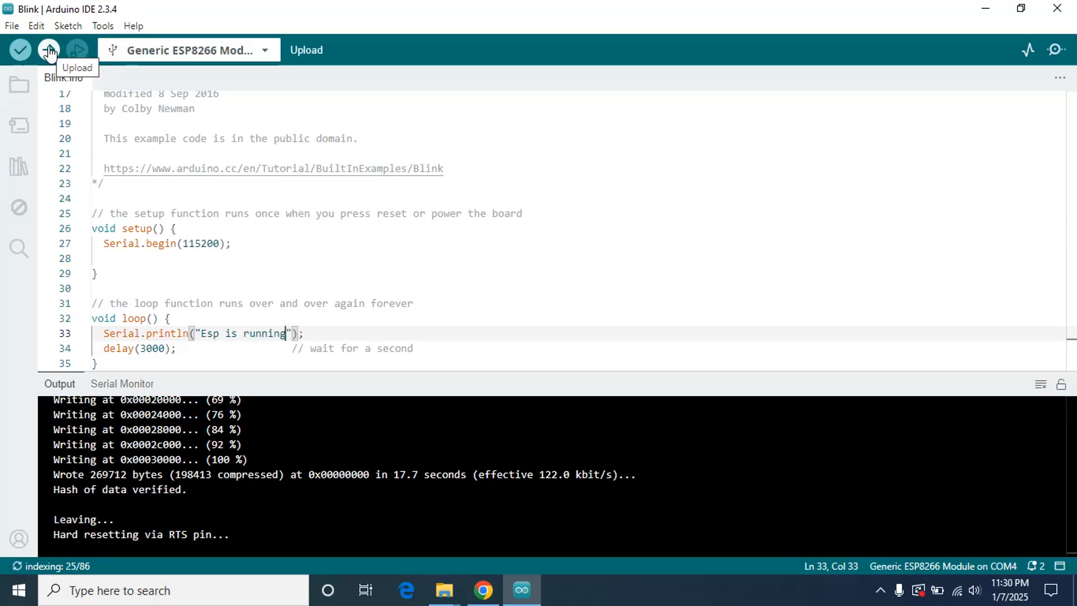
# Attempt to upload the 'Esp is running' sketch; esptool times out waiting for packet header.
pyautogui.click(48, 49)
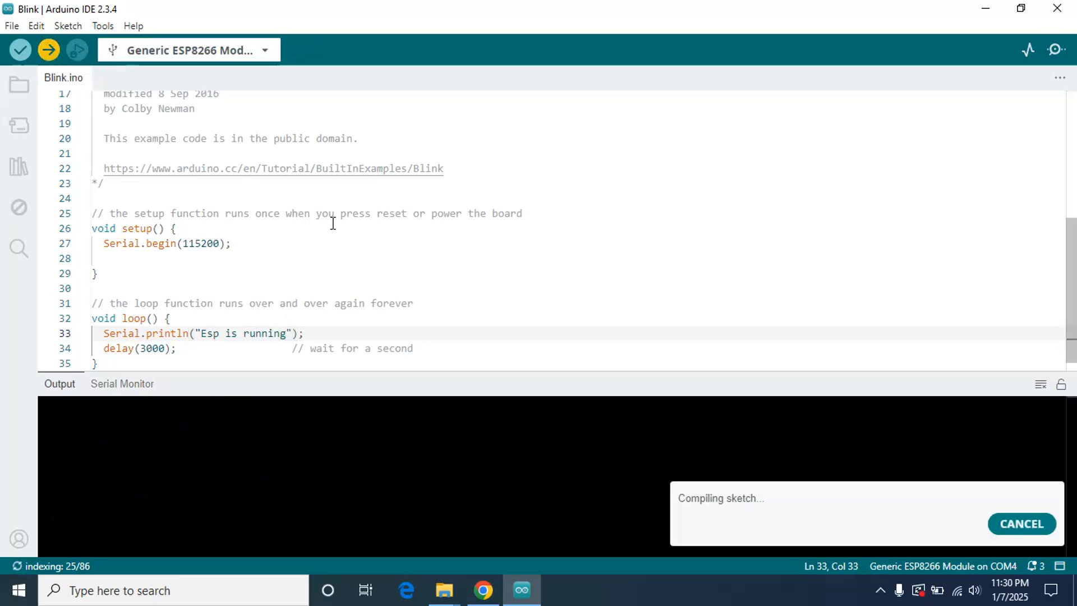
pyautogui.moveTo(876, 585)
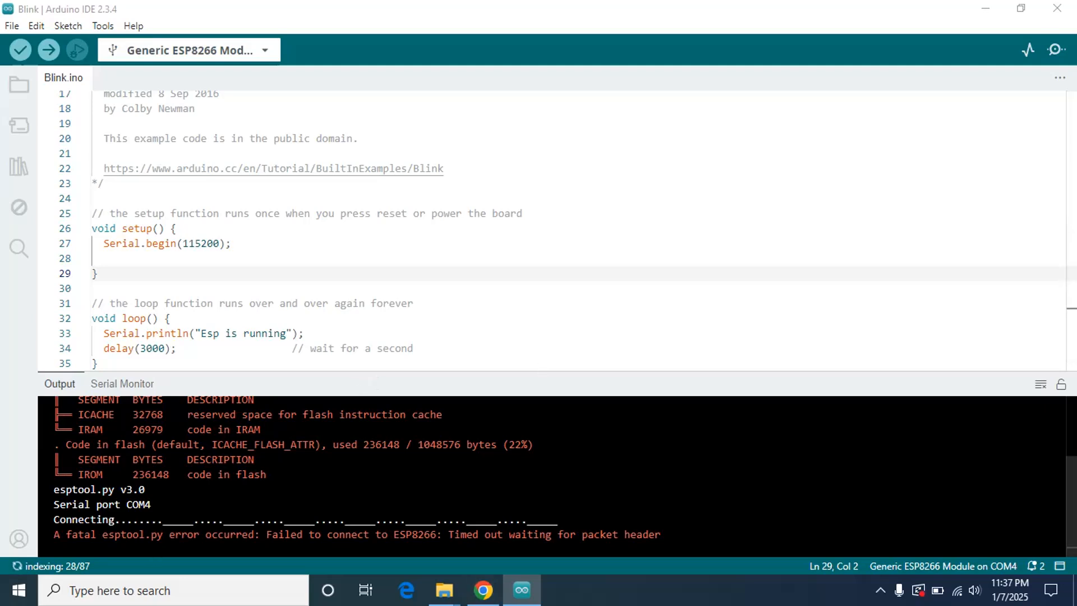
pyautogui.moveTo(412, 389)
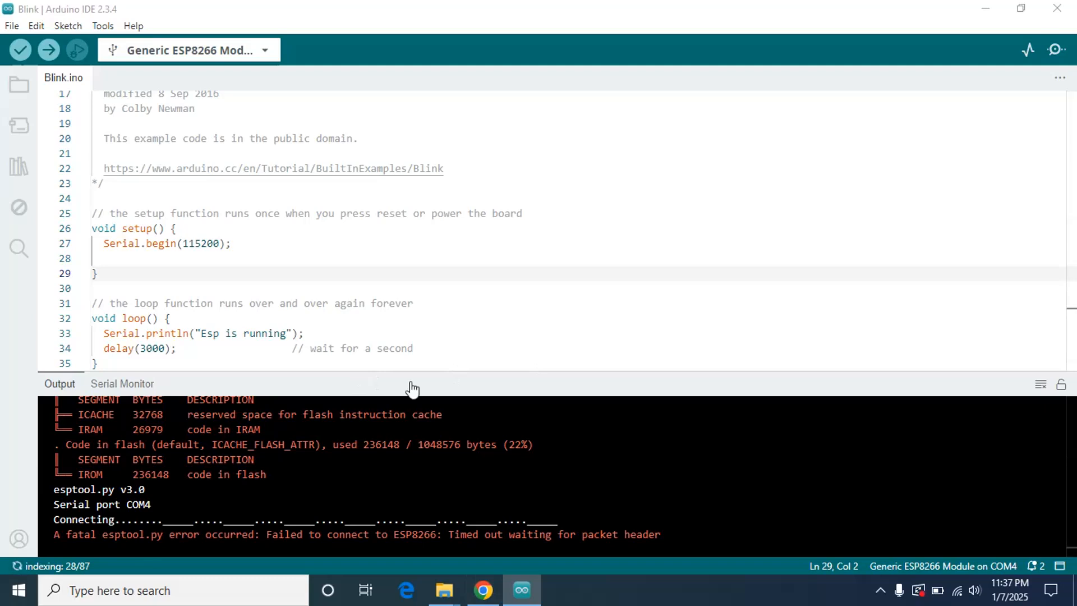
pyautogui.moveTo(422, 390)
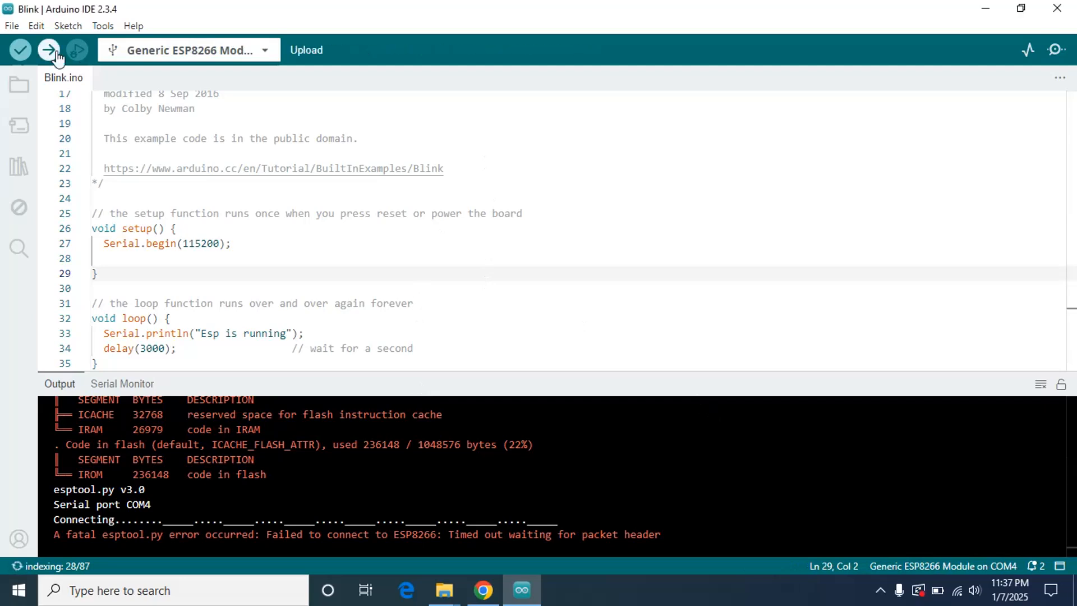
# Retry the upload until the 'Esp is running' sketch is hash-verified and the board resets.
pyautogui.click(48, 49)
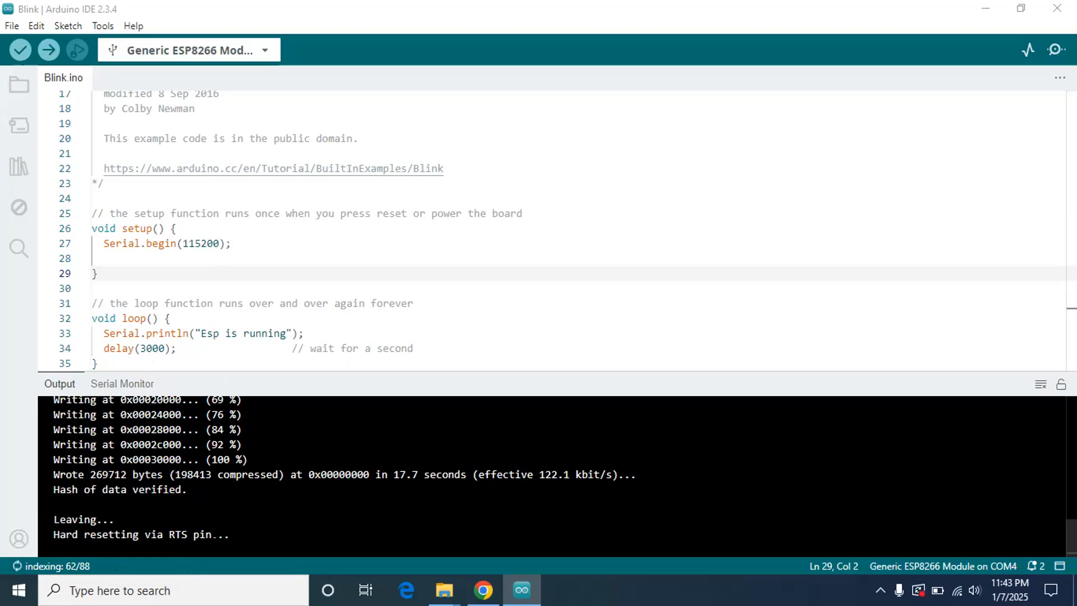
pyautogui.moveTo(262, 235)
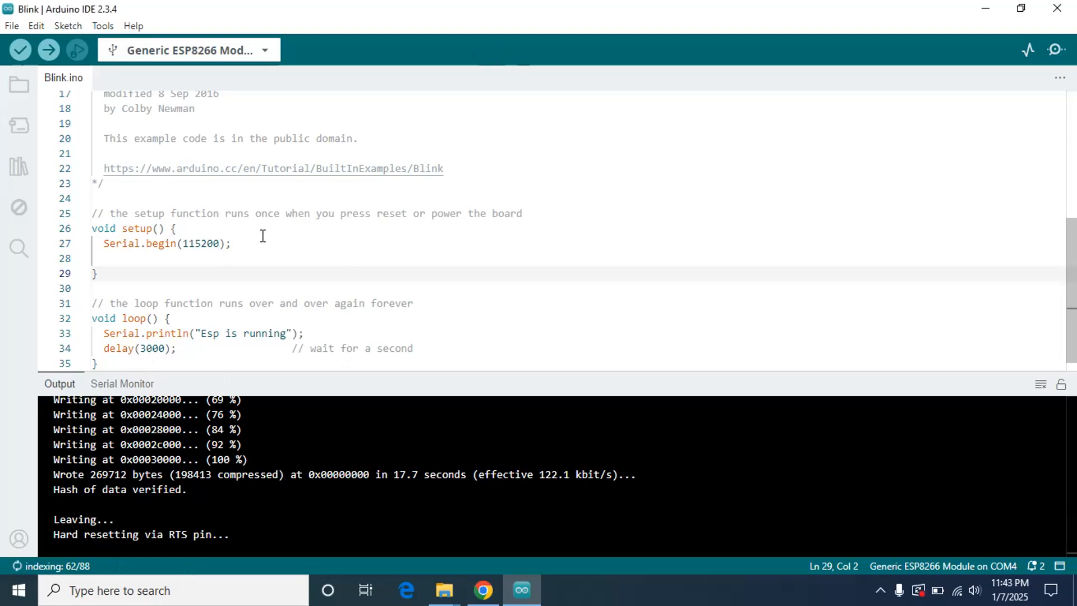
pyautogui.click(228, 258)
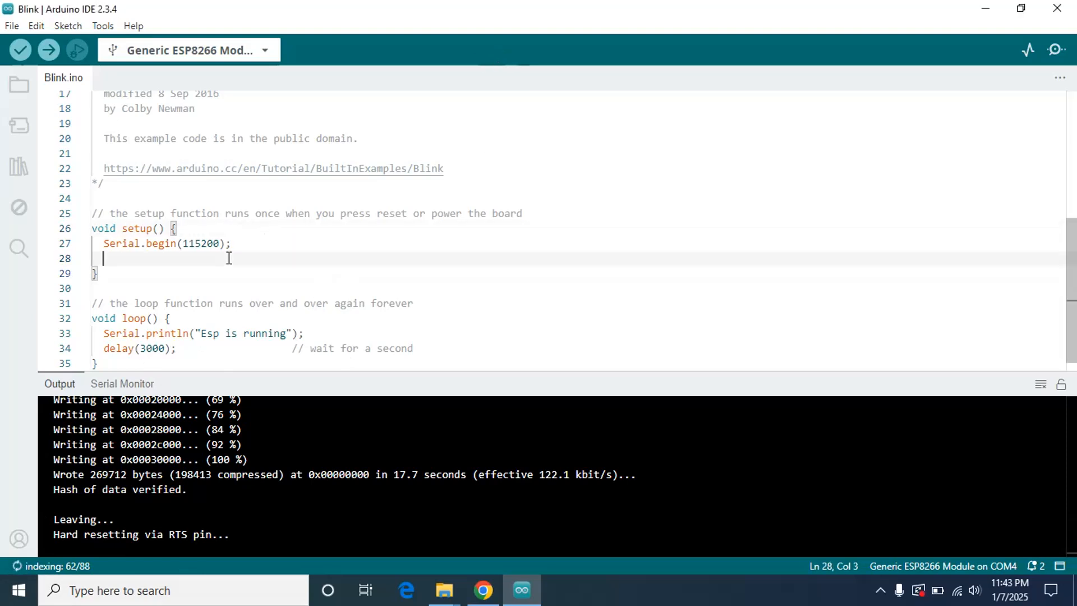